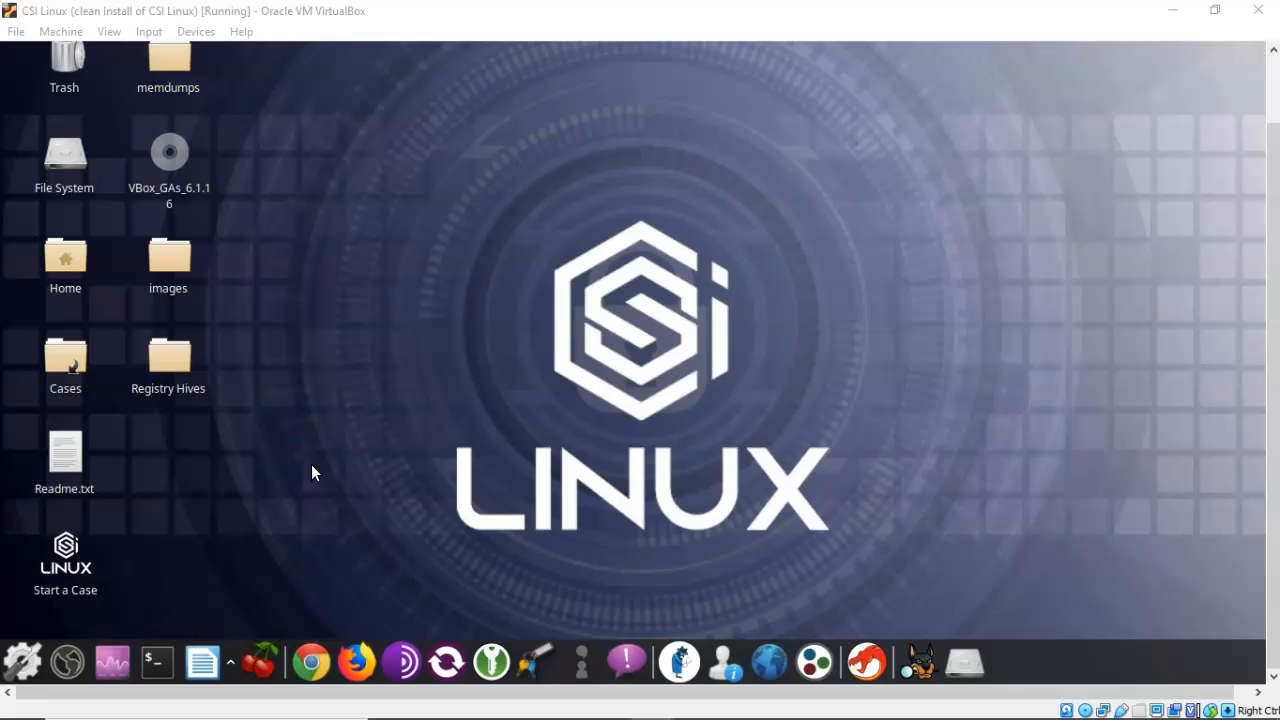
pyautogui.moveTo(398, 238)
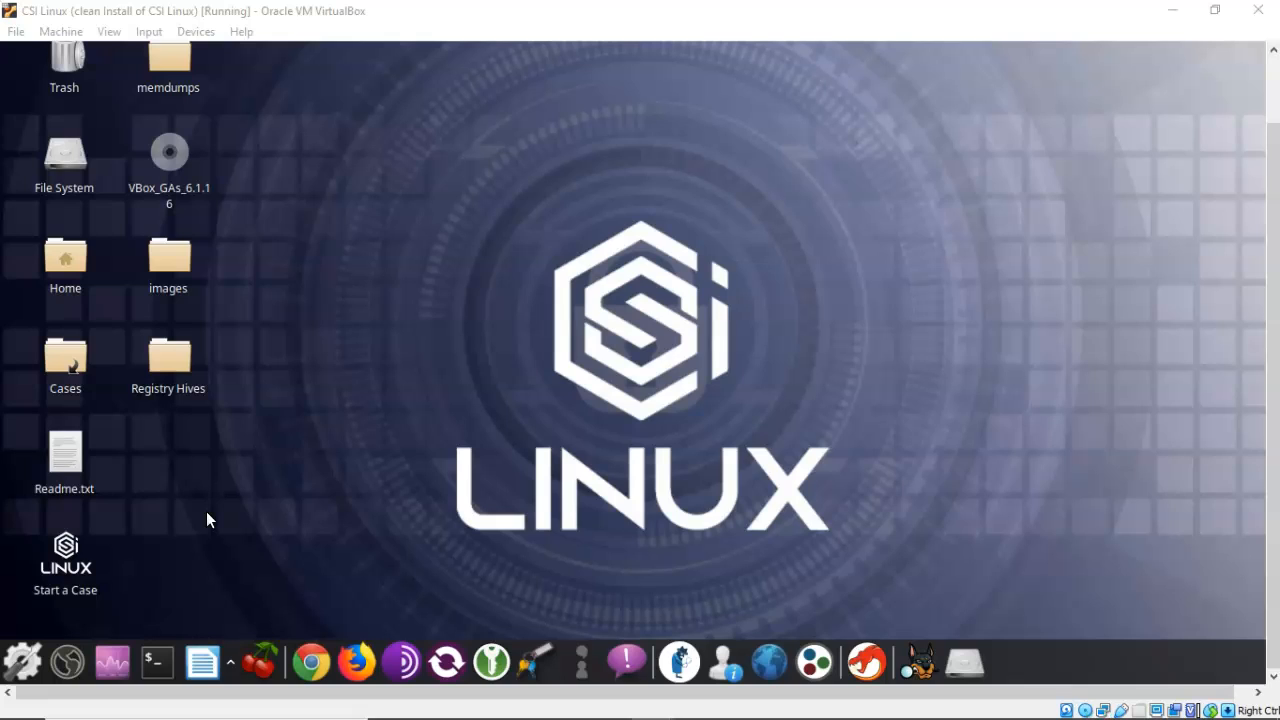
pyautogui.moveTo(196, 536)
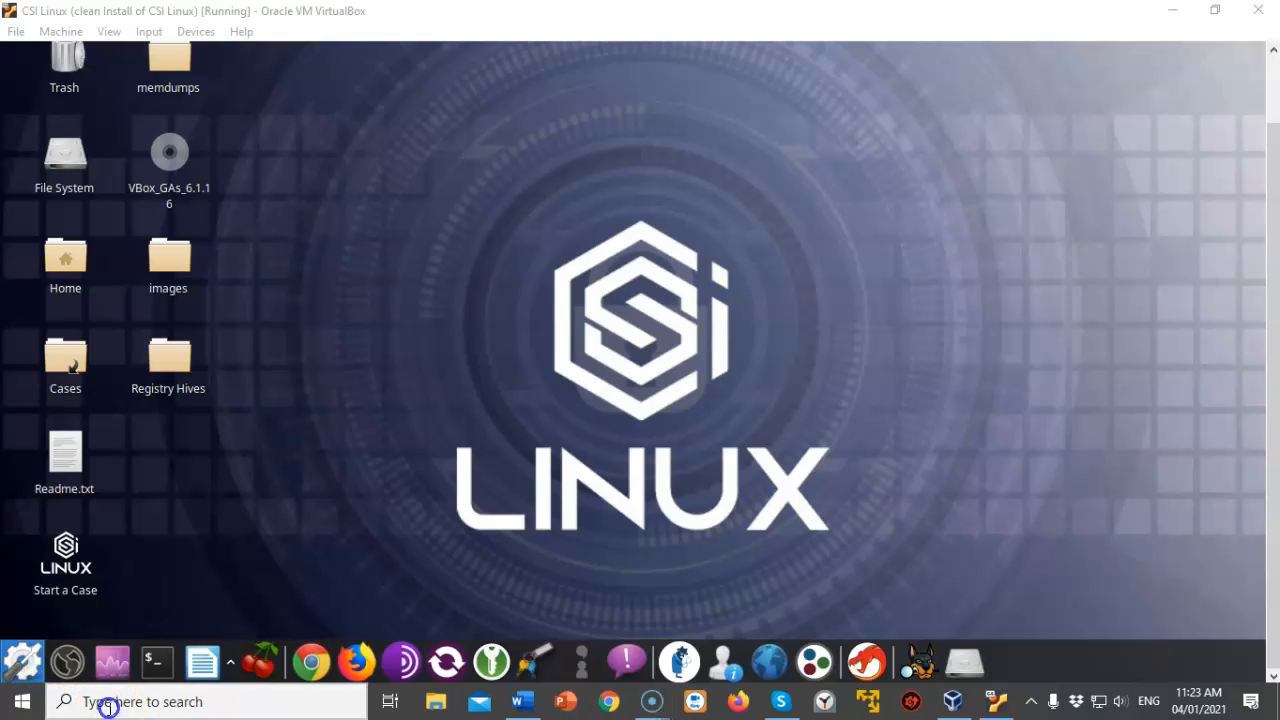
# - Launch regedit and view HKEY_CURRENT_USER, HKEY_LOCAL_MACHINE, HKEY_USERS and HKEY_CURRENT_CONFIG in turn
pyautogui.click(108, 700)
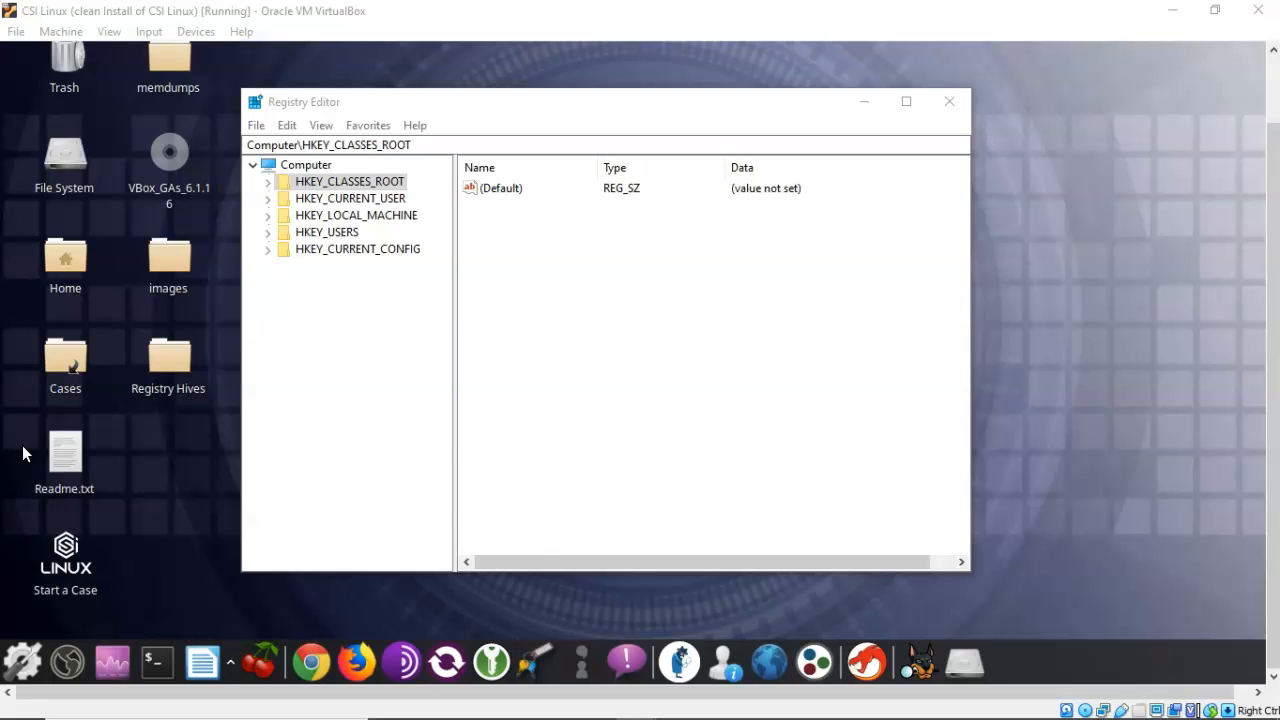
pyautogui.moveTo(108, 442)
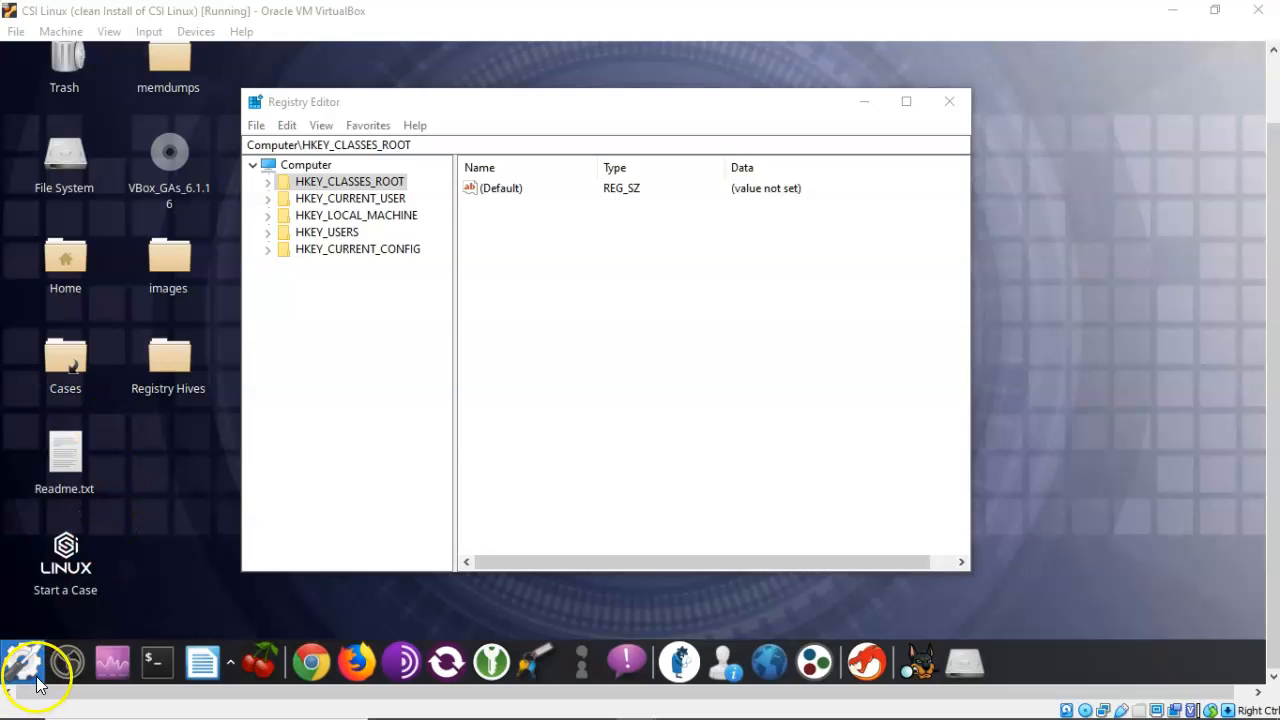
pyautogui.click(350, 198)
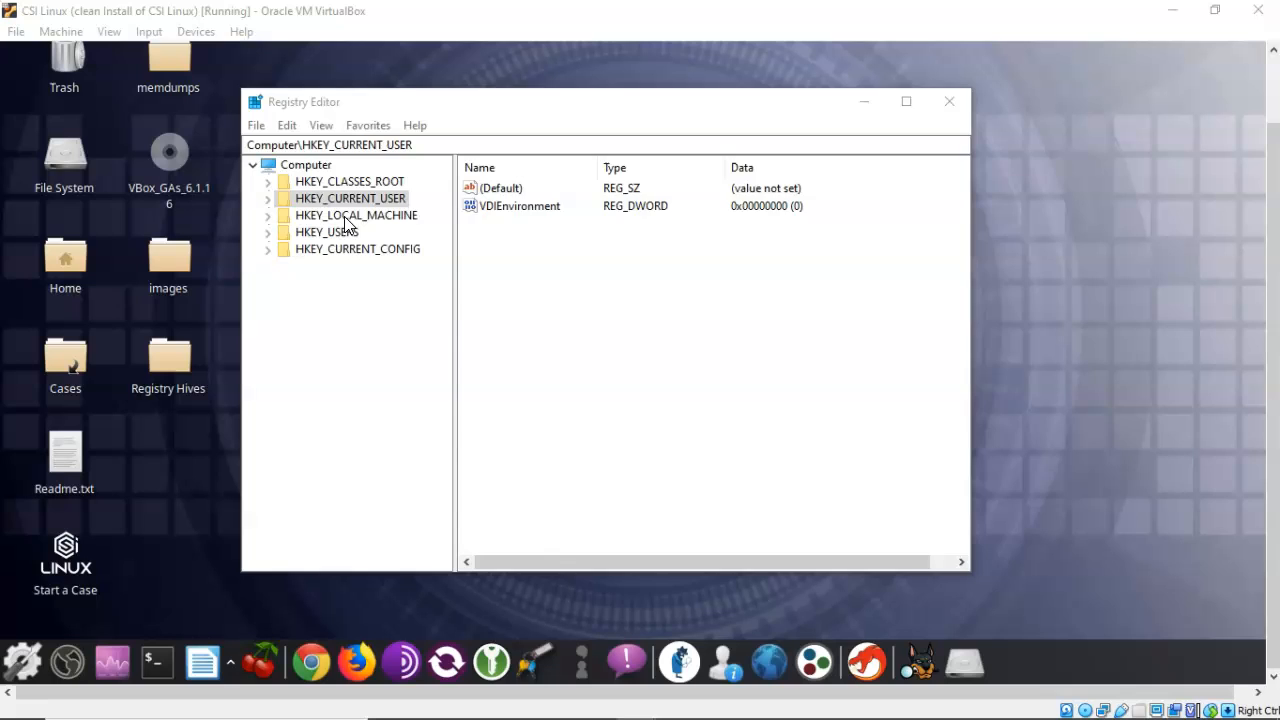
pyautogui.click(356, 216)
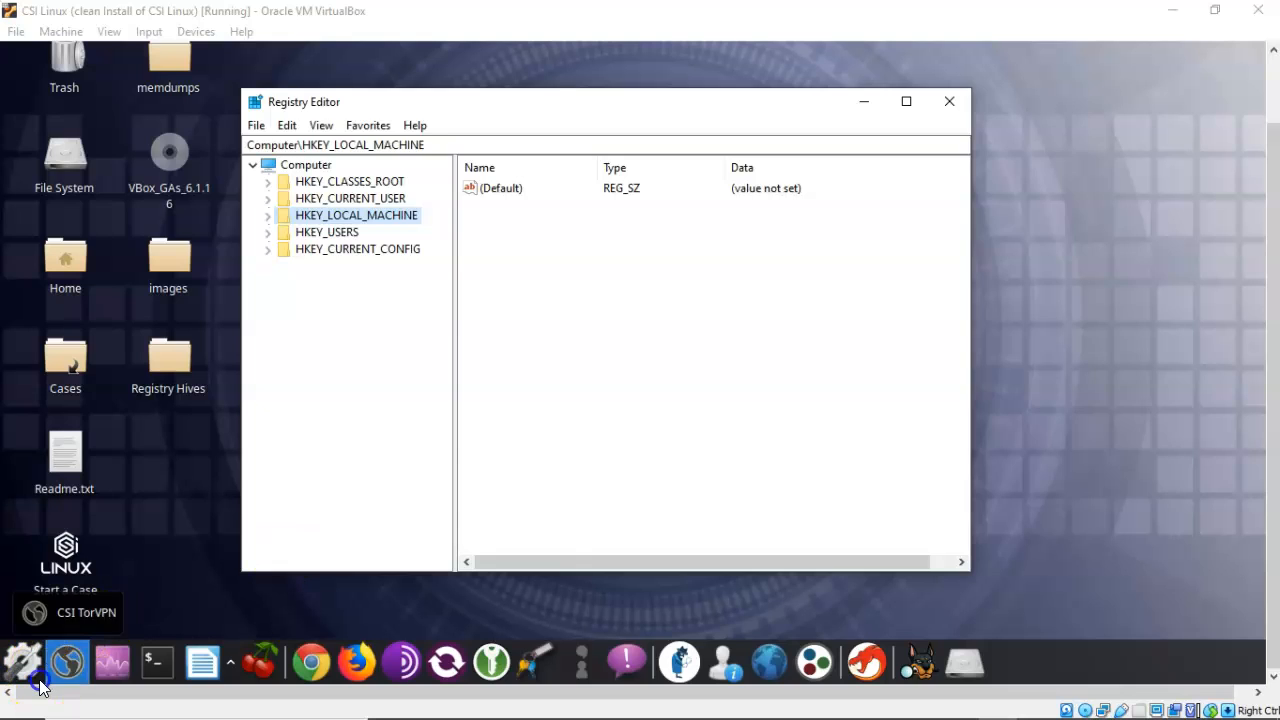
pyautogui.click(328, 232)
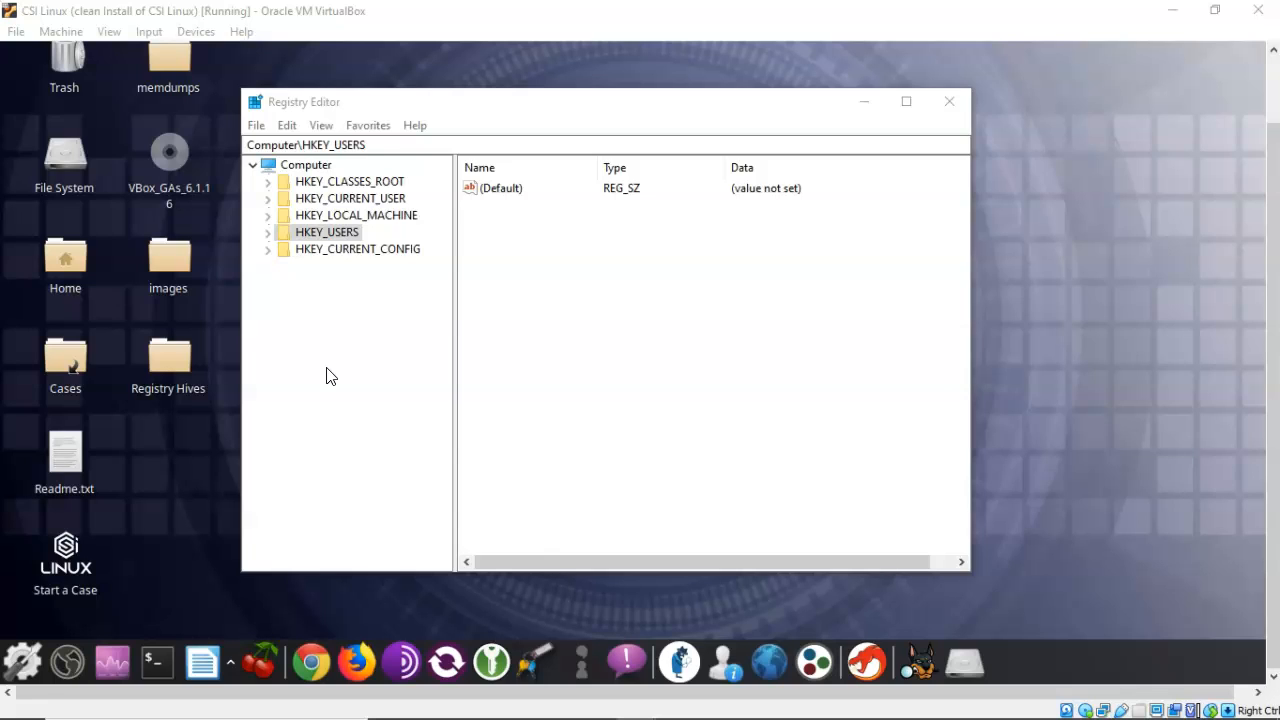
pyautogui.click(330, 370)
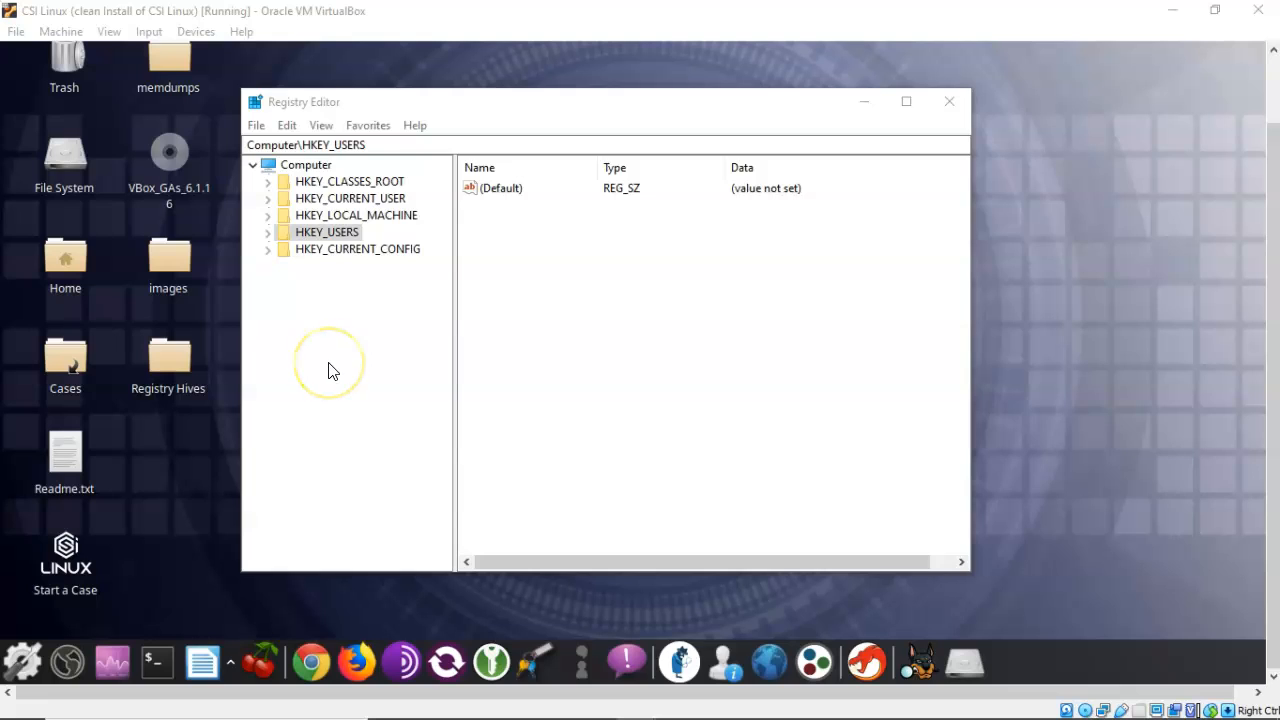
pyautogui.click(356, 248)
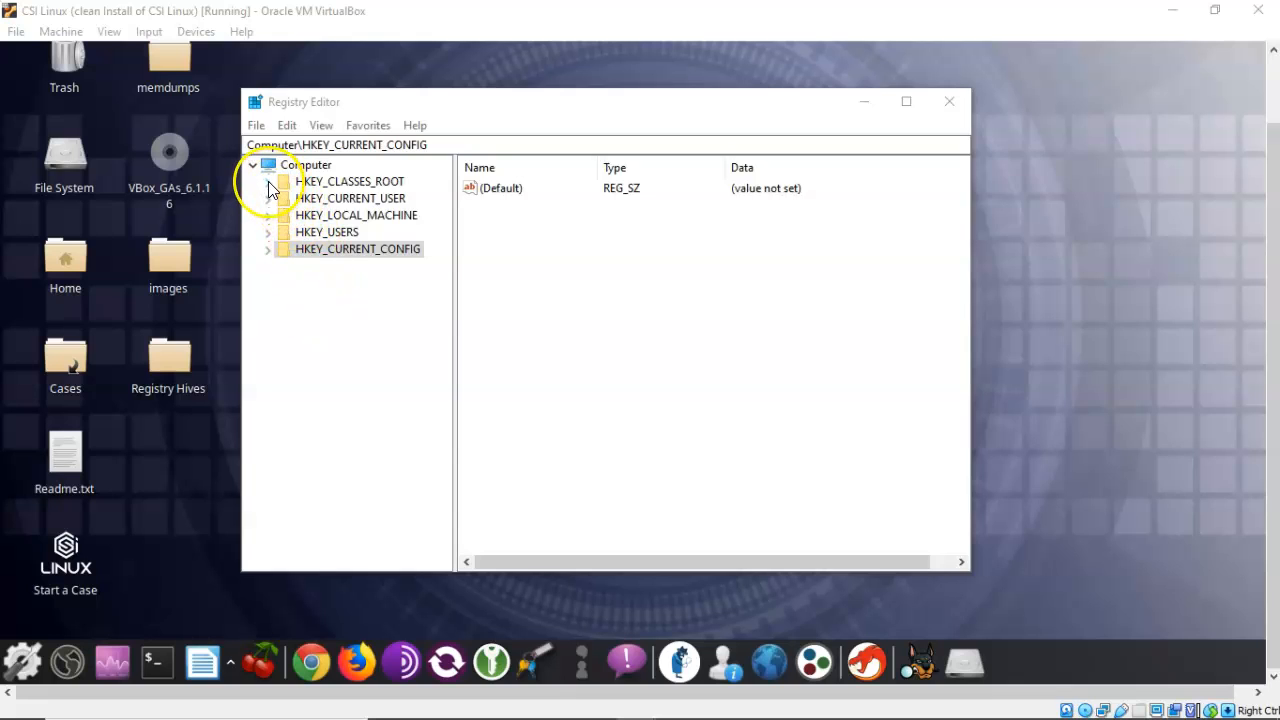
# - Expand HKEY_CLASSES_ROOT\.386\PersistentHandler and inspect its (Default) string value unchanged
pyautogui.click(268, 180)
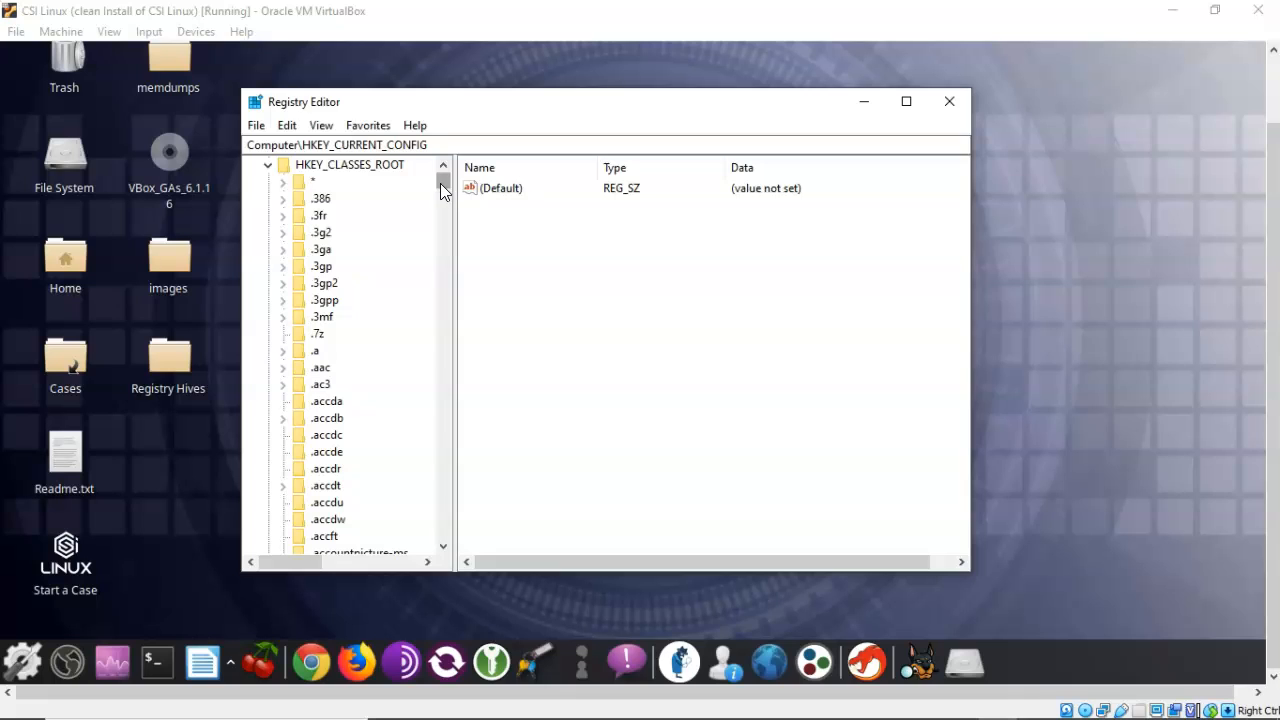
pyautogui.moveTo(388, 272)
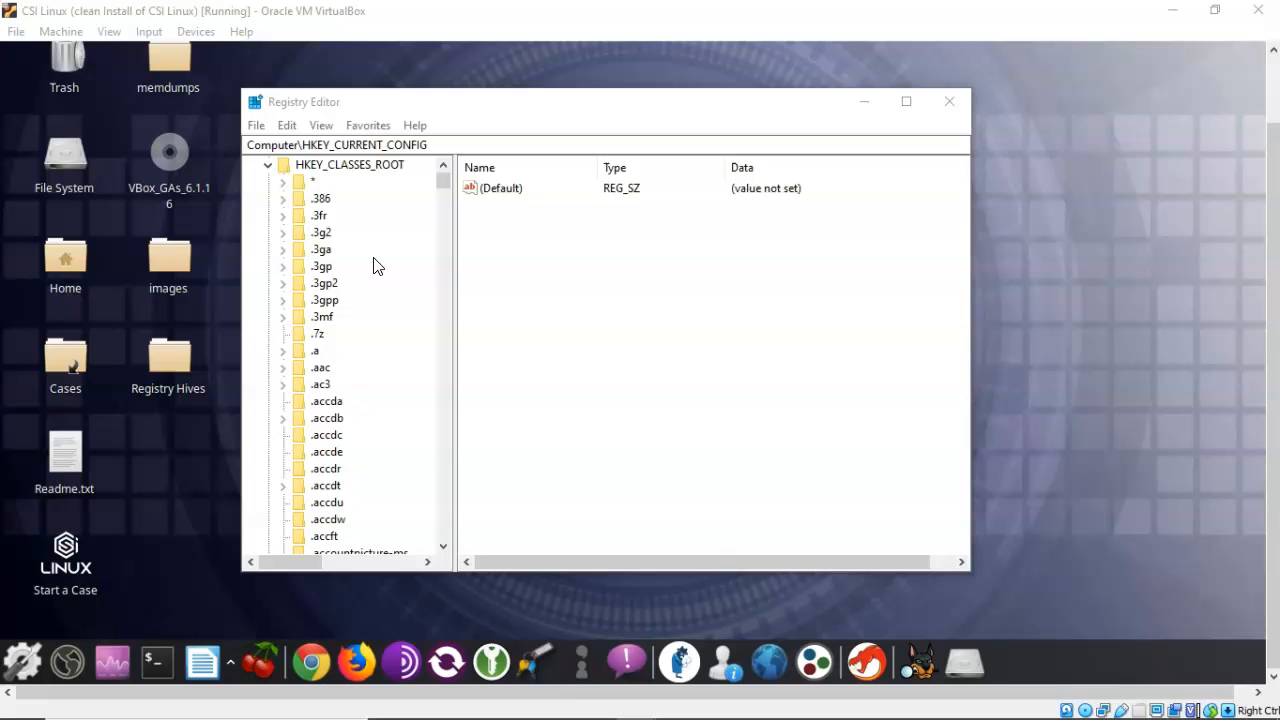
pyautogui.click(284, 198)
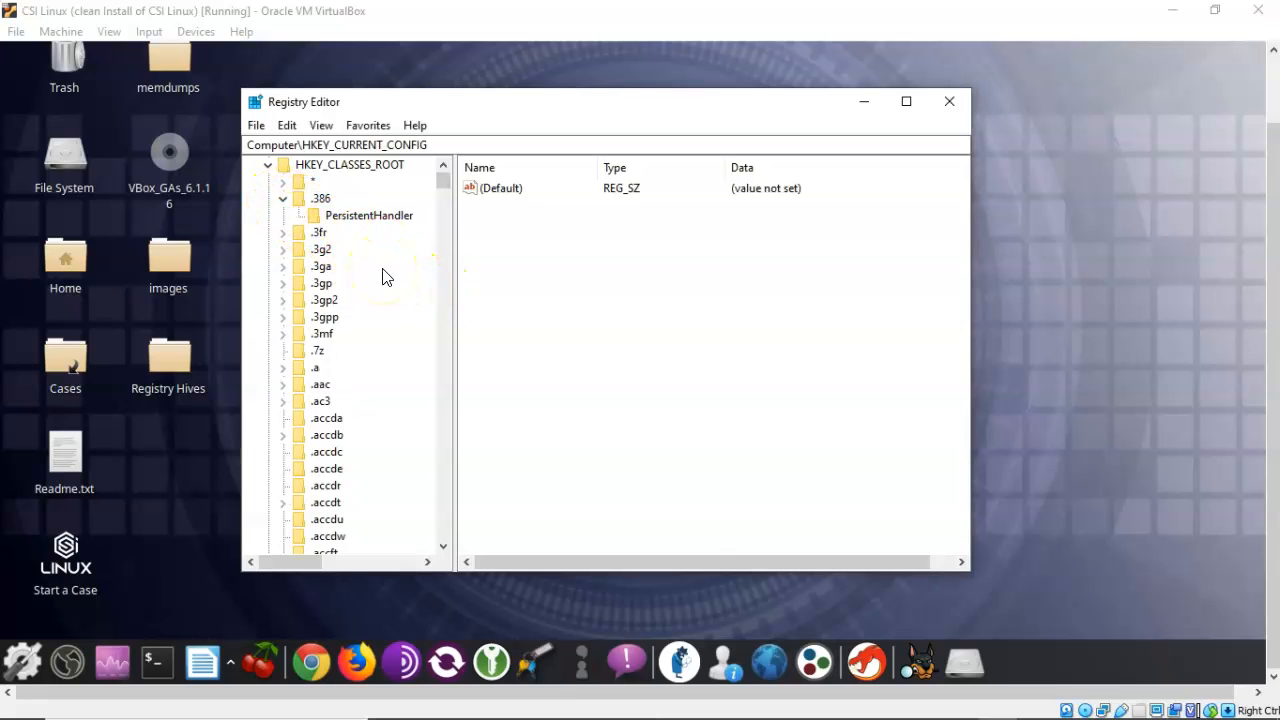
pyautogui.click(368, 216)
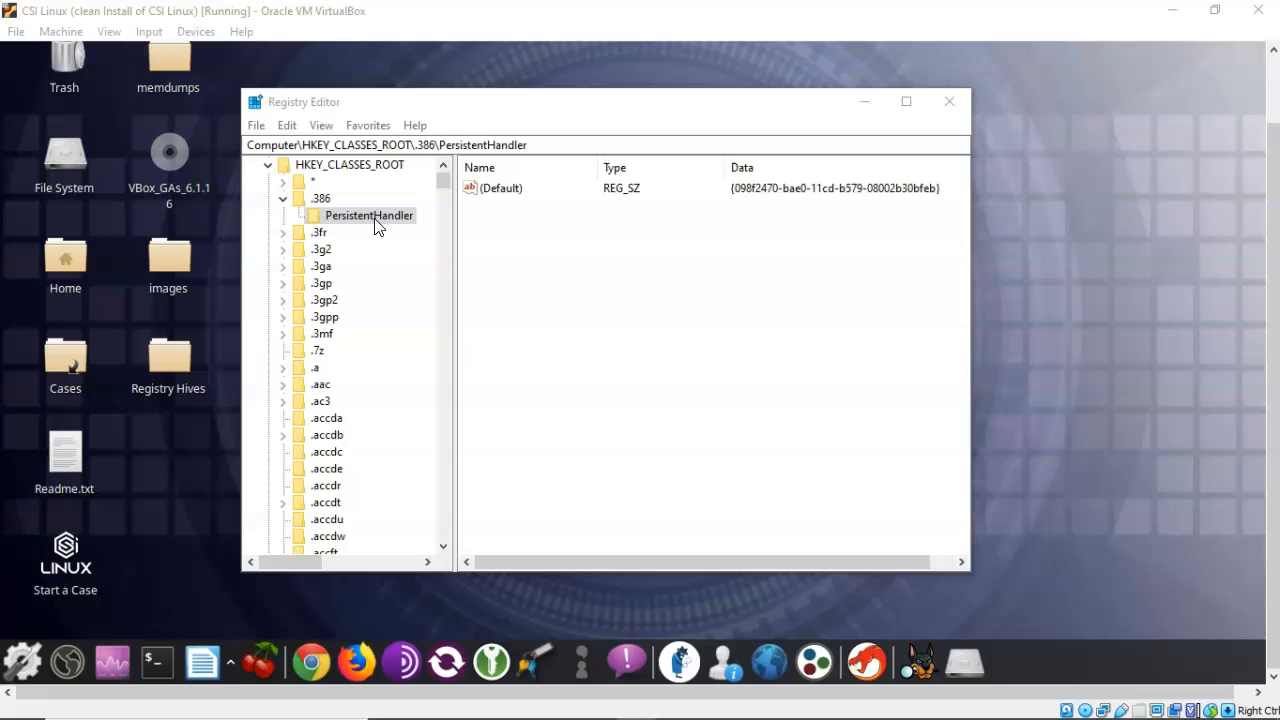
pyautogui.click(614, 244)
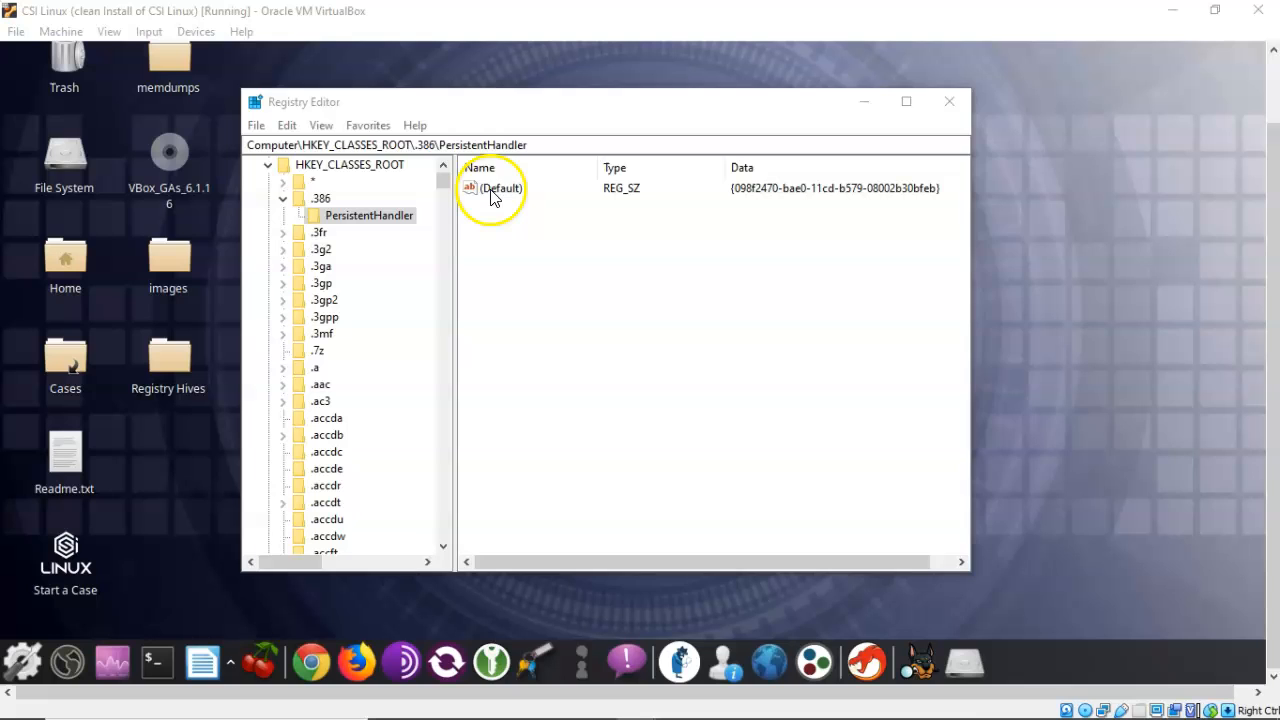
pyautogui.click(496, 188)
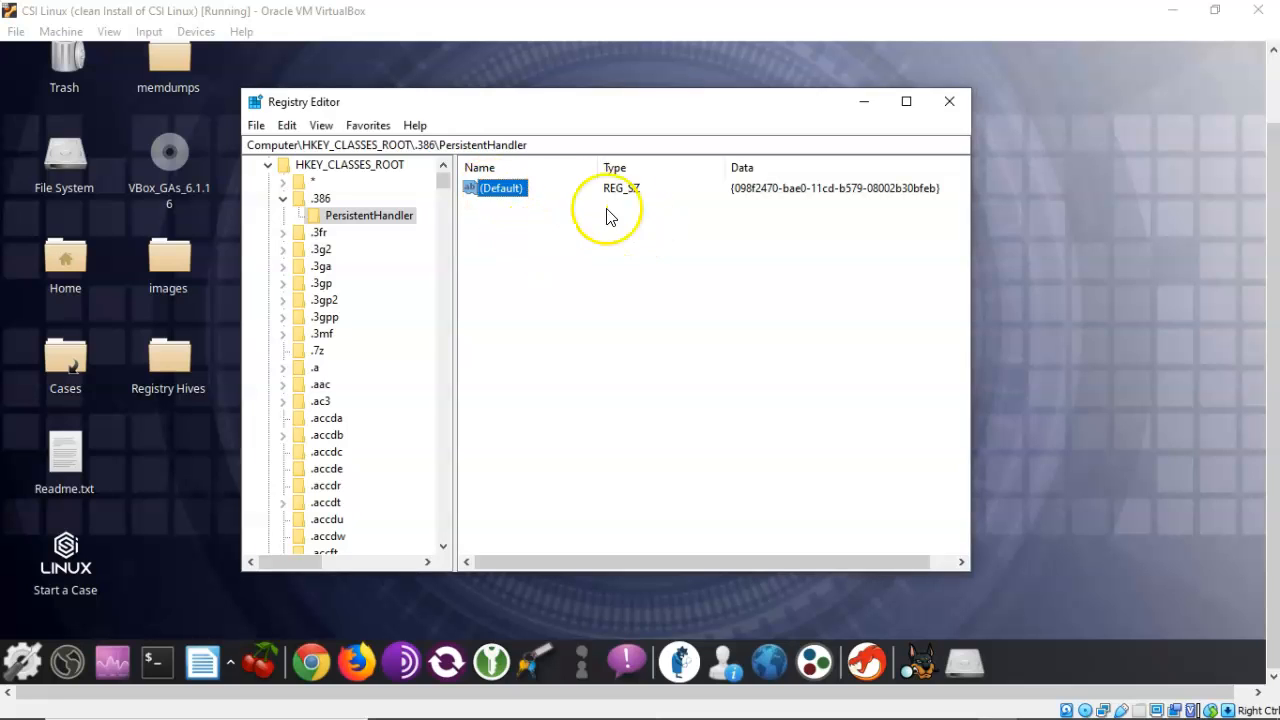
pyautogui.doubleClick(500, 188)
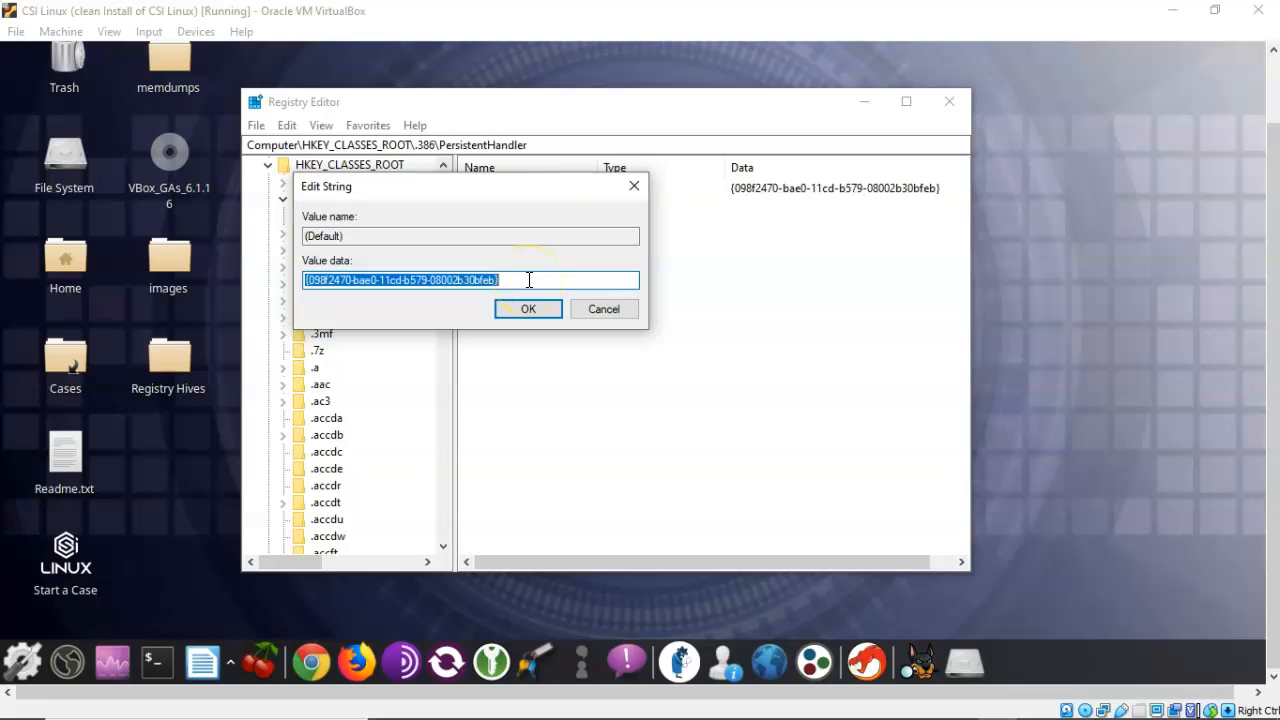
pyautogui.click(528, 308)
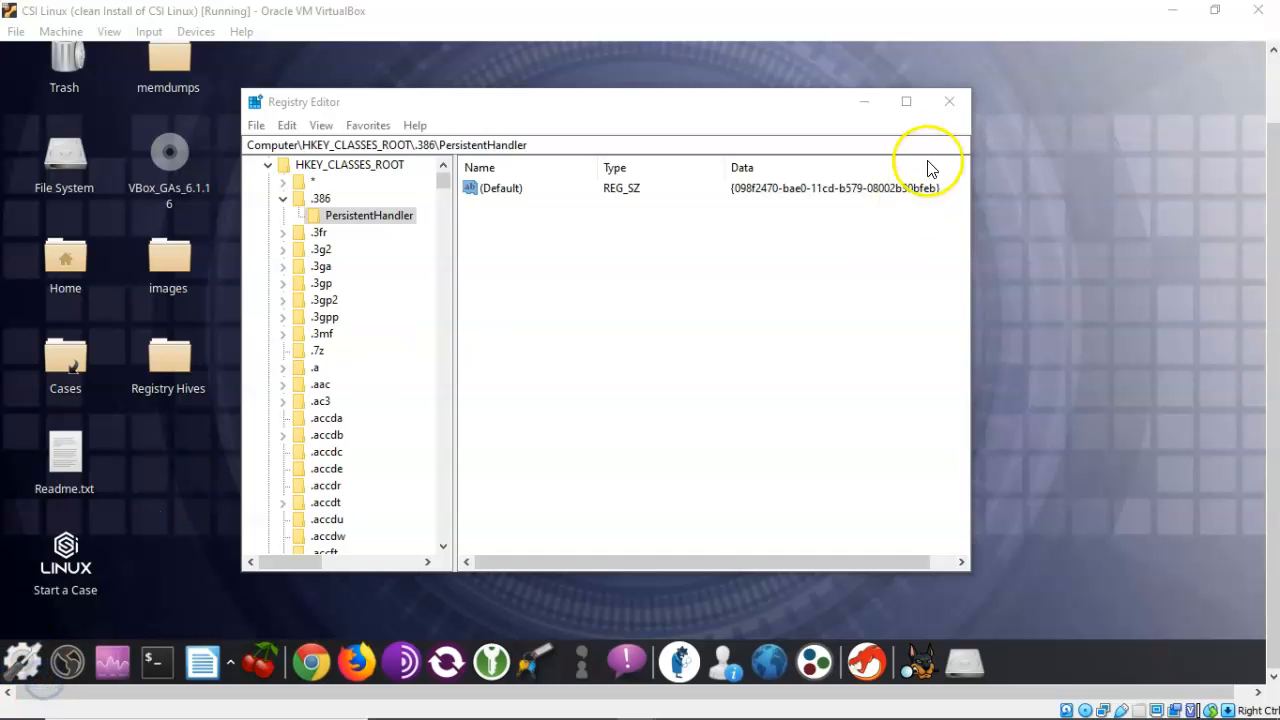
# - Close Registry Editor and browse This PC to C:\Windows
pyautogui.click(948, 100)
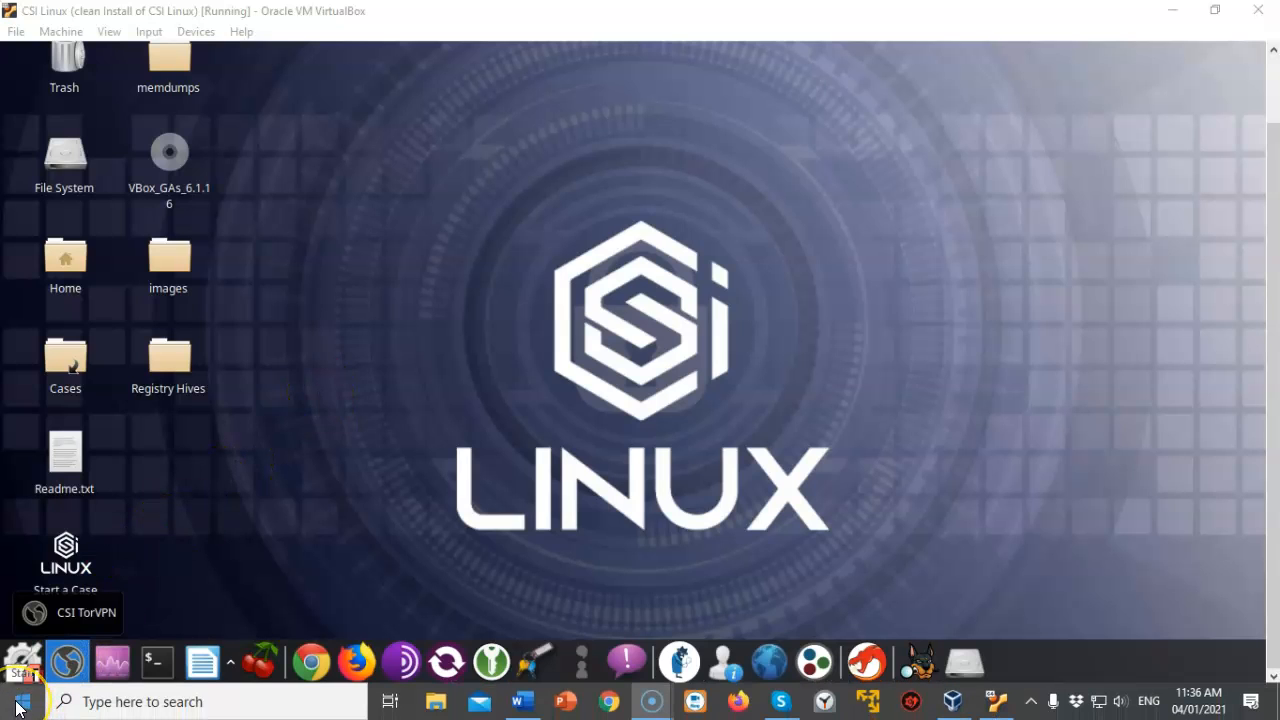
pyautogui.click(18, 700)
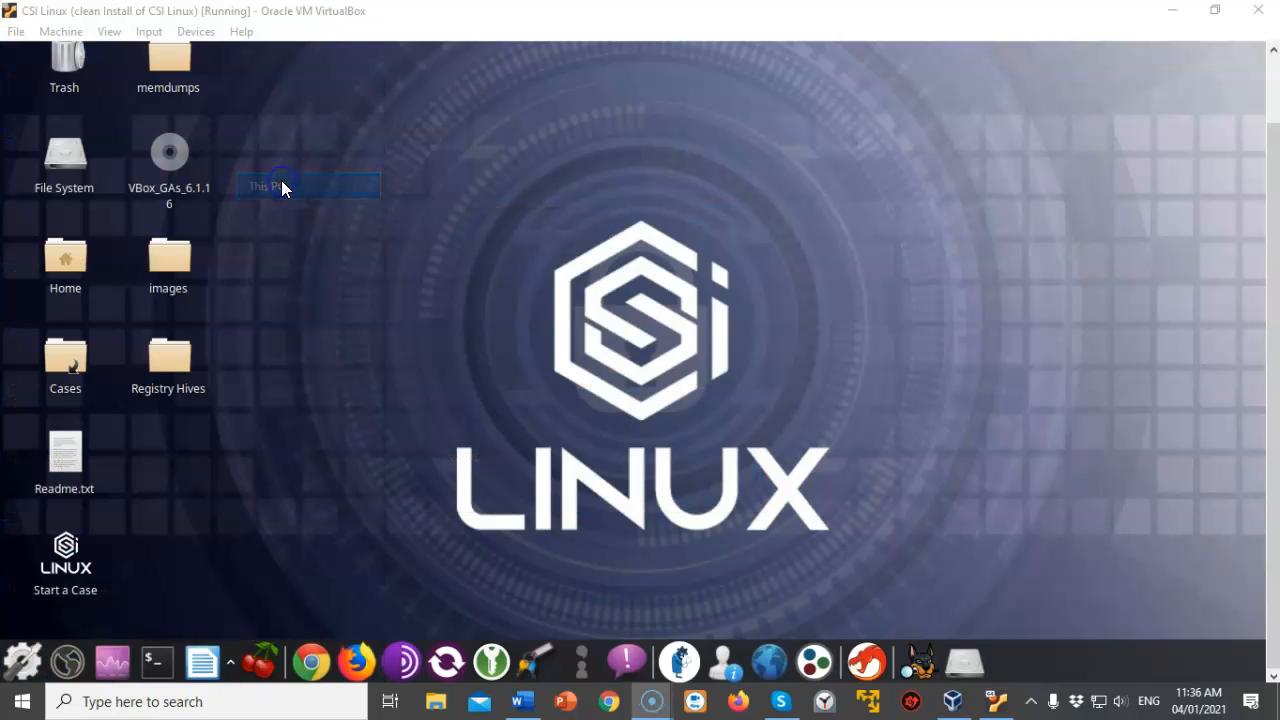
pyautogui.doubleClick(268, 186)
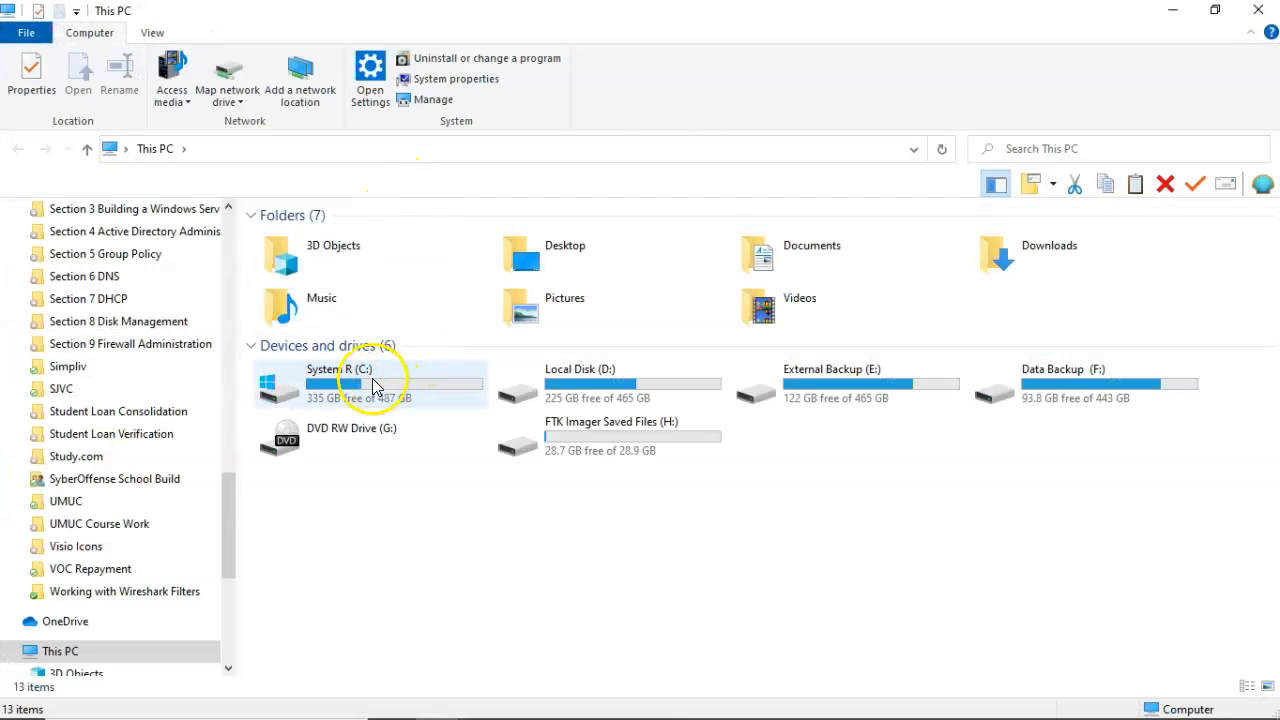
pyautogui.doubleClick(360, 384)
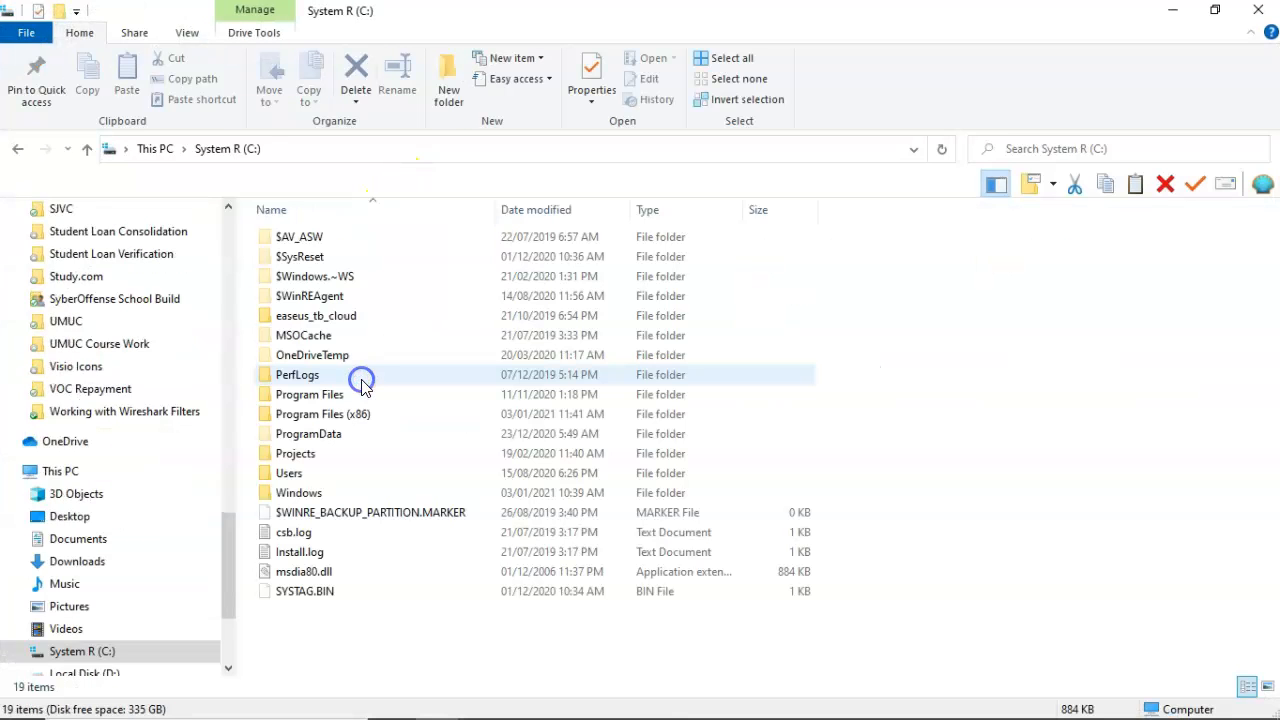
pyautogui.moveTo(336, 472)
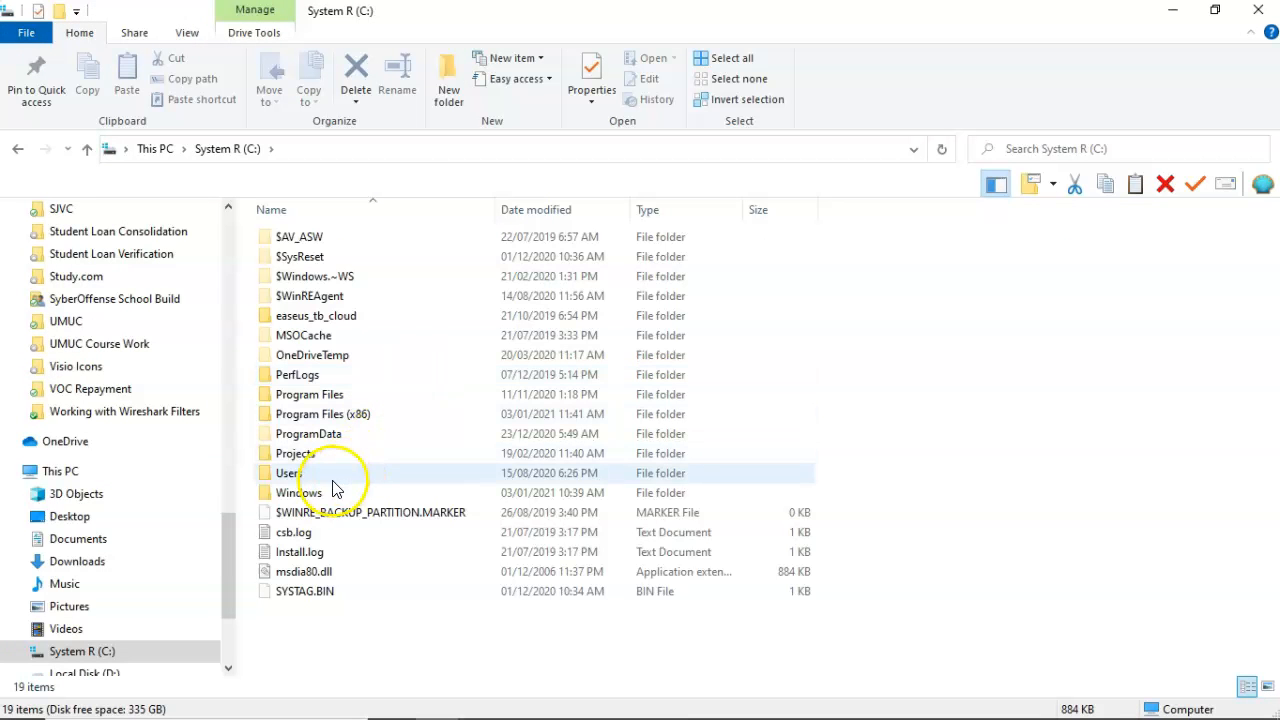
pyautogui.doubleClick(296, 492)
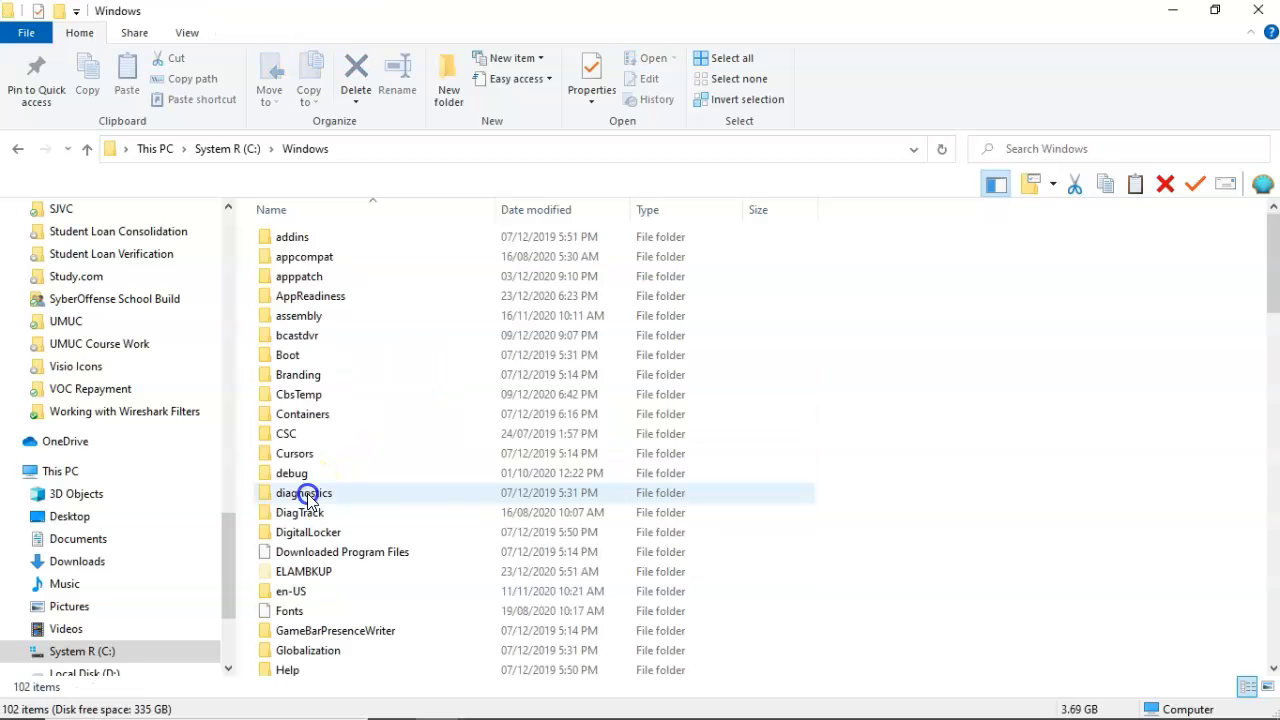
# - Open System32\config, listing the SAM, SECURITY, SOFTWARE and SYSTEM hive files
pyautogui.scroll(-3)
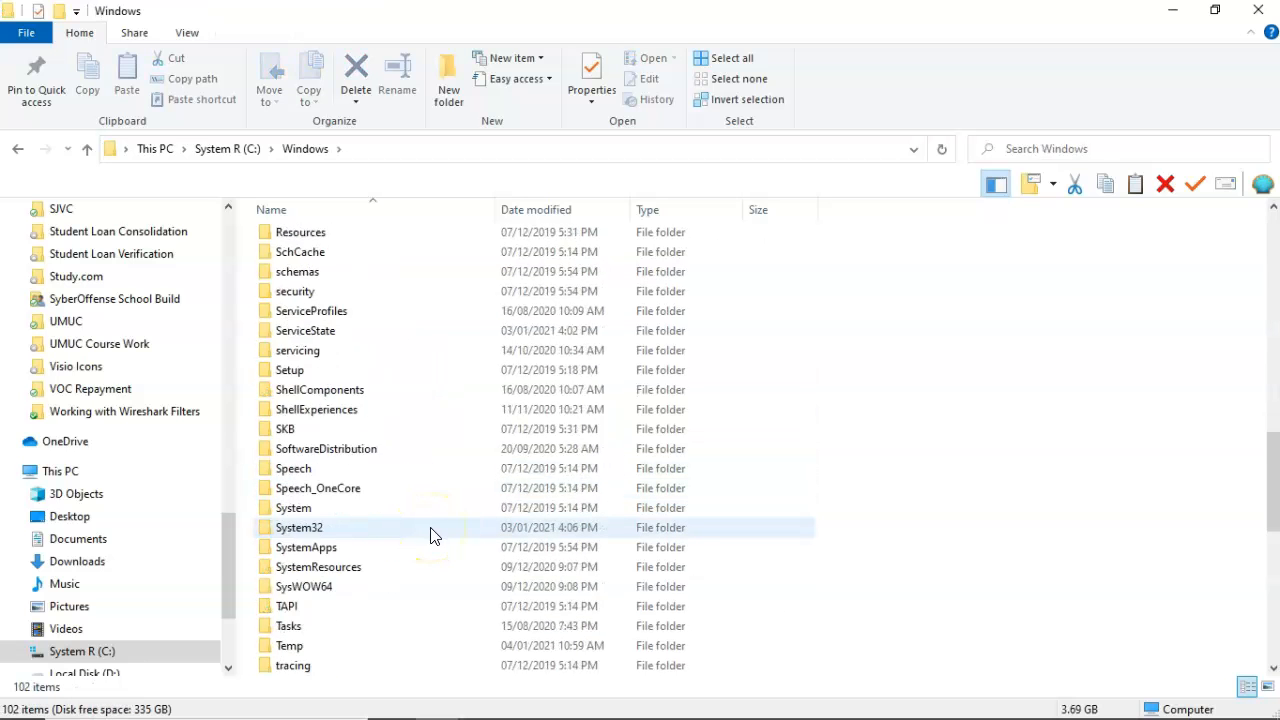
pyautogui.scroll(-3)
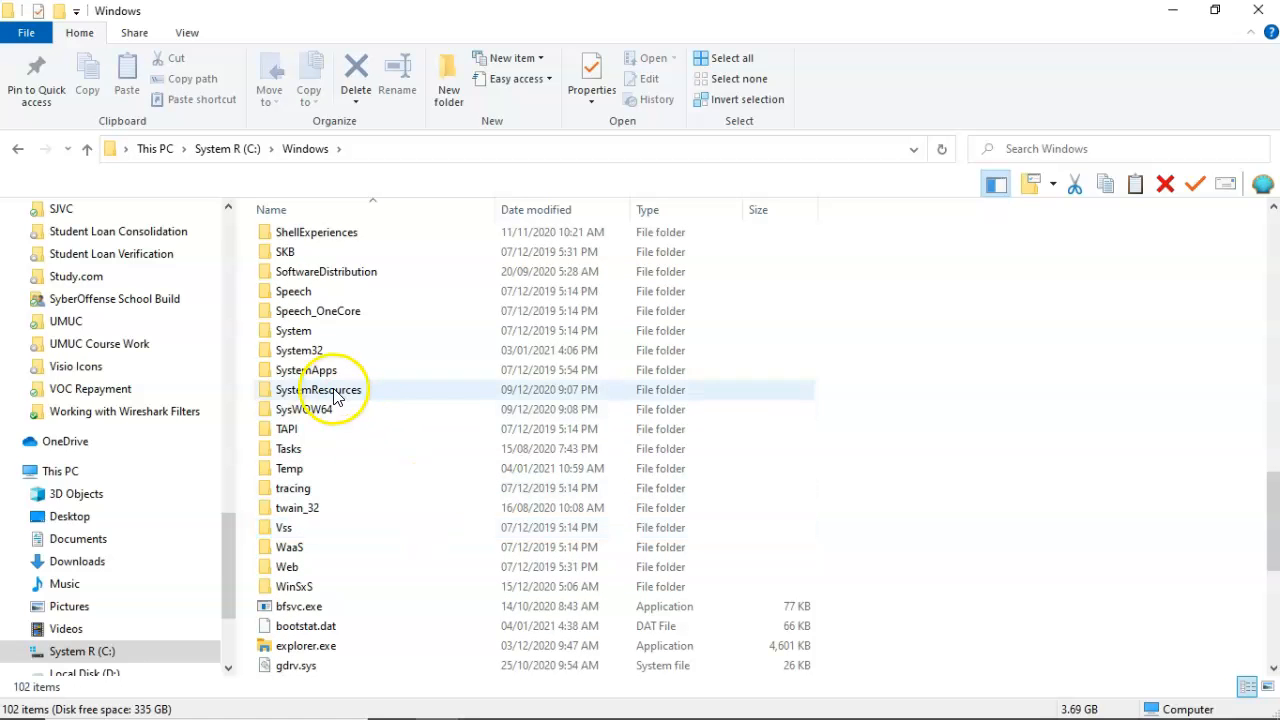
pyautogui.doubleClick(300, 350)
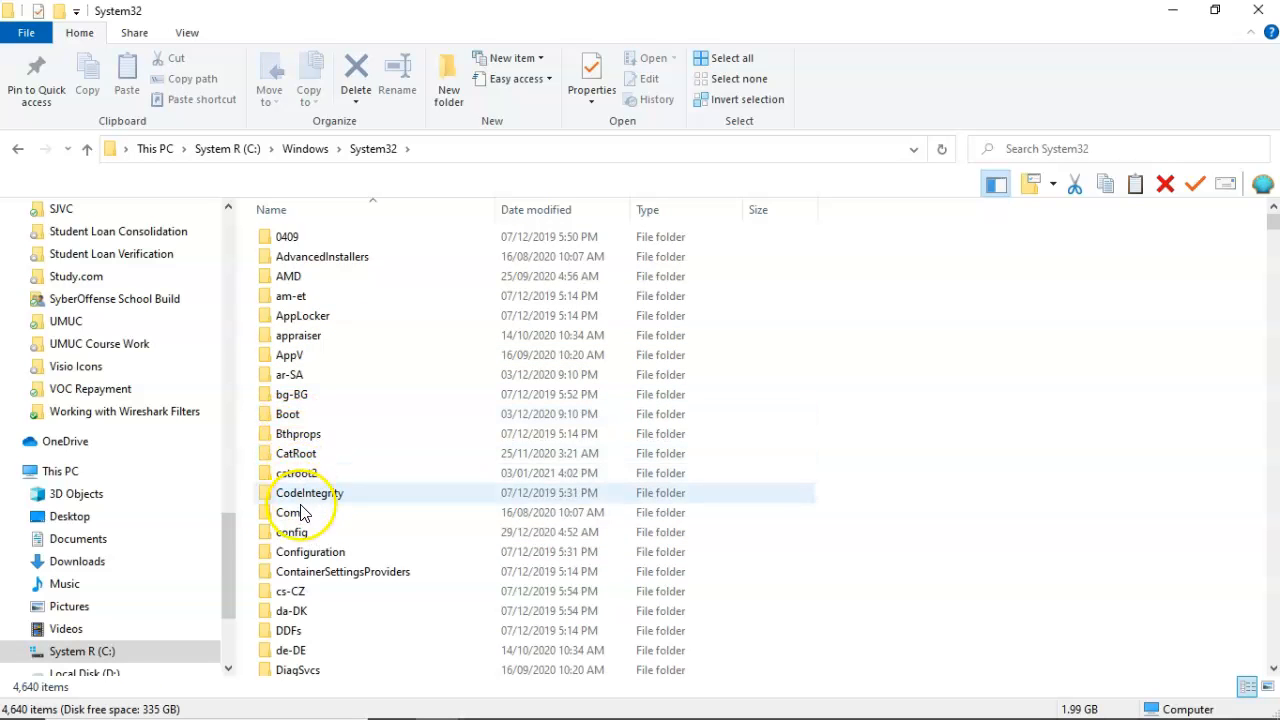
pyautogui.click(292, 532)
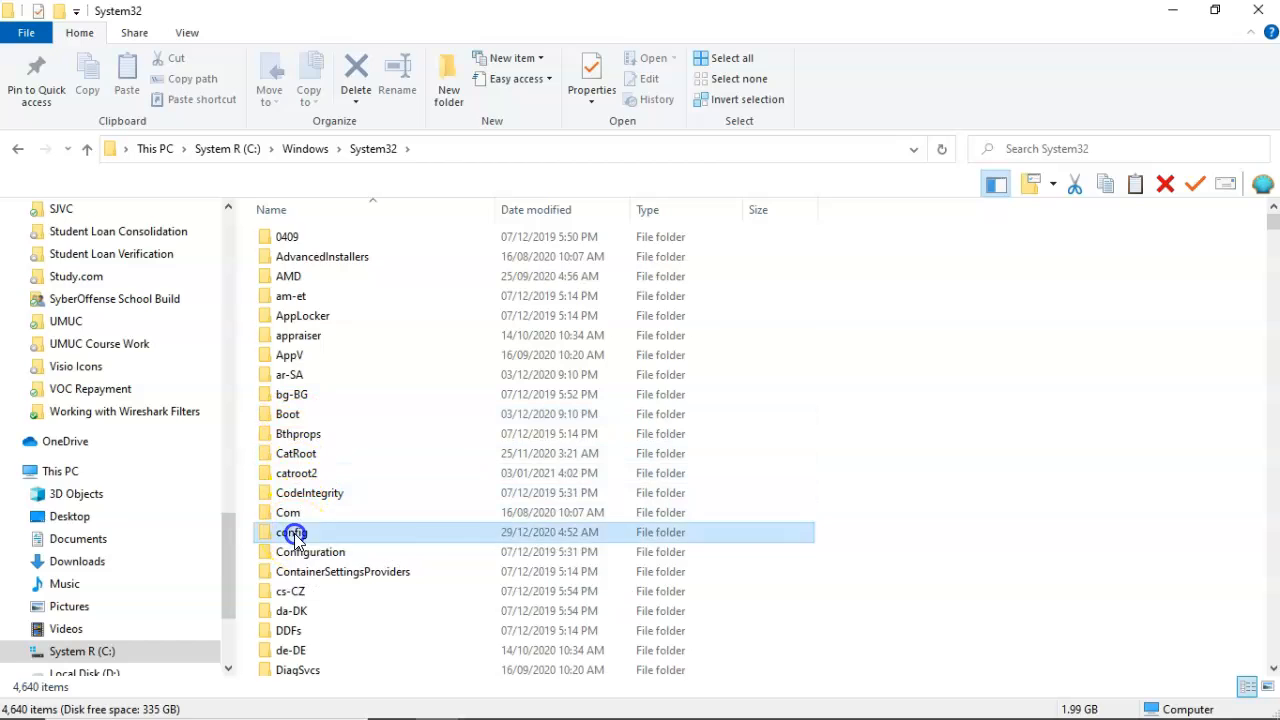
pyautogui.doubleClick(292, 532)
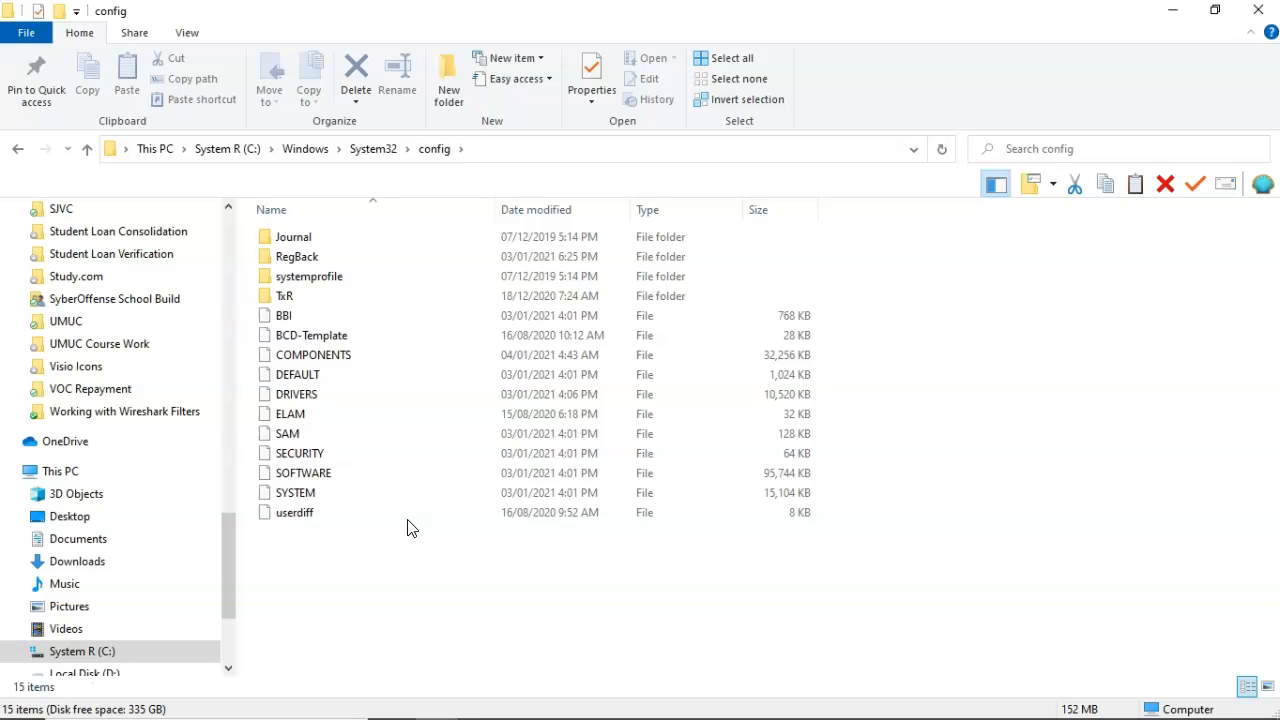
pyautogui.click(300, 452)
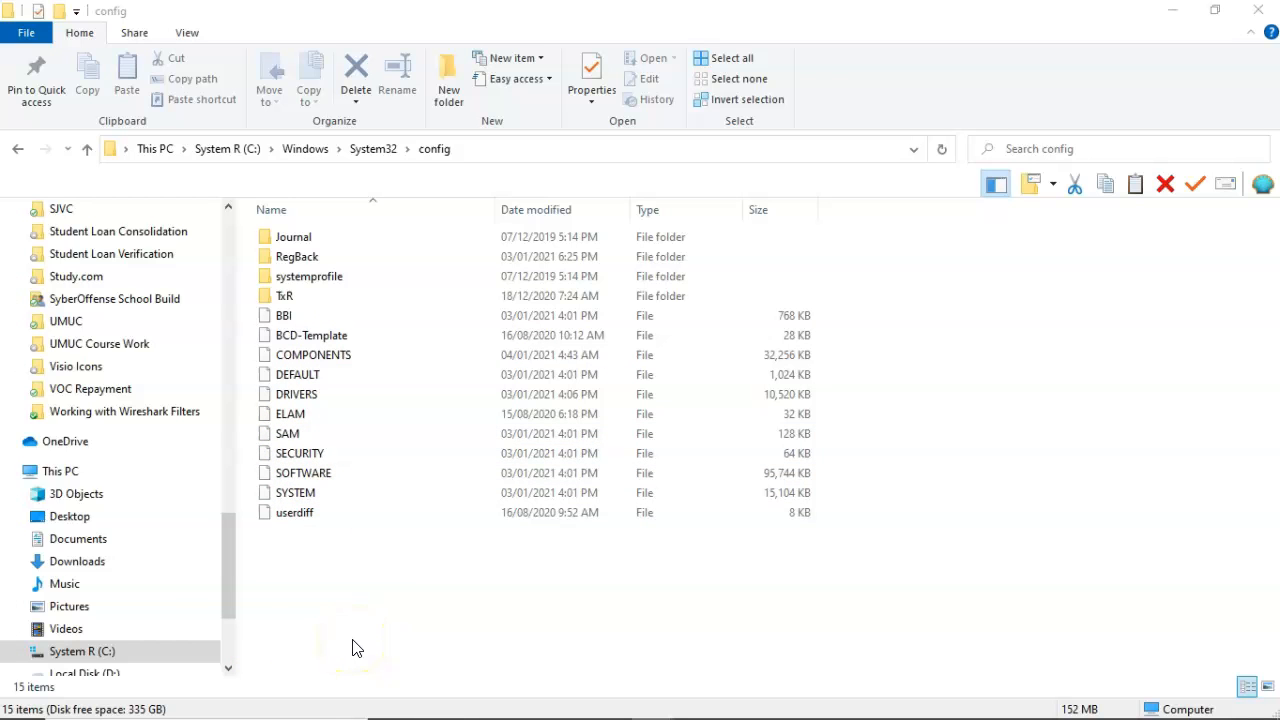
# - Go back to C: and open Users\Default, where NTUSER.DAT is listed
pyautogui.click(18, 148)
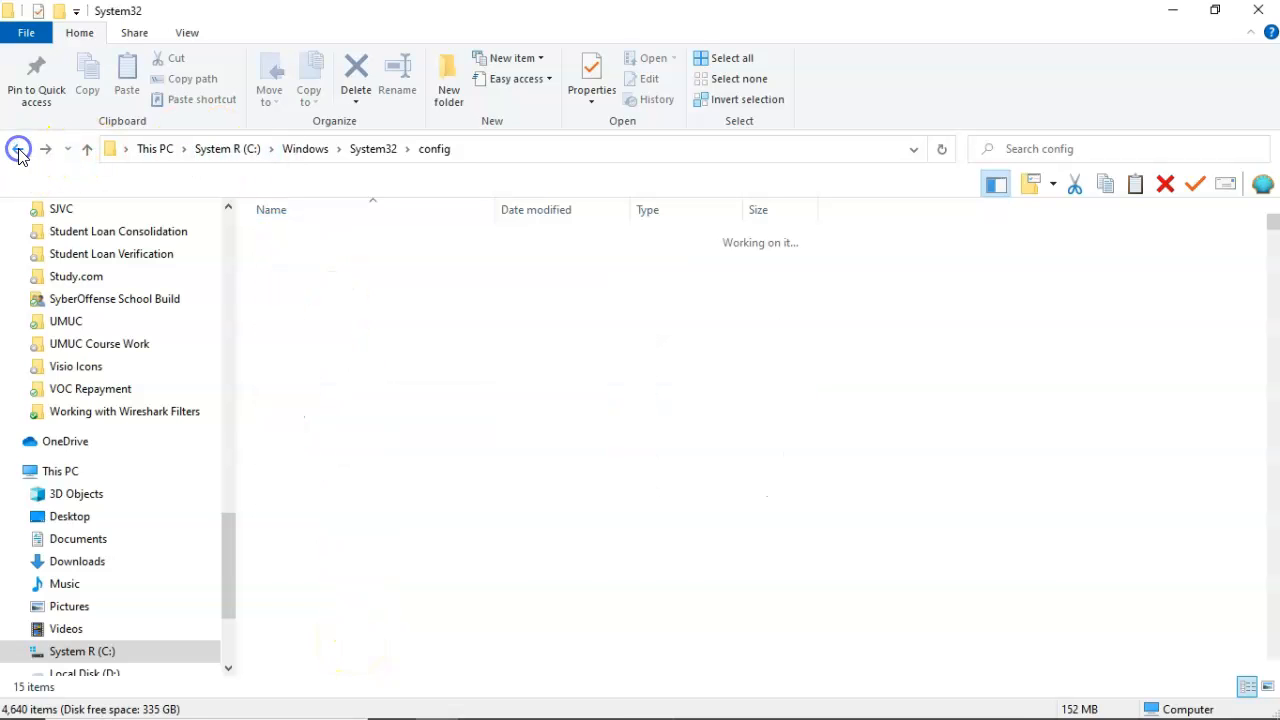
pyautogui.click(18, 148)
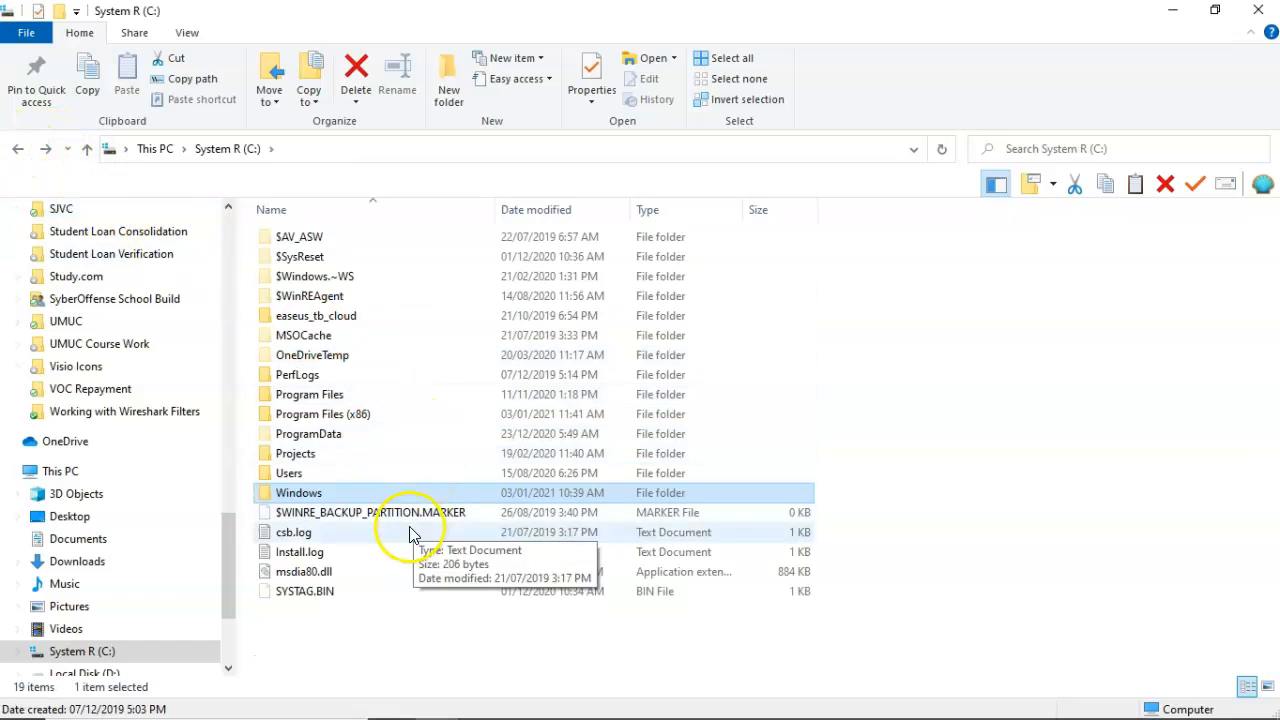
pyautogui.doubleClick(288, 472)
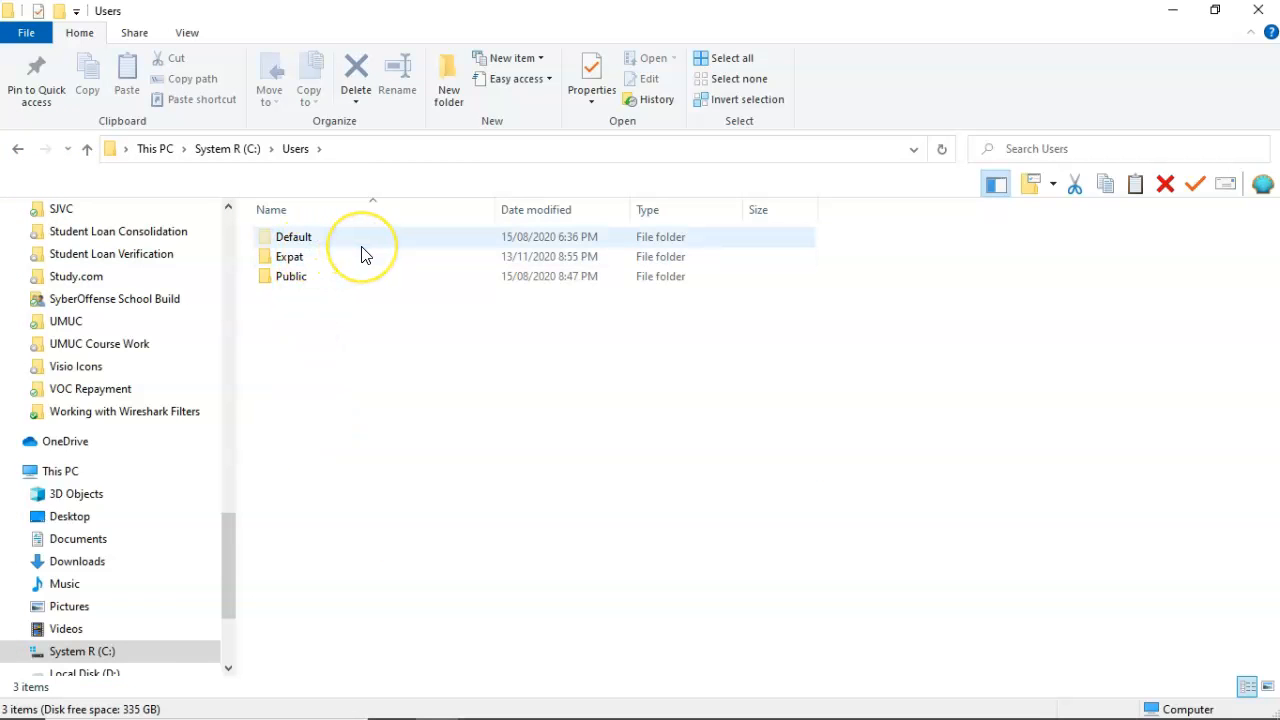
pyautogui.moveTo(292, 236)
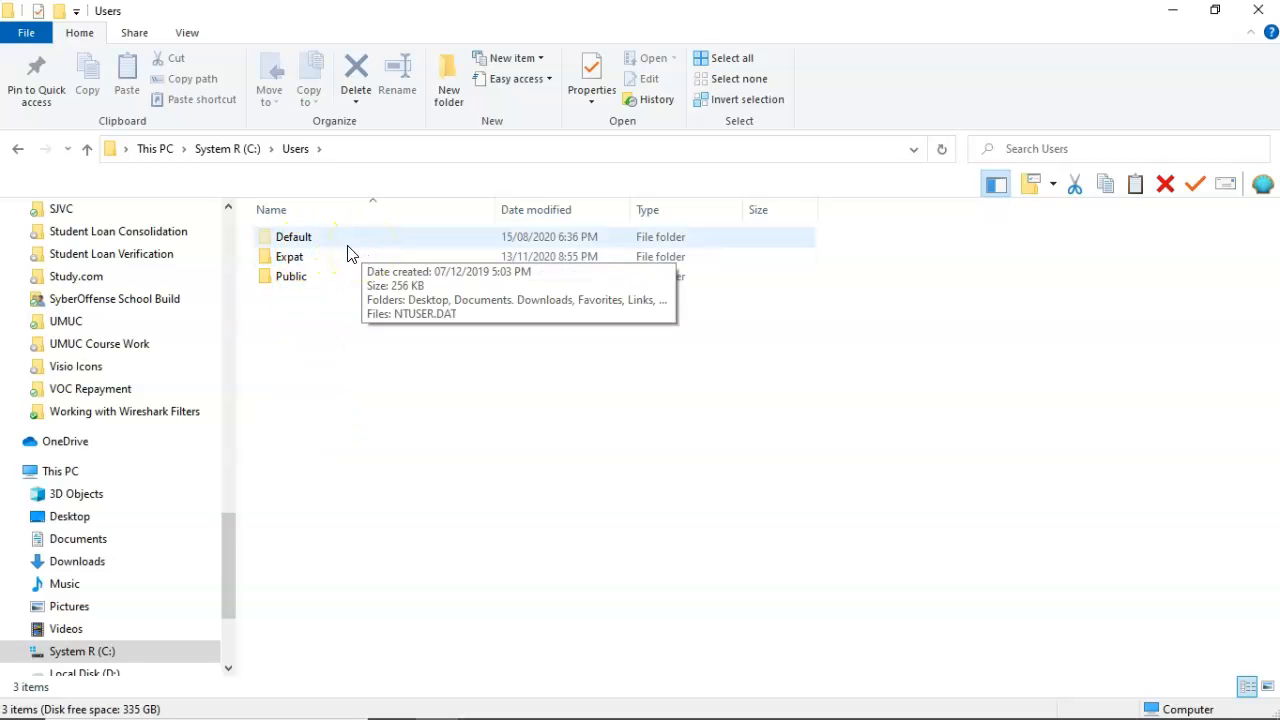
pyautogui.doubleClick(292, 236)
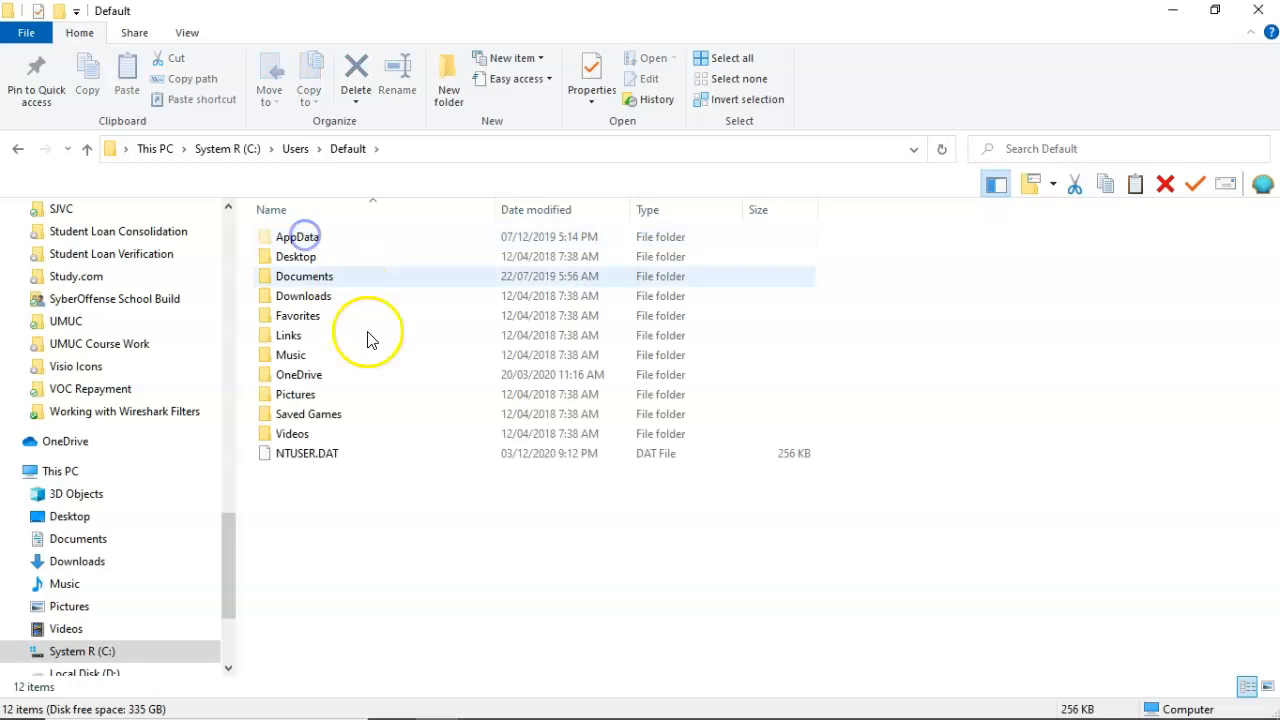
pyautogui.moveTo(332, 460)
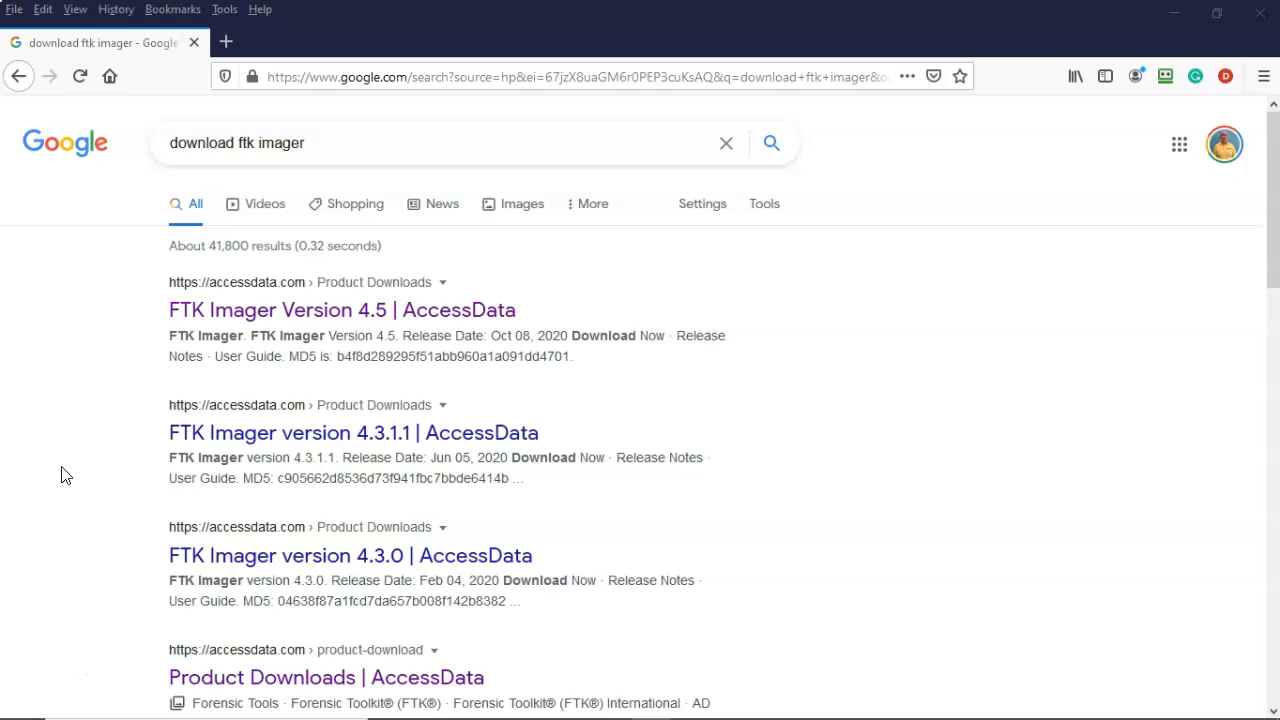
pyautogui.moveTo(92, 420)
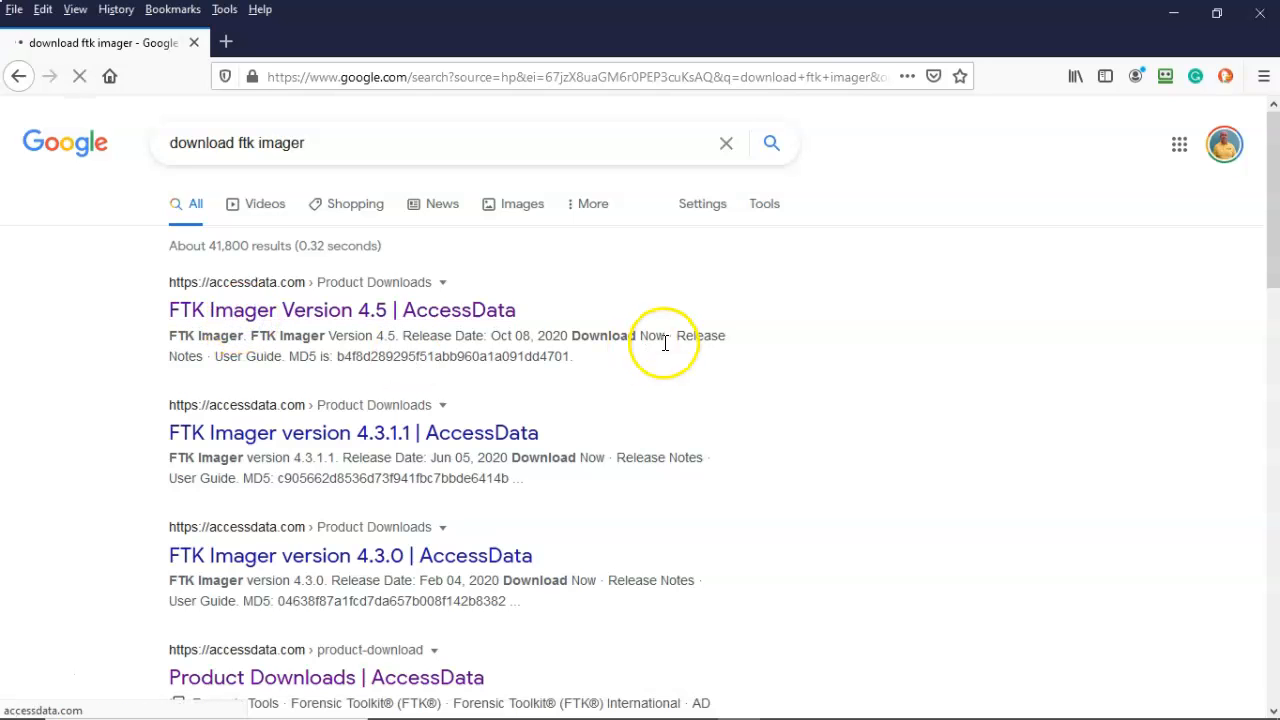
# - Open the FTK Imager Version 4.5 page and request Download Now for an emailed link
pyautogui.click(340, 308)
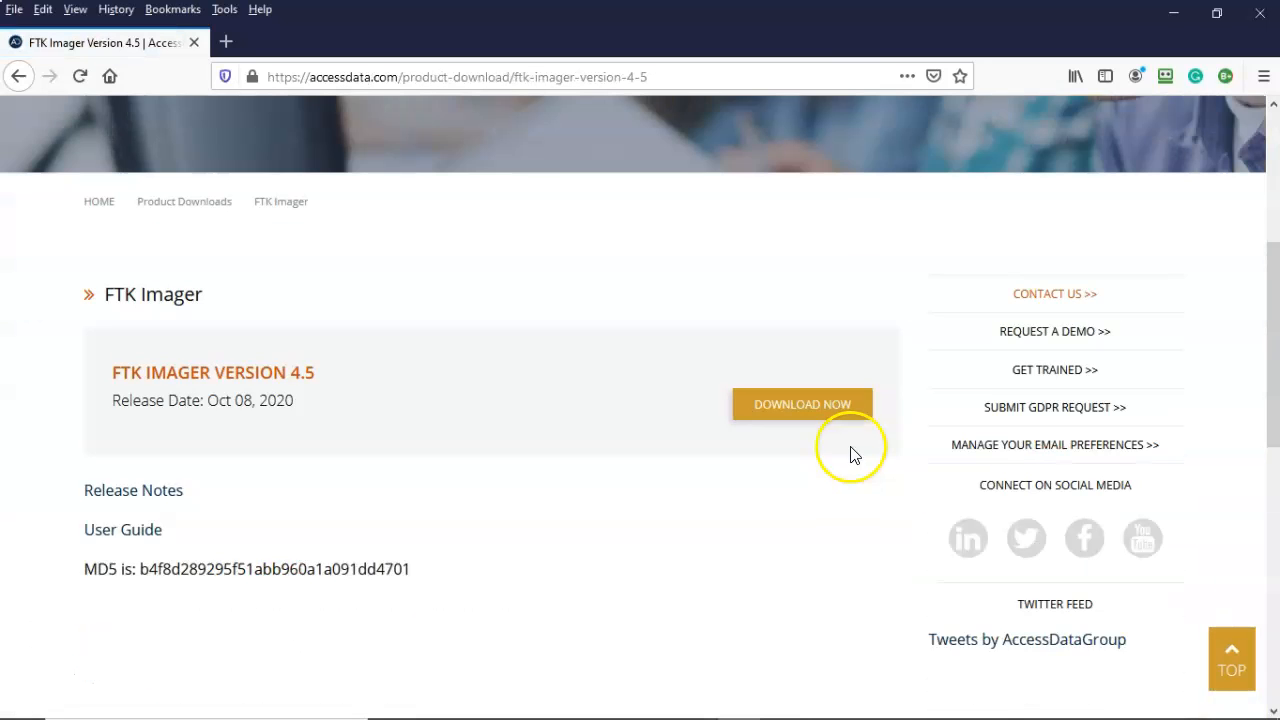
pyautogui.click(802, 404)
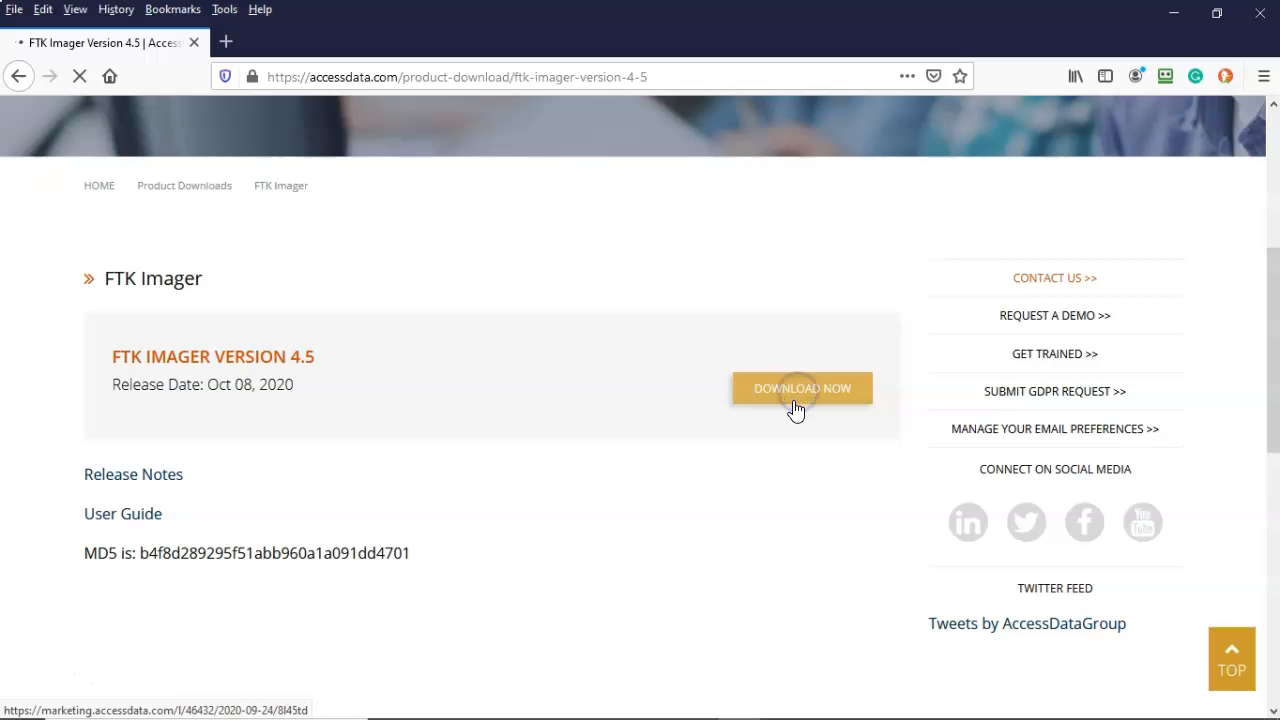
pyautogui.click(800, 388)
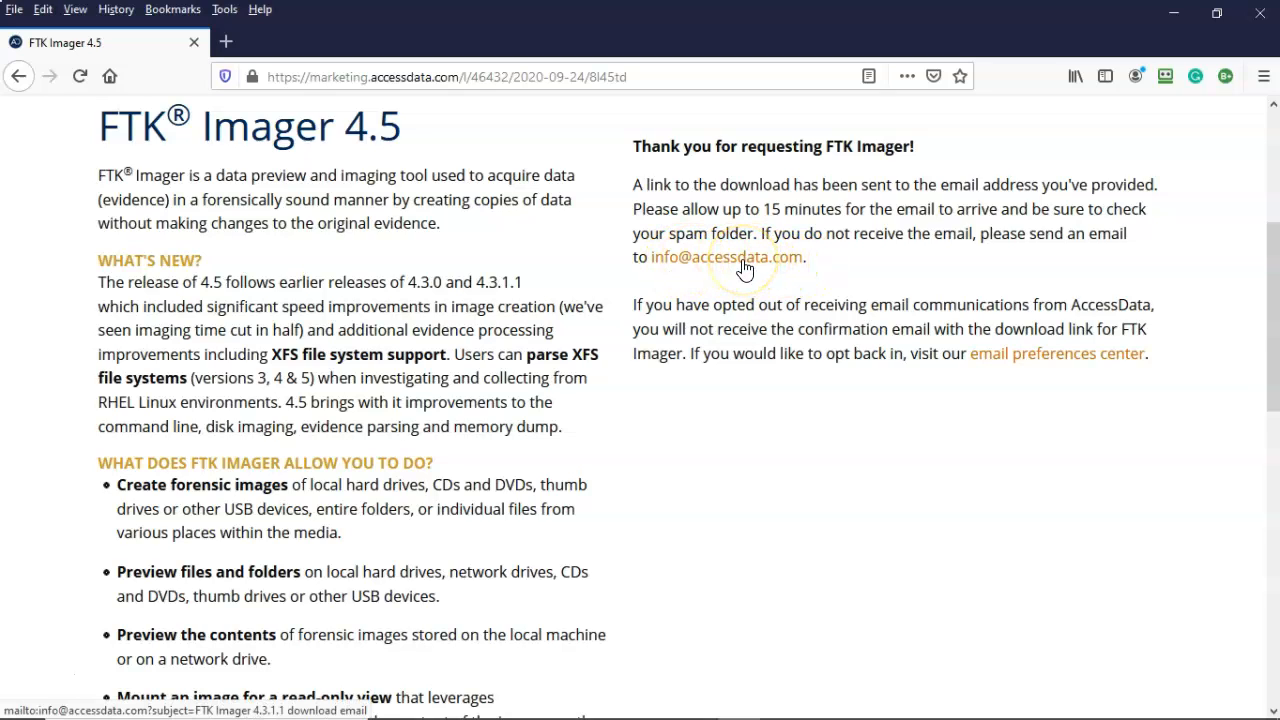
pyautogui.moveTo(864, 272)
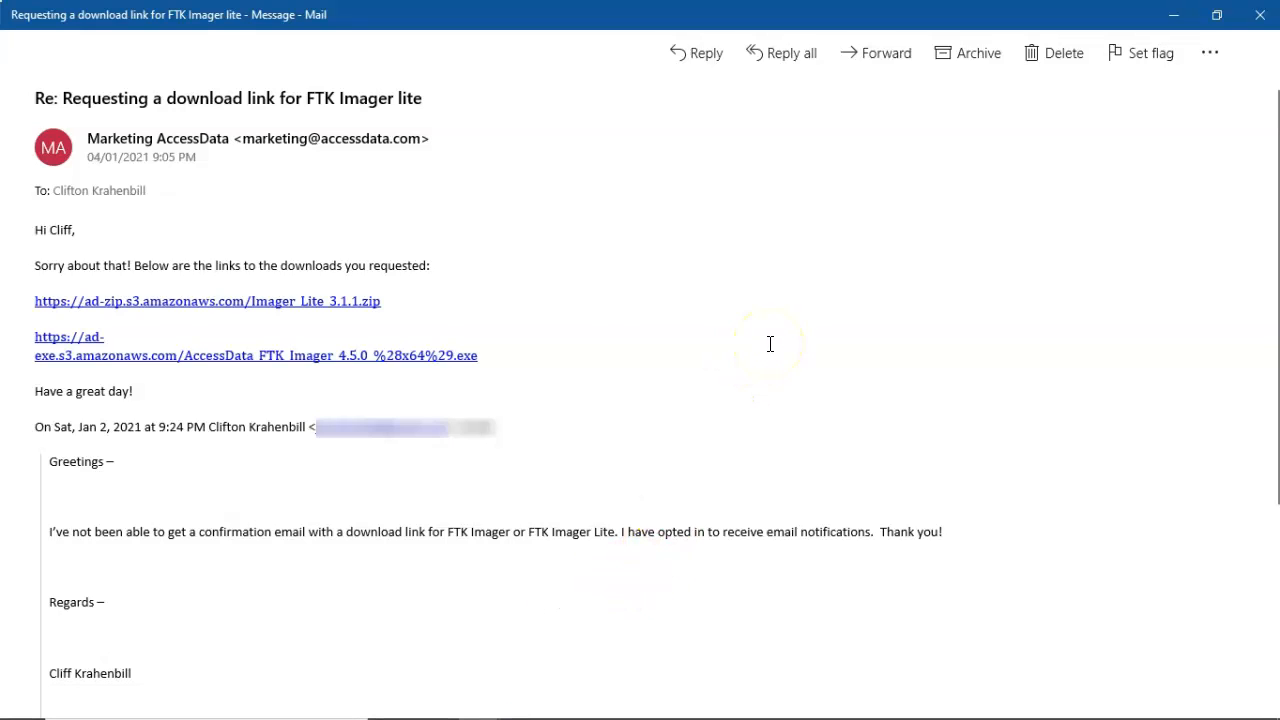
pyautogui.moveTo(624, 340)
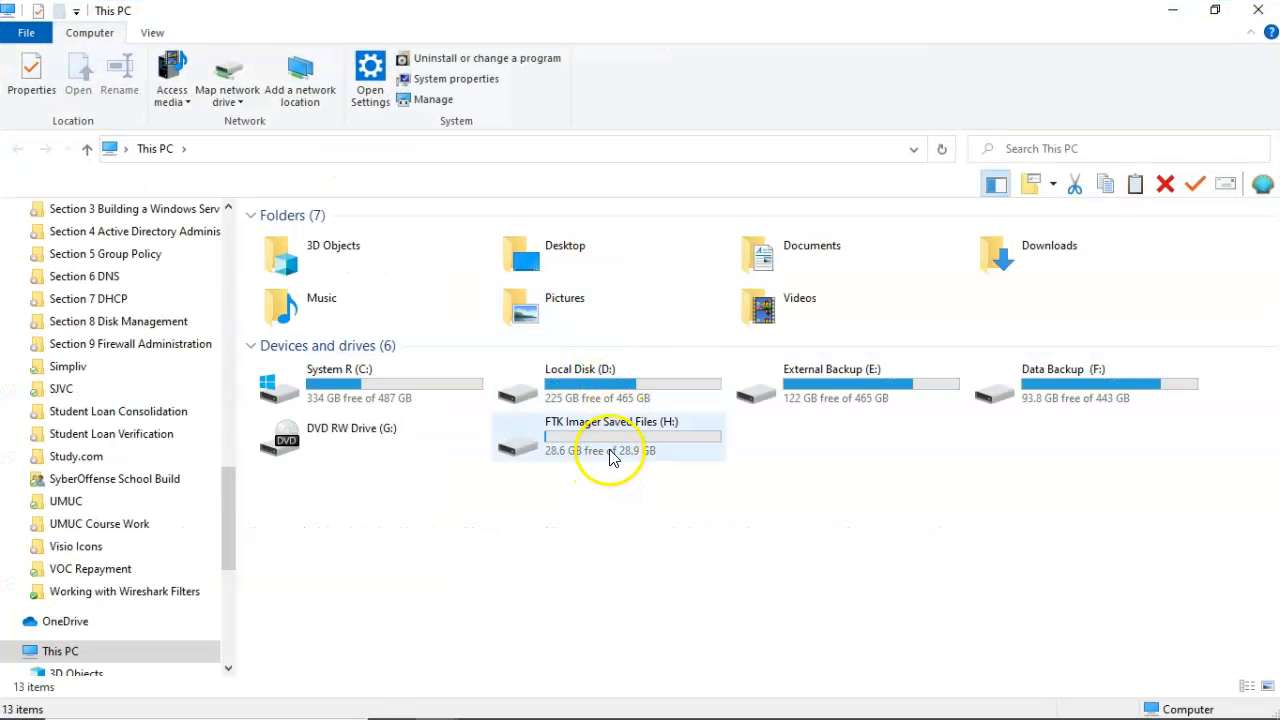
# - Open H:\Imager_Lite_3.1.1, launch FTK Imager.exe, and dismiss the blocked-app warning
pyautogui.doubleClick(610, 436)
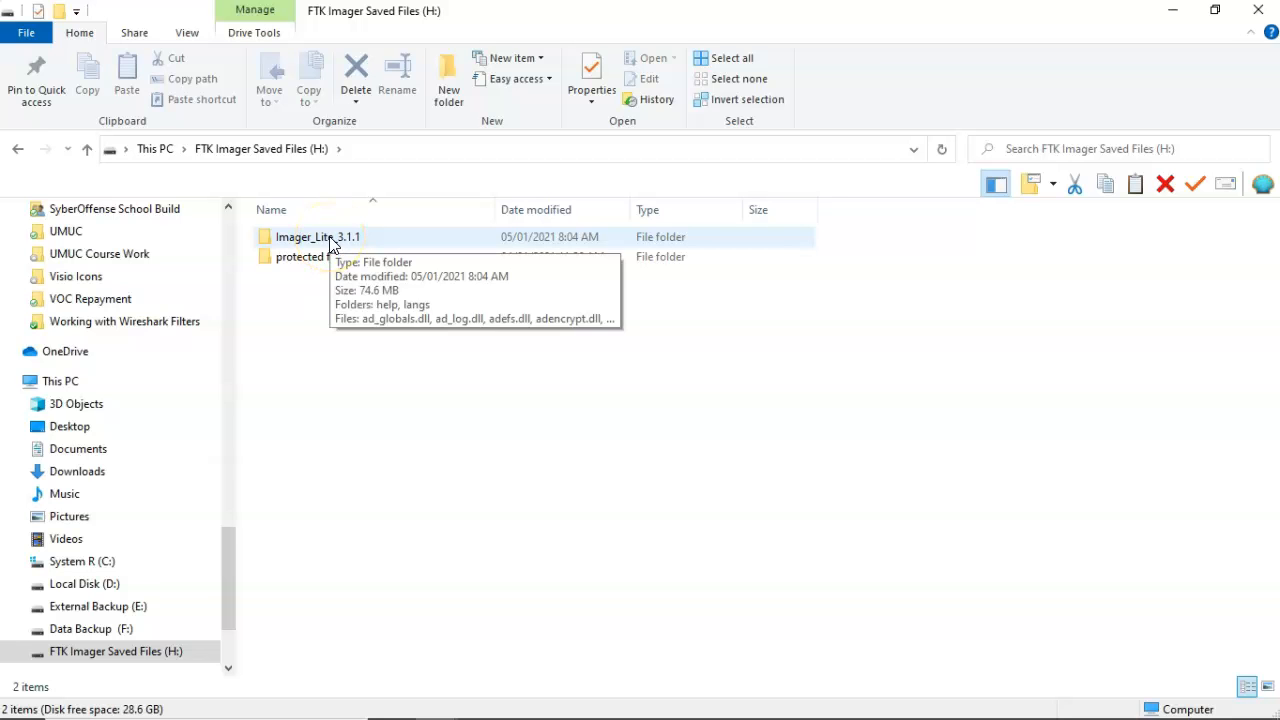
pyautogui.doubleClick(316, 236)
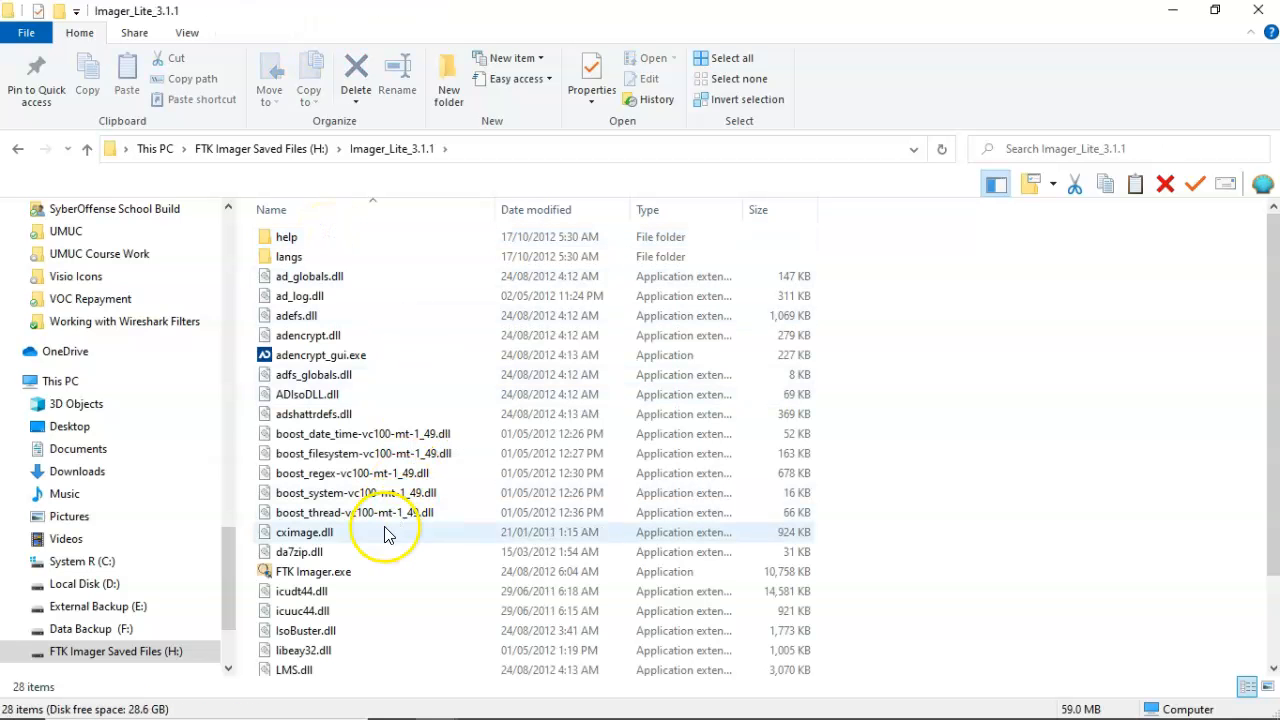
pyautogui.moveTo(314, 572)
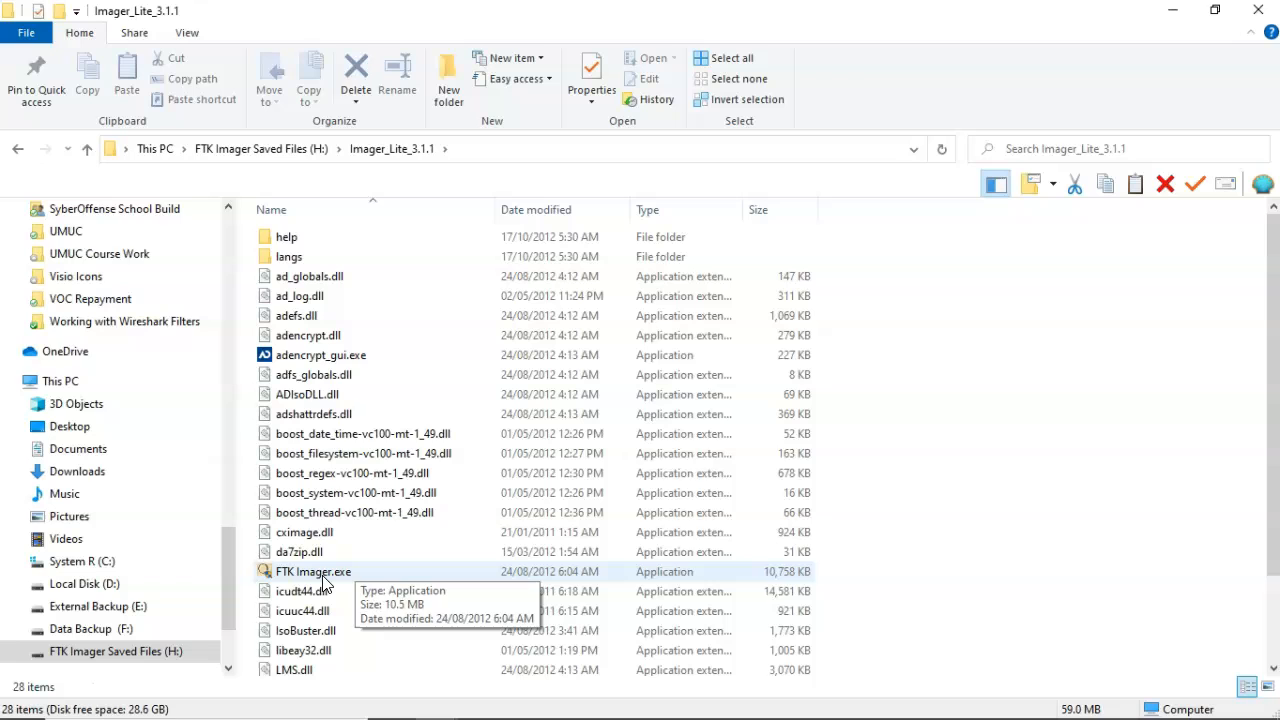
pyautogui.doubleClick(314, 572)
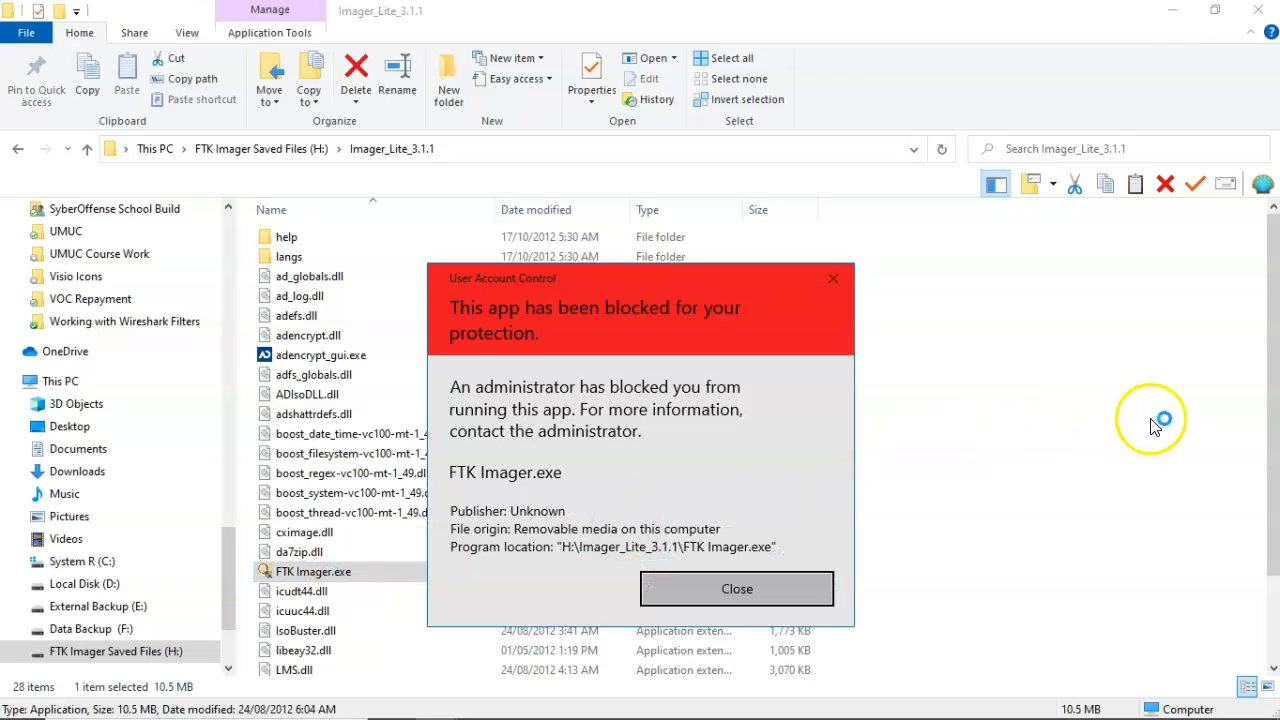
pyautogui.moveTo(1164, 424)
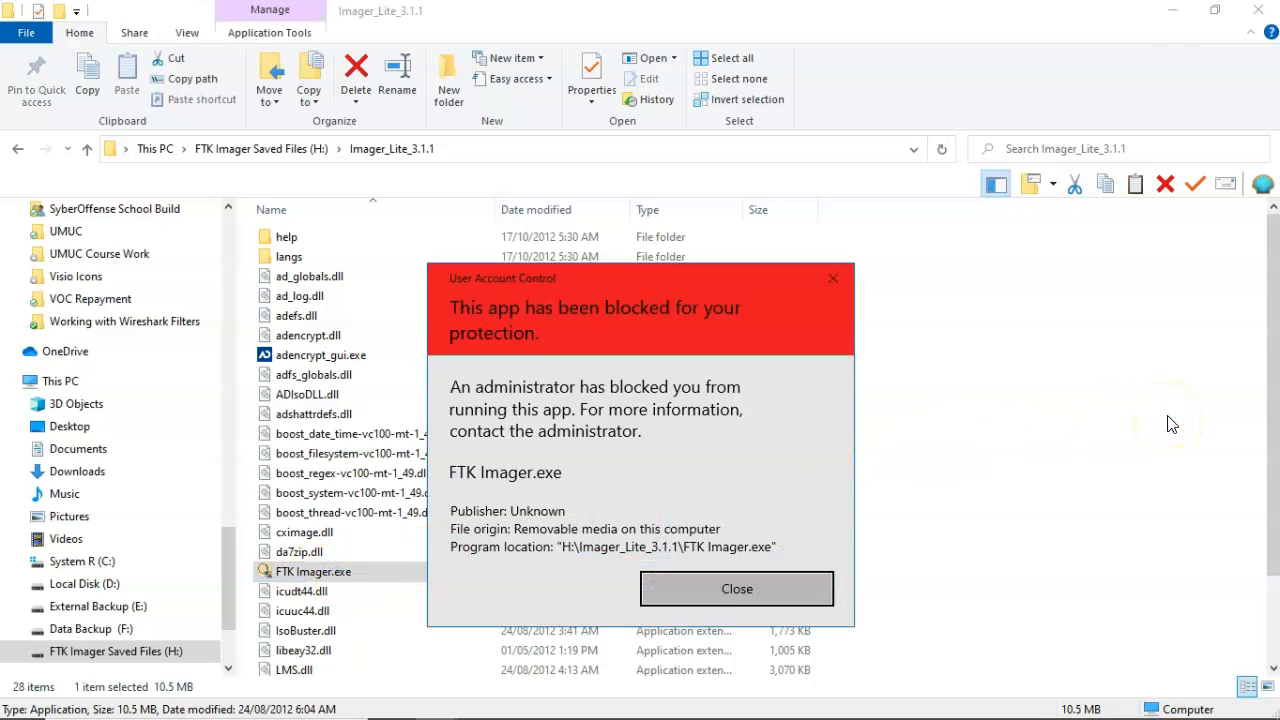
pyautogui.moveTo(856, 290)
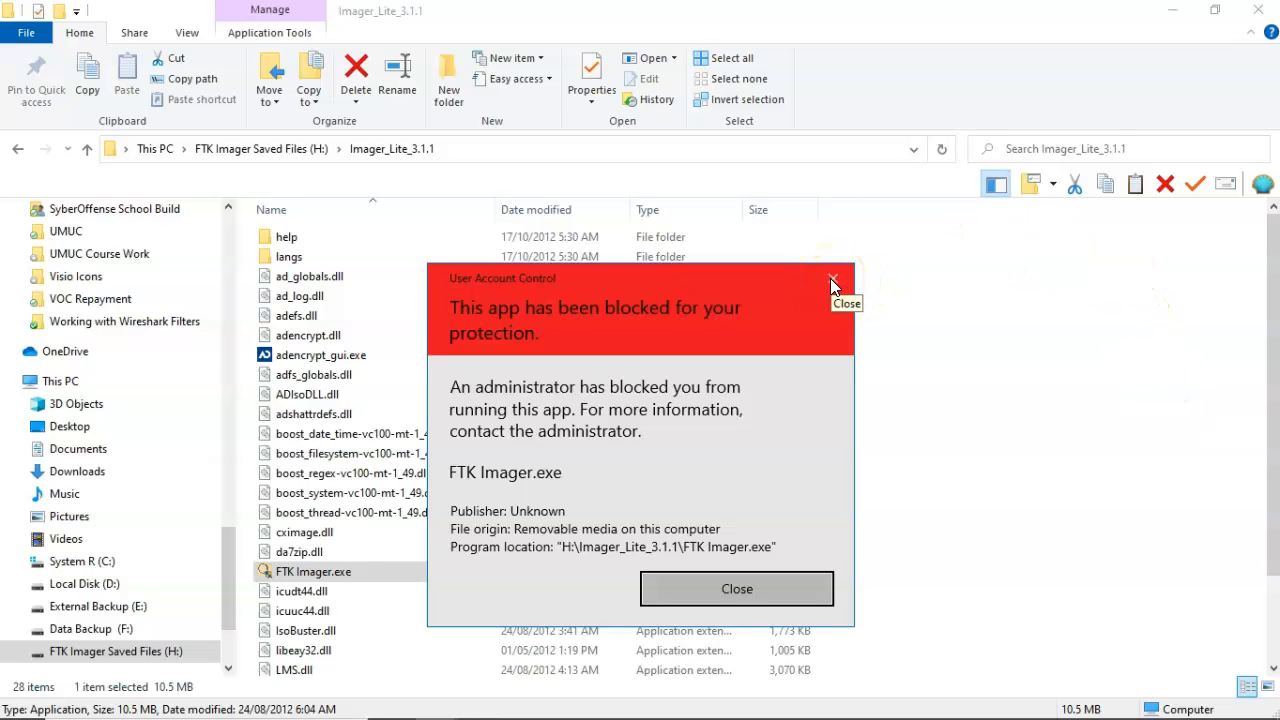
pyautogui.click(832, 280)
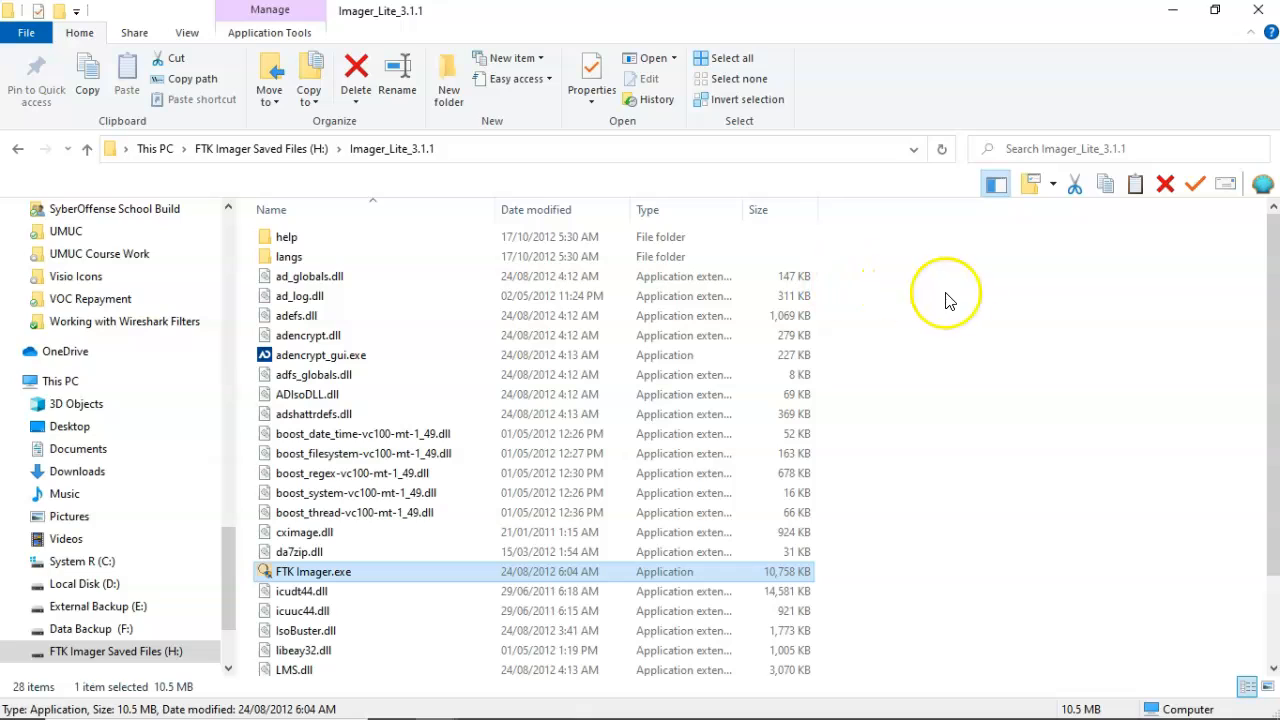
pyautogui.moveTo(978, 308)
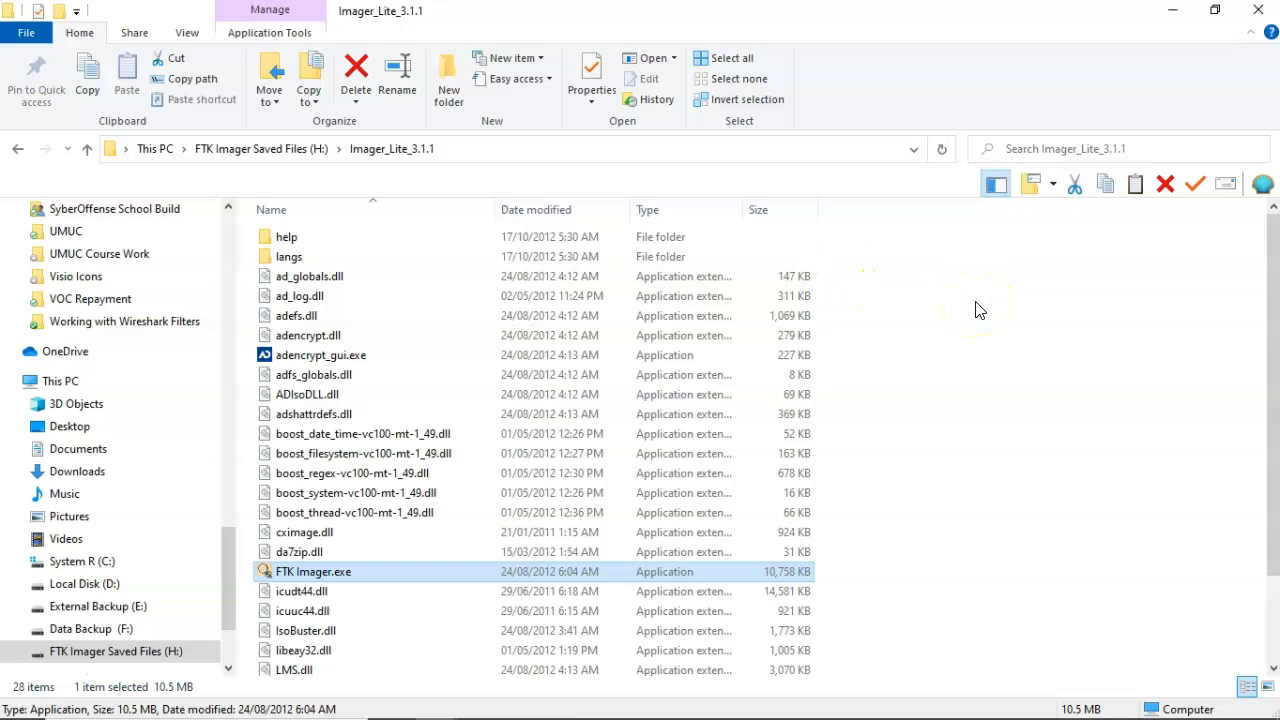
pyautogui.moveTo(980, 308)
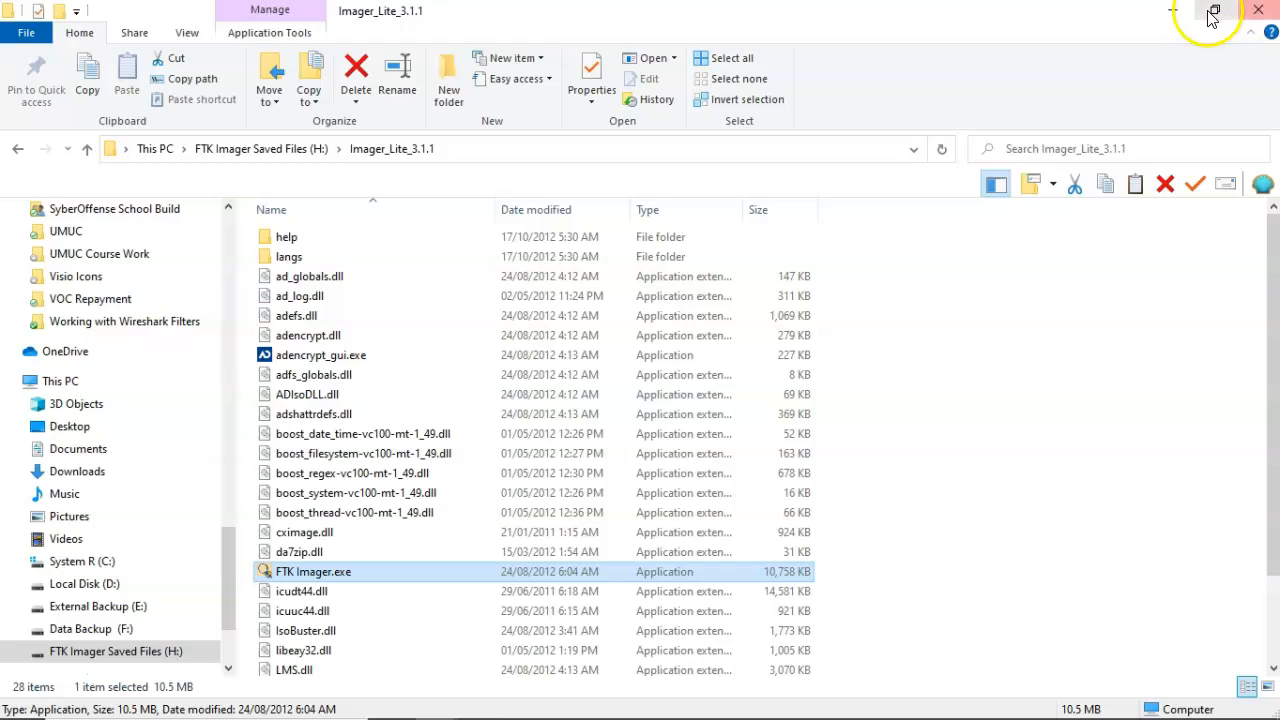
pyautogui.moveTo(1260, 14)
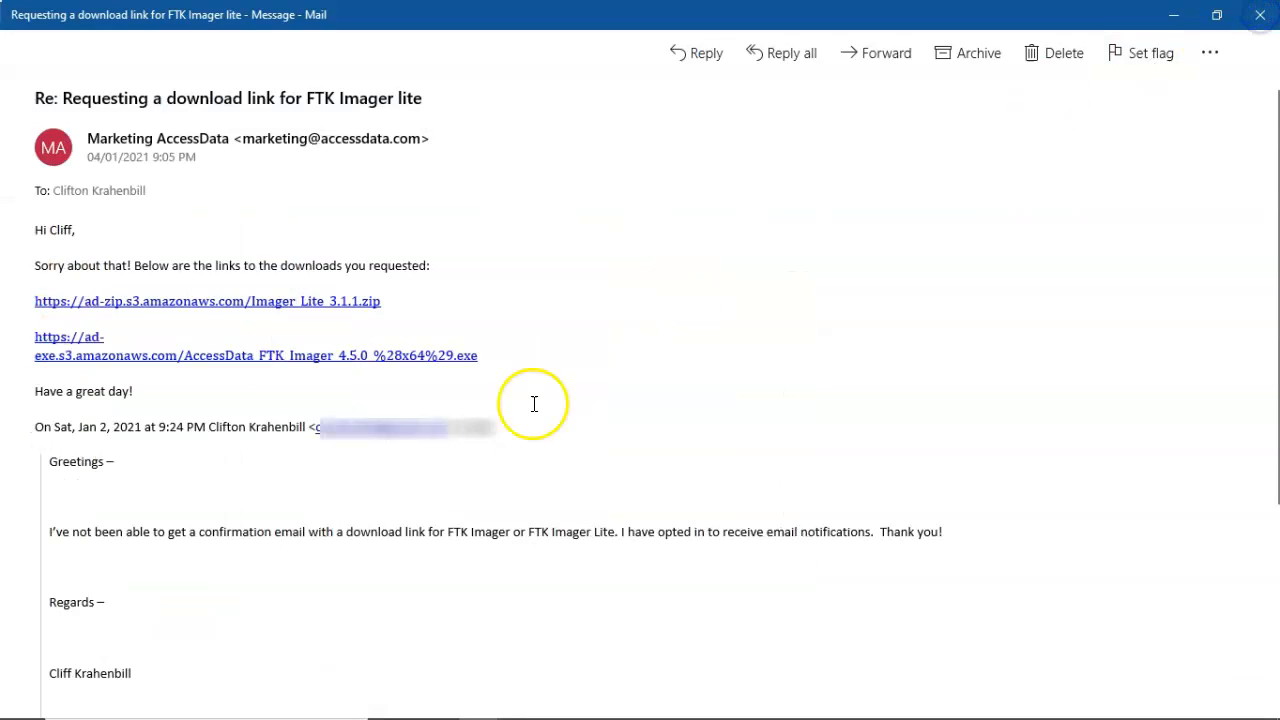
pyautogui.moveTo(284, 368)
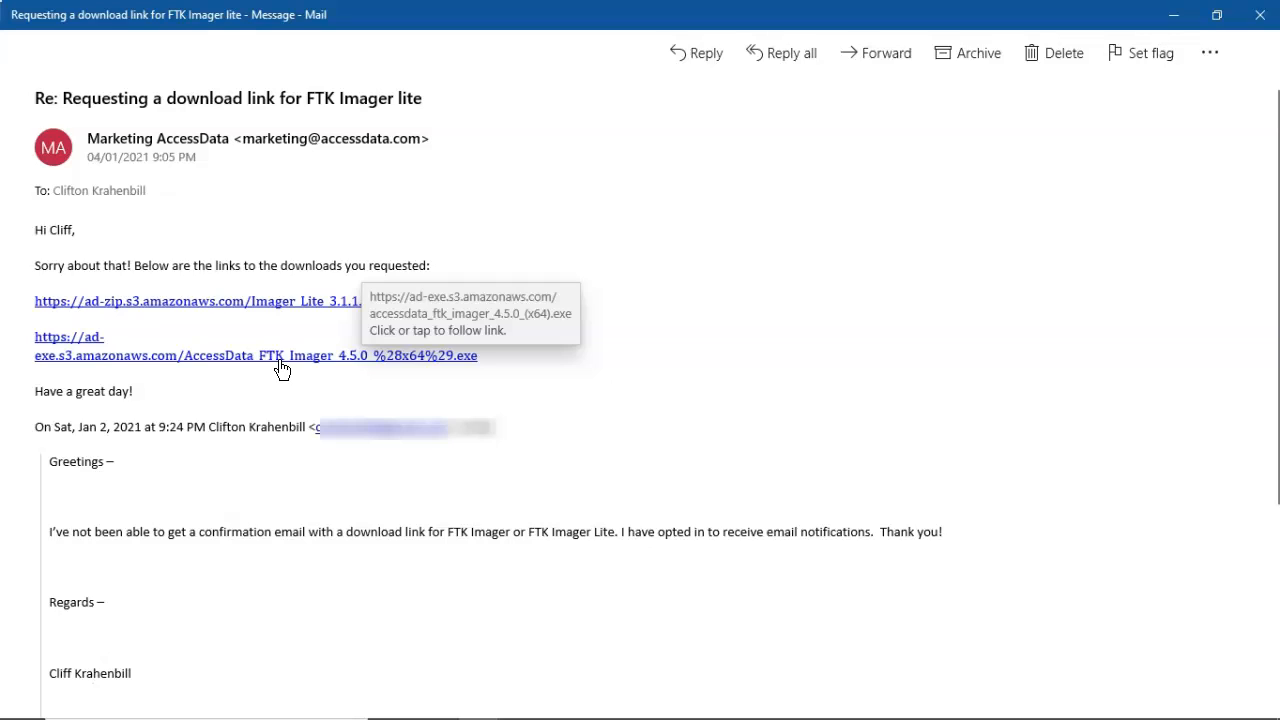
pyautogui.moveTo(564, 420)
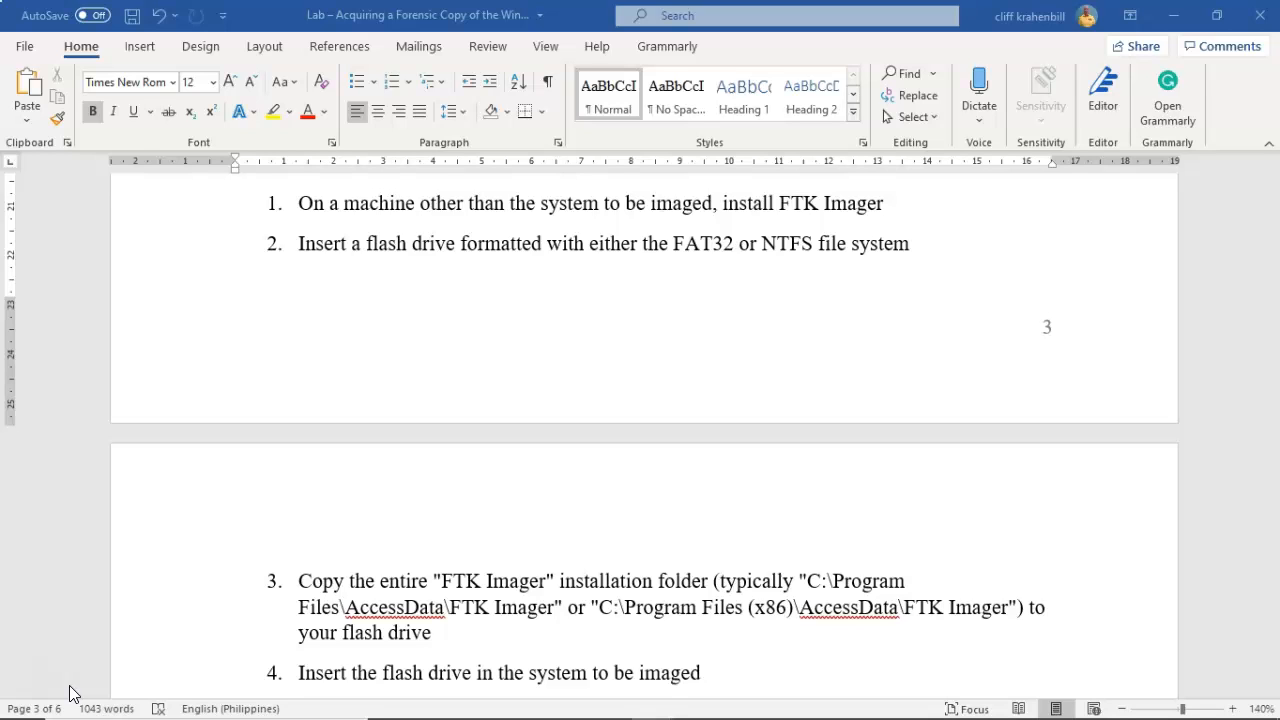
pyautogui.moveTo(70, 688)
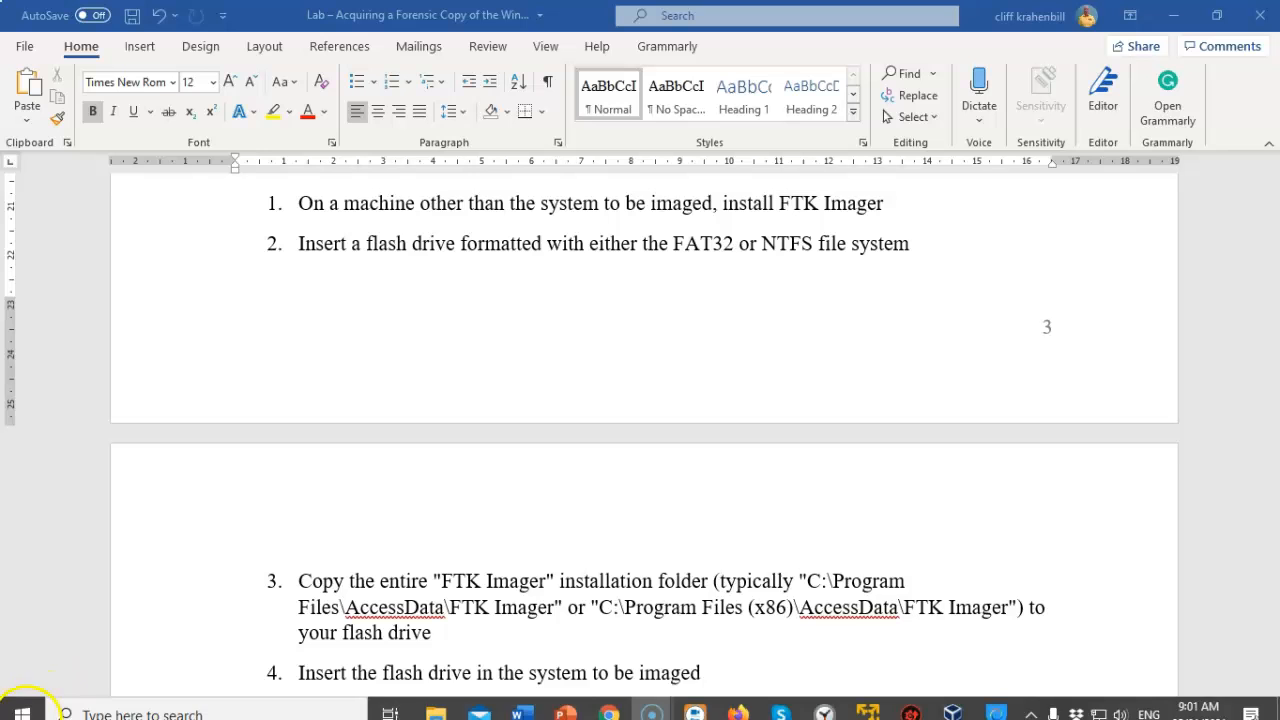
# - Bring up the Windows Start menu over the Word lab document
pyautogui.click(20, 712)
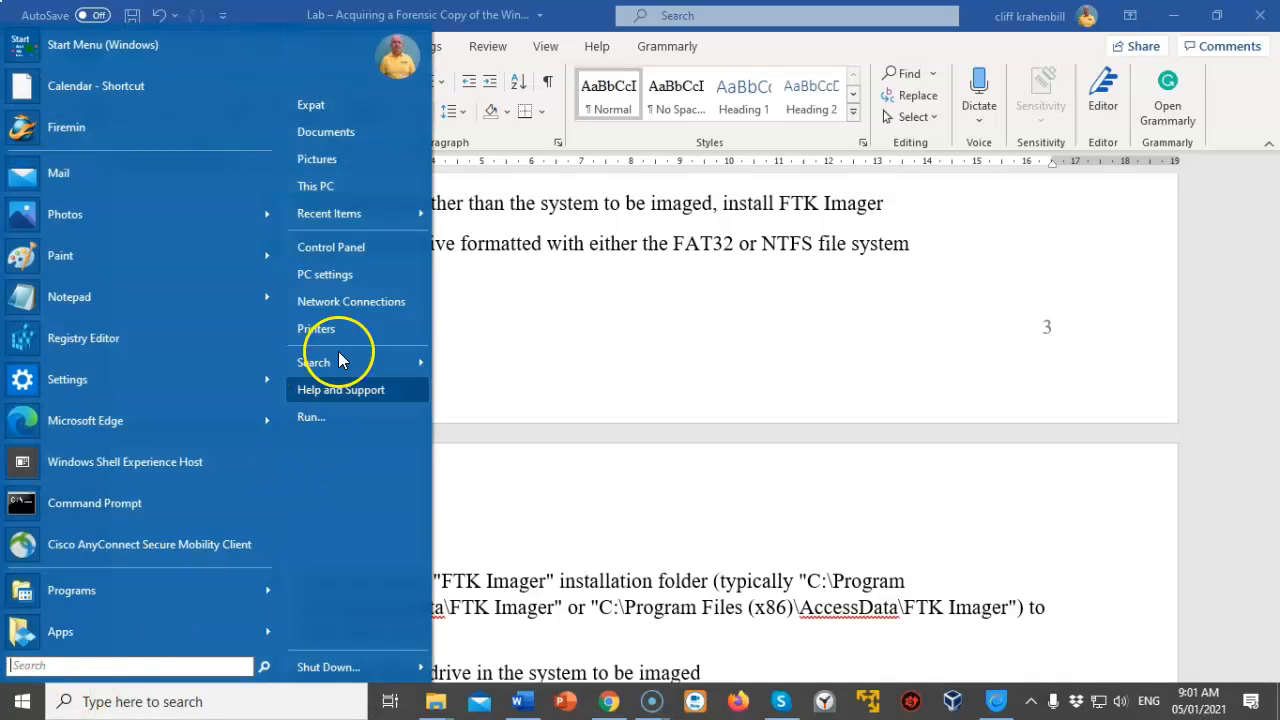
pyautogui.moveTo(316, 188)
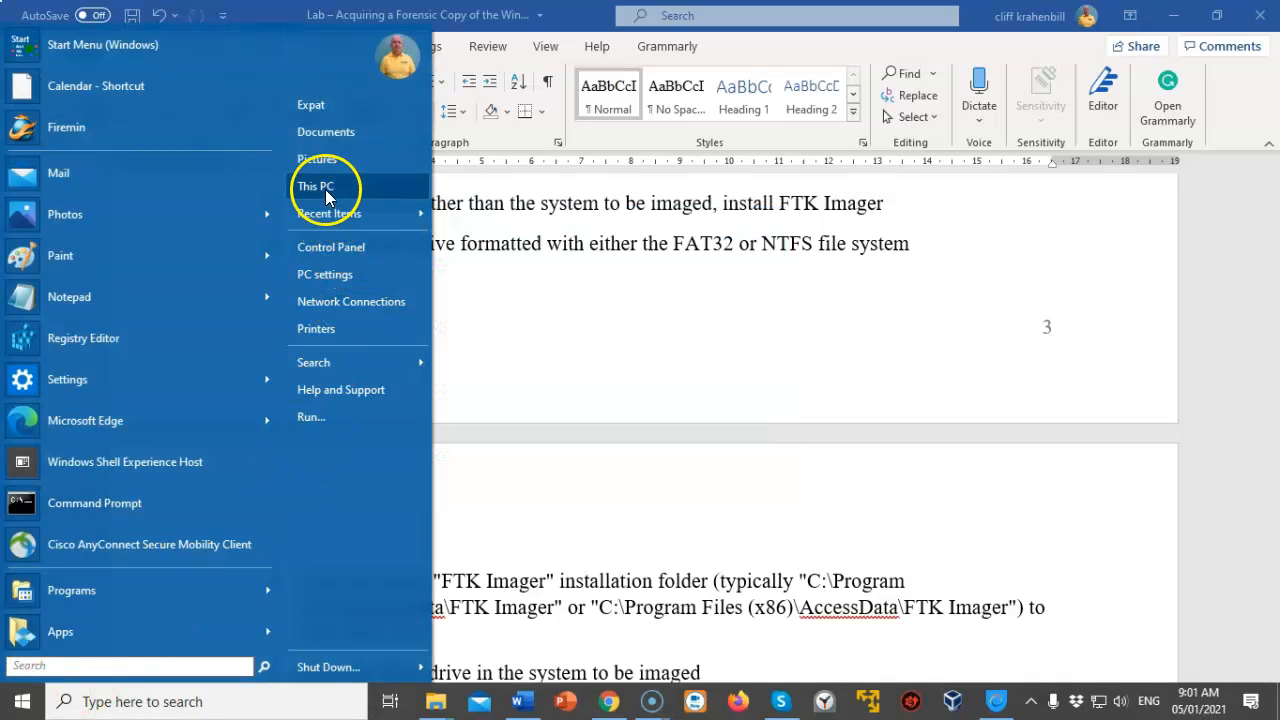
# - Browse This PC to C:\Program Files\AccessData, showing the FTK Imager folder
pyautogui.click(314, 188)
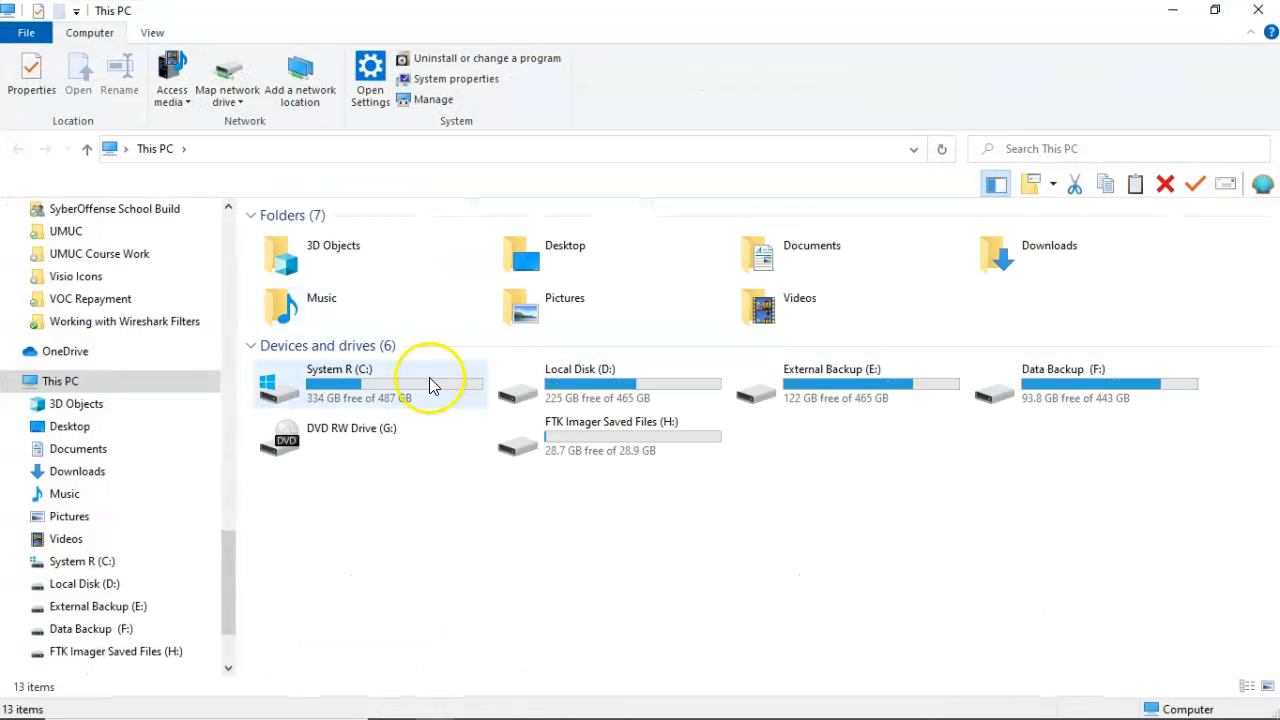
pyautogui.doubleClick(338, 384)
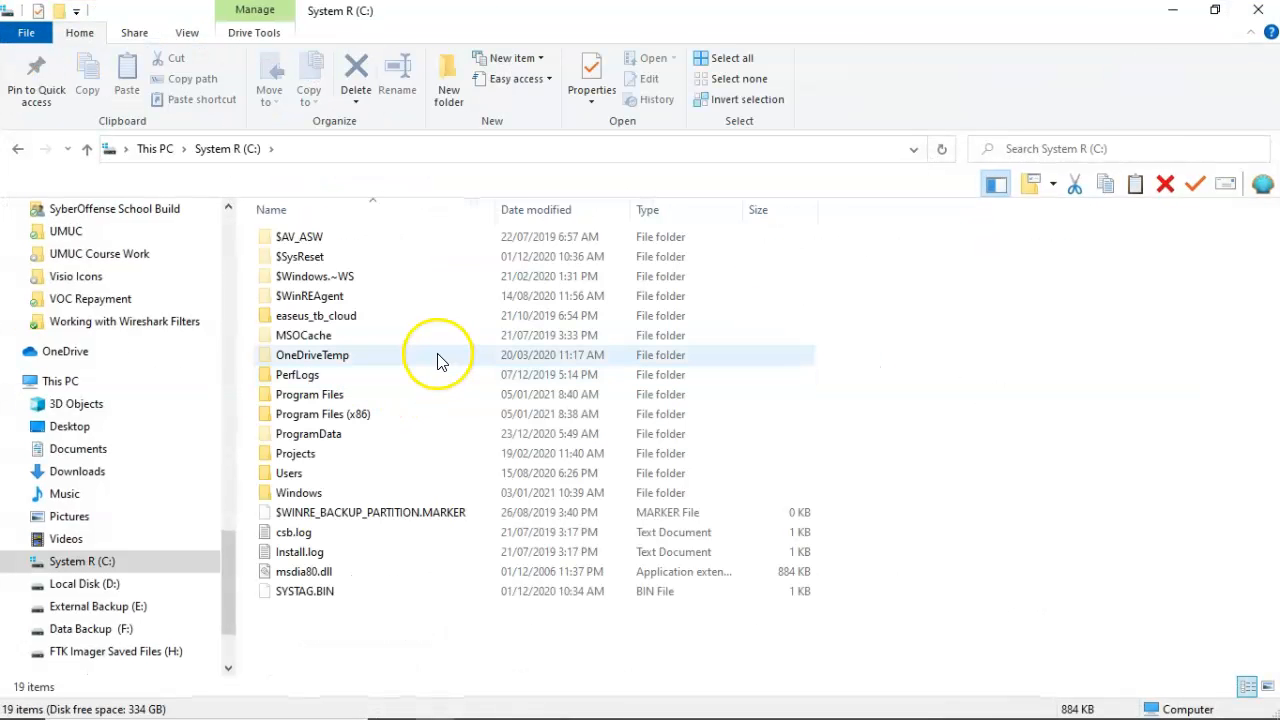
pyautogui.doubleClick(308, 394)
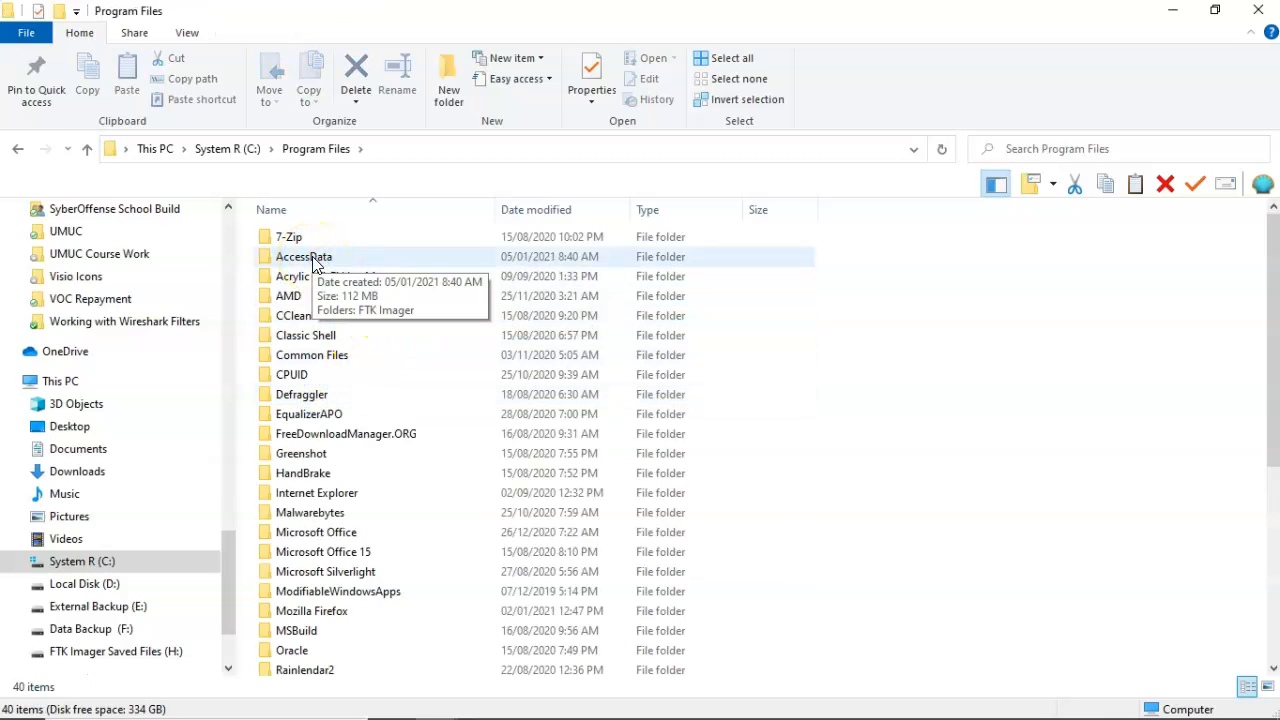
pyautogui.doubleClick(304, 256)
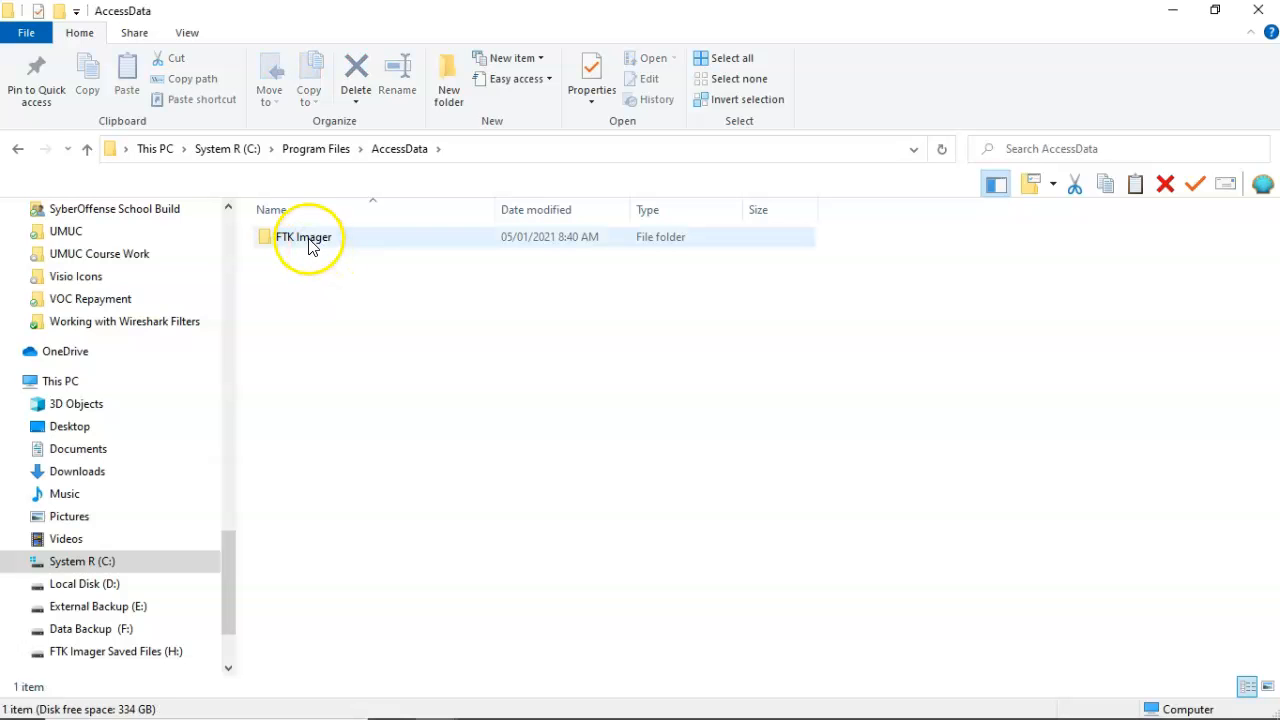
pyautogui.moveTo(304, 236)
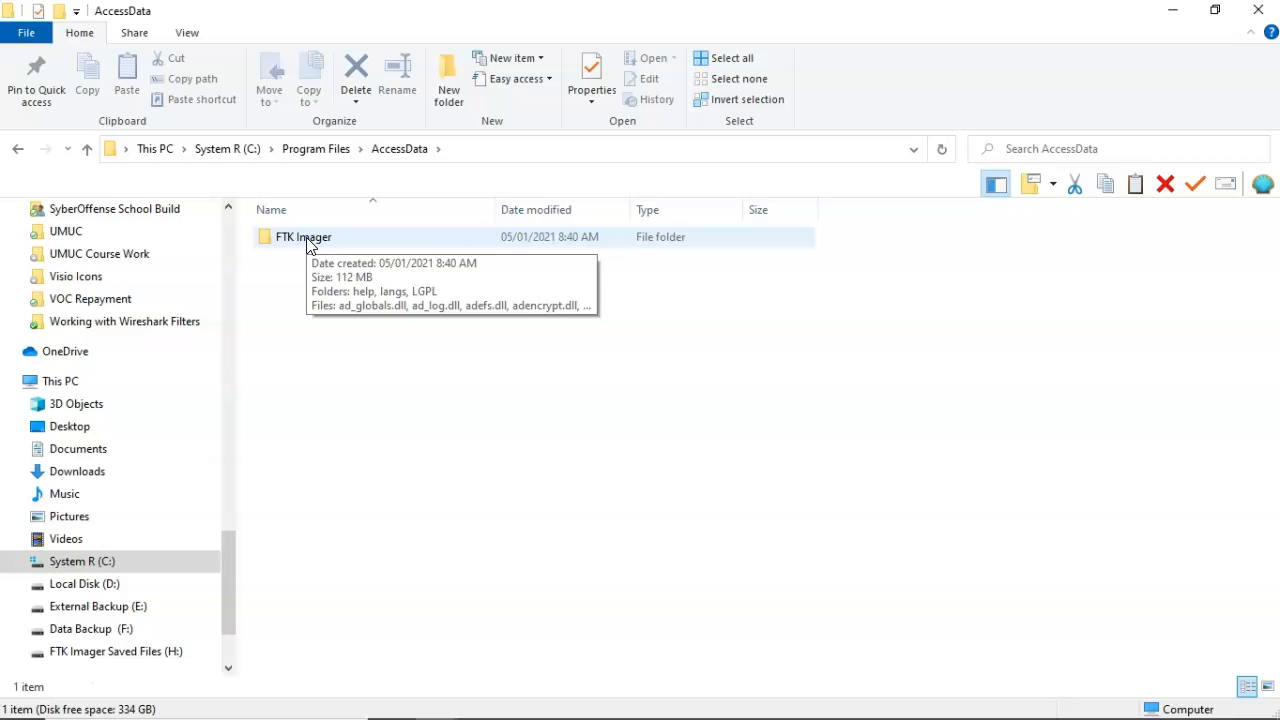
# - Copy the FTK Imager folder to the FTK Imager Saved Files (H:) drive via Copy To folder
pyautogui.rightClick(304, 236)
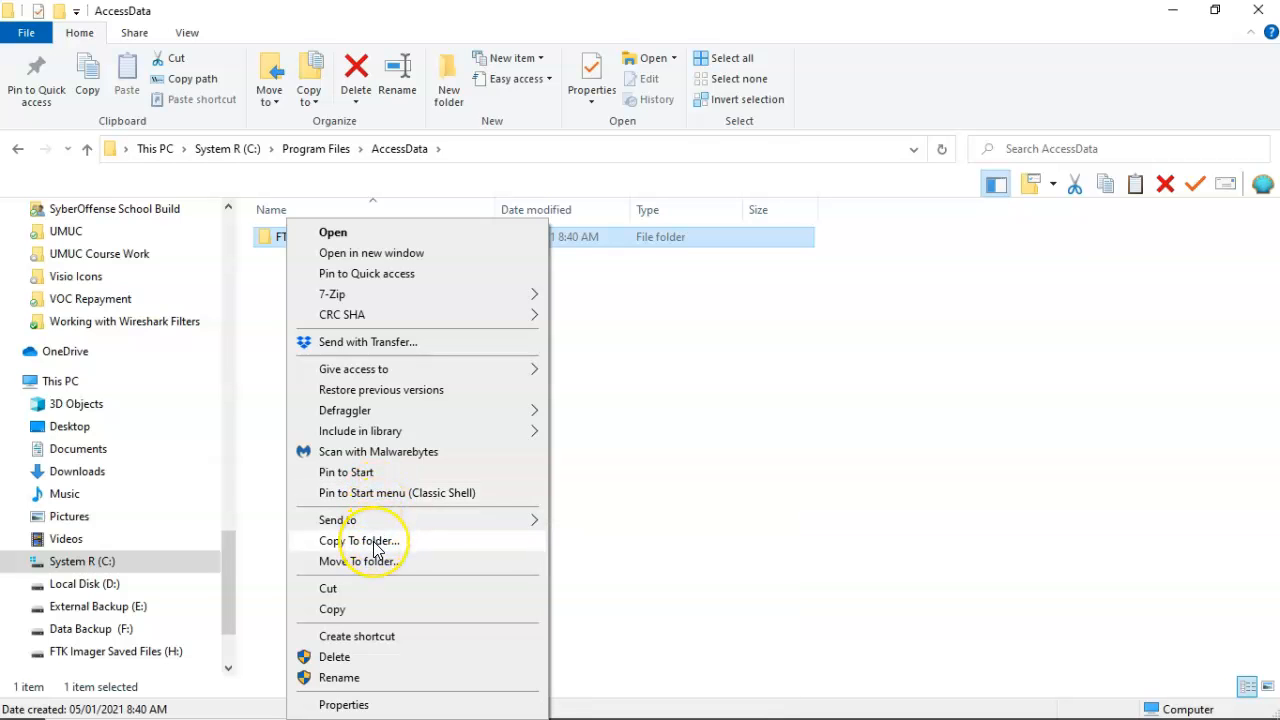
pyautogui.click(364, 540)
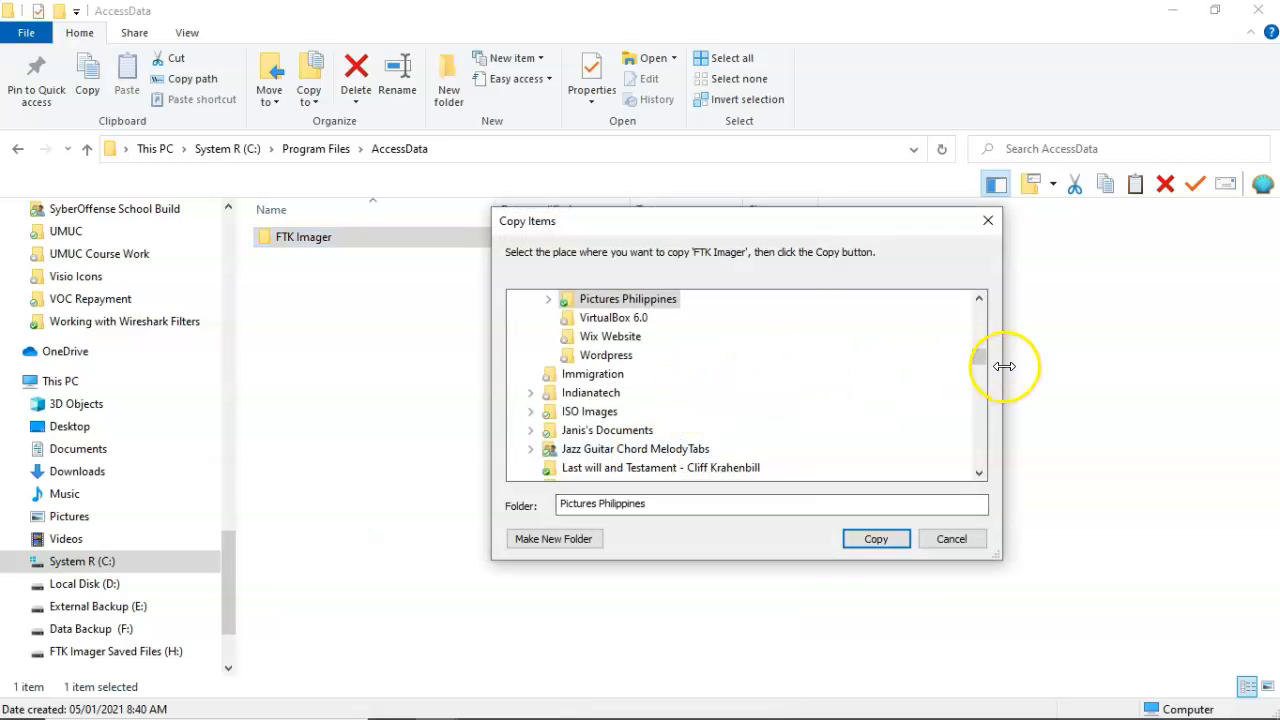
pyautogui.scroll(-3)
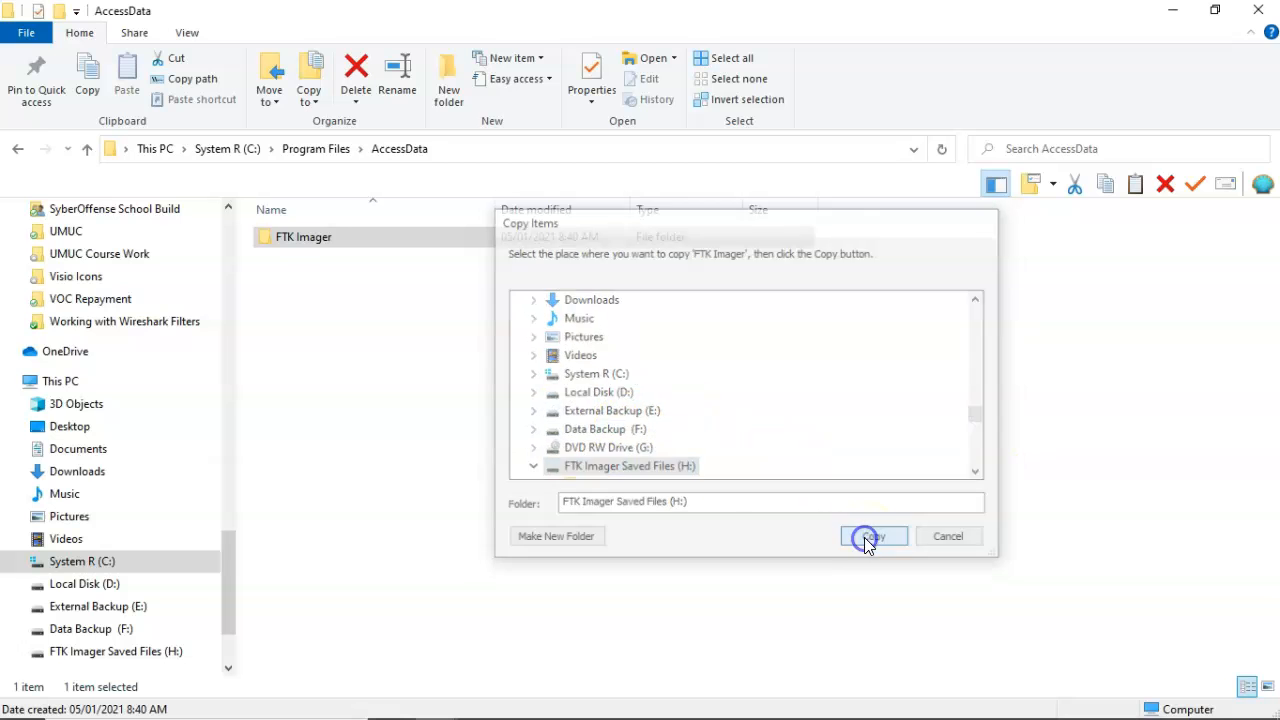
pyautogui.click(872, 536)
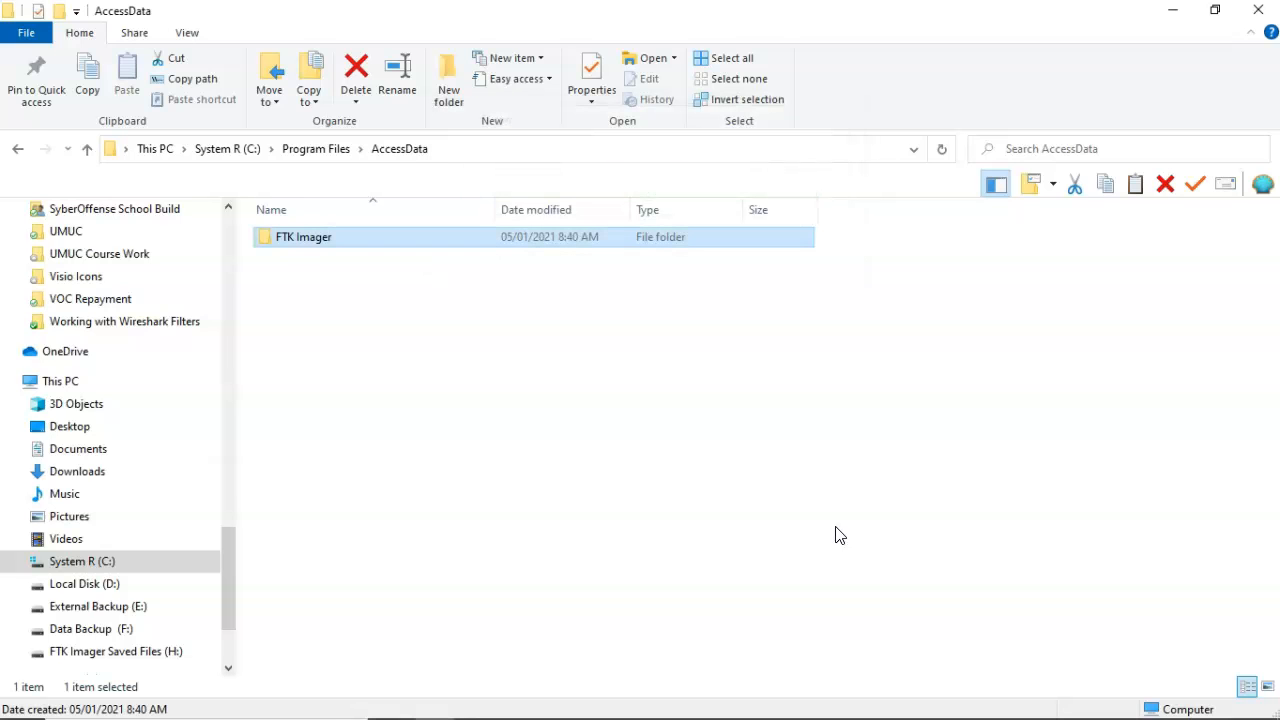
pyautogui.moveTo(836, 540)
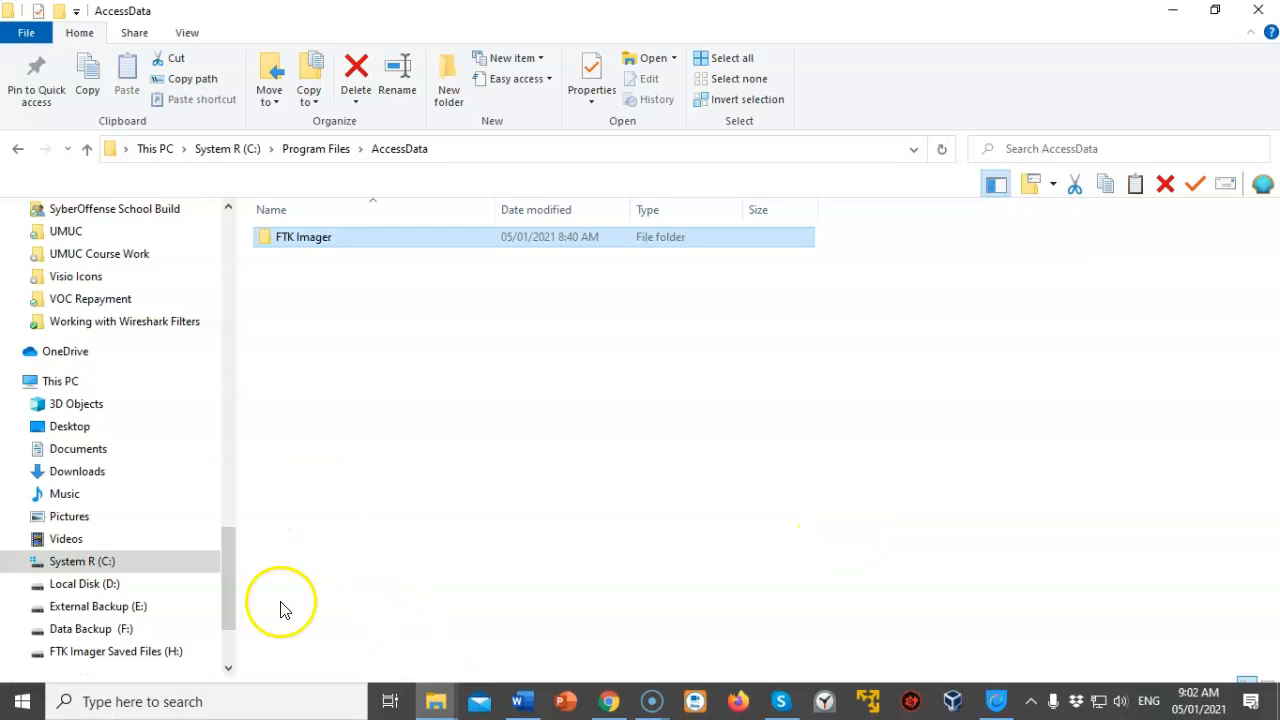
# - Open H:\FTK Imager and bring up the action menu for FTK Imager.exe
pyautogui.click(20, 700)
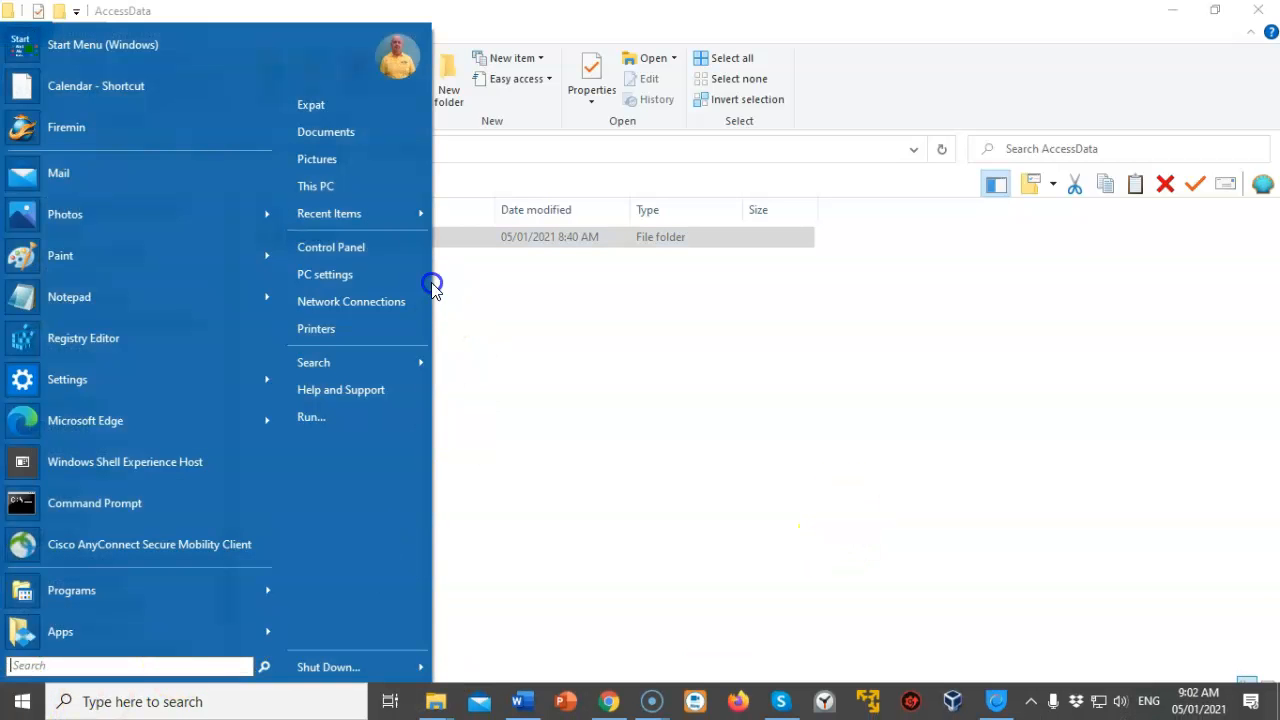
pyautogui.click(316, 186)
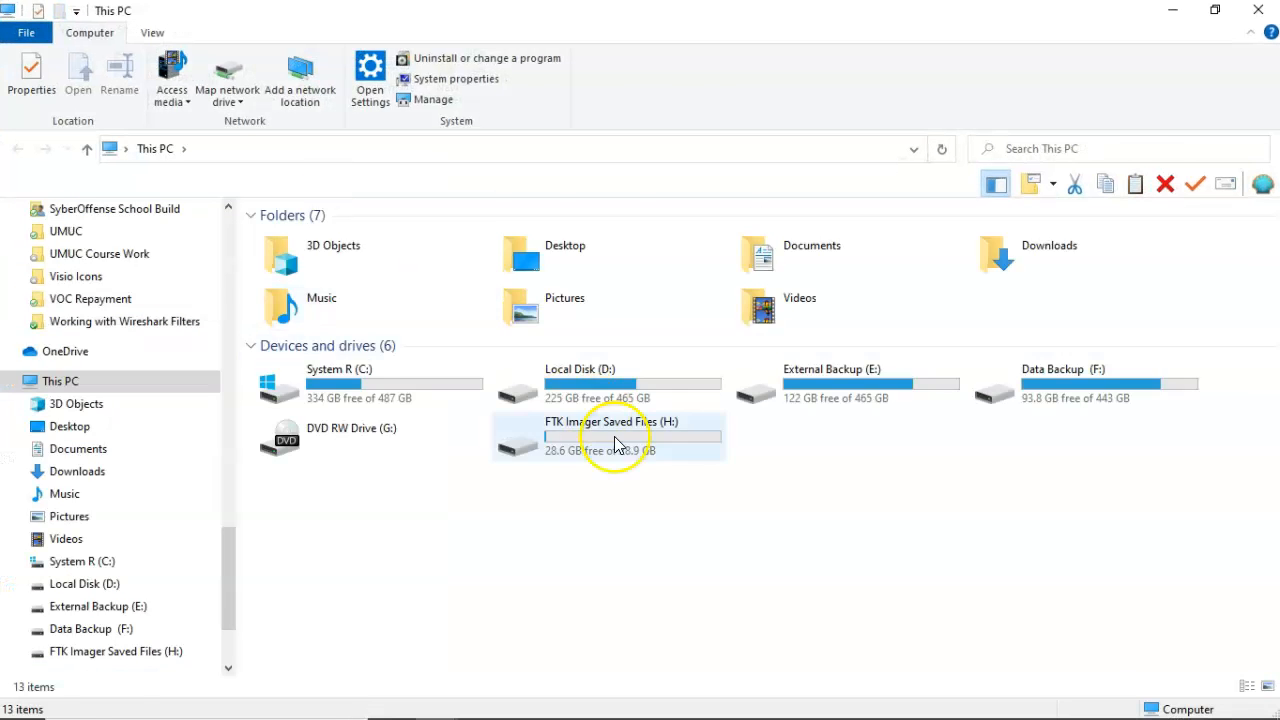
pyautogui.doubleClick(610, 436)
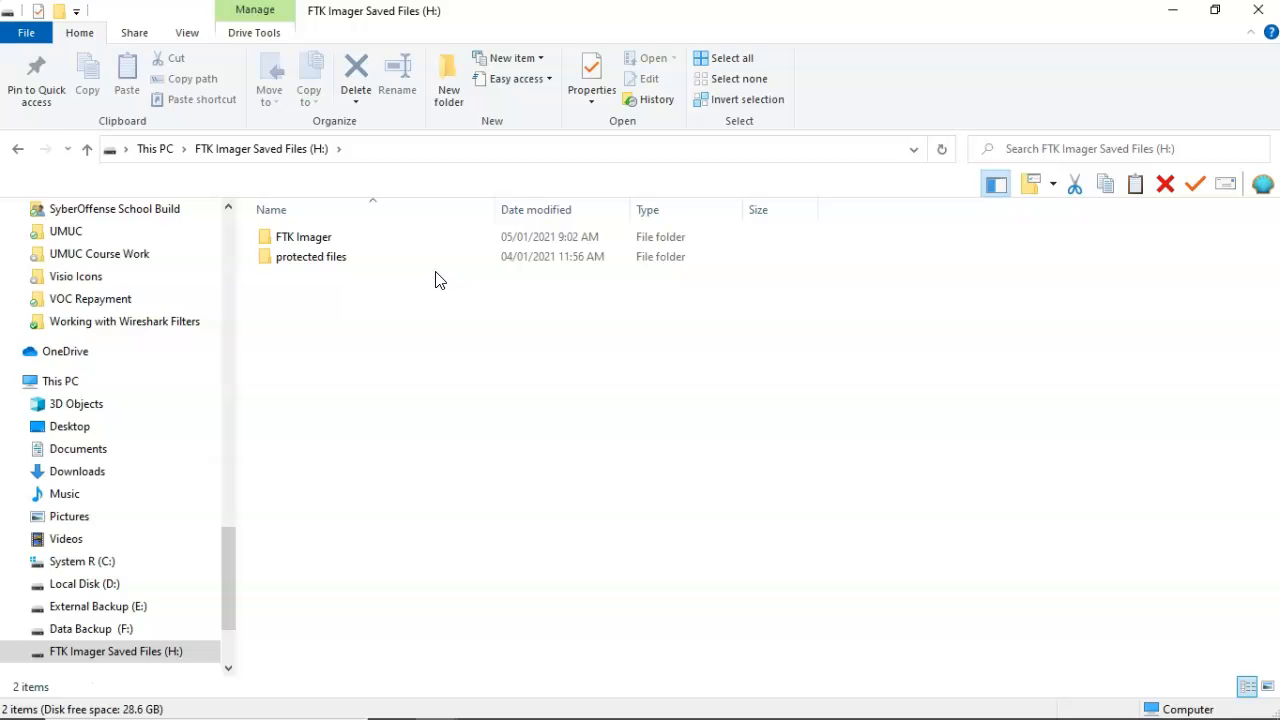
pyautogui.click(304, 236)
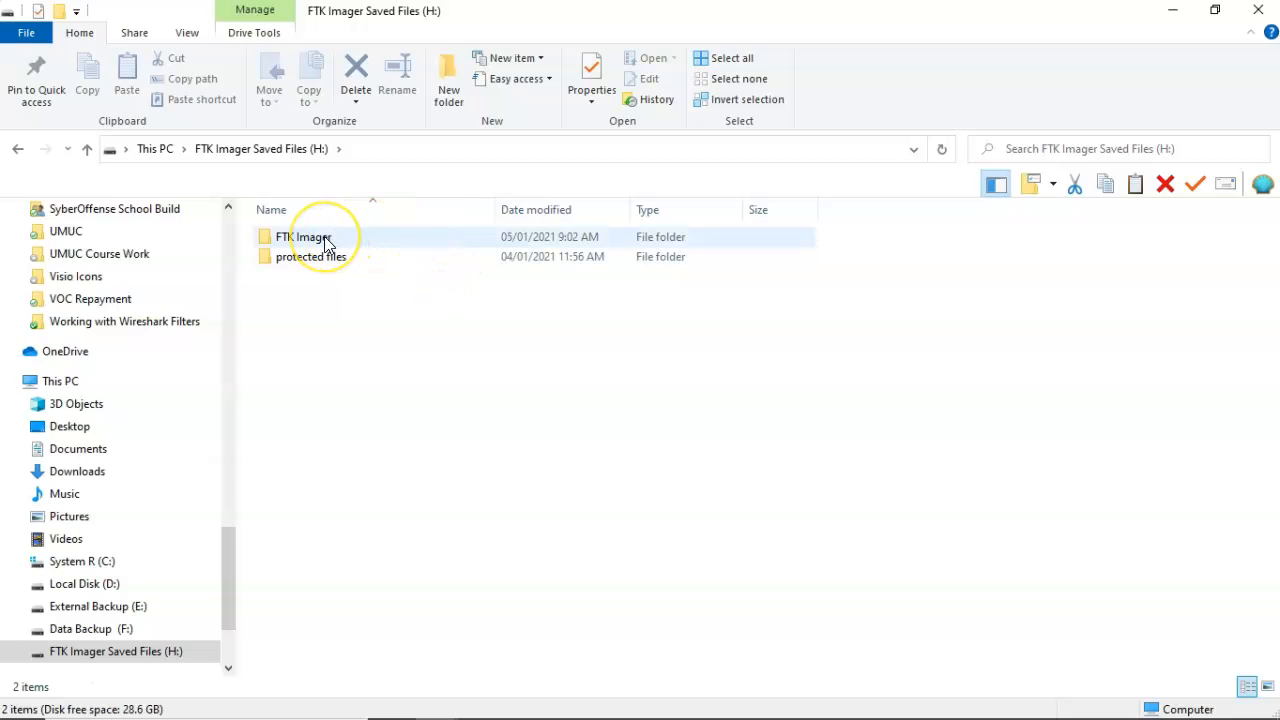
pyautogui.doubleClick(304, 236)
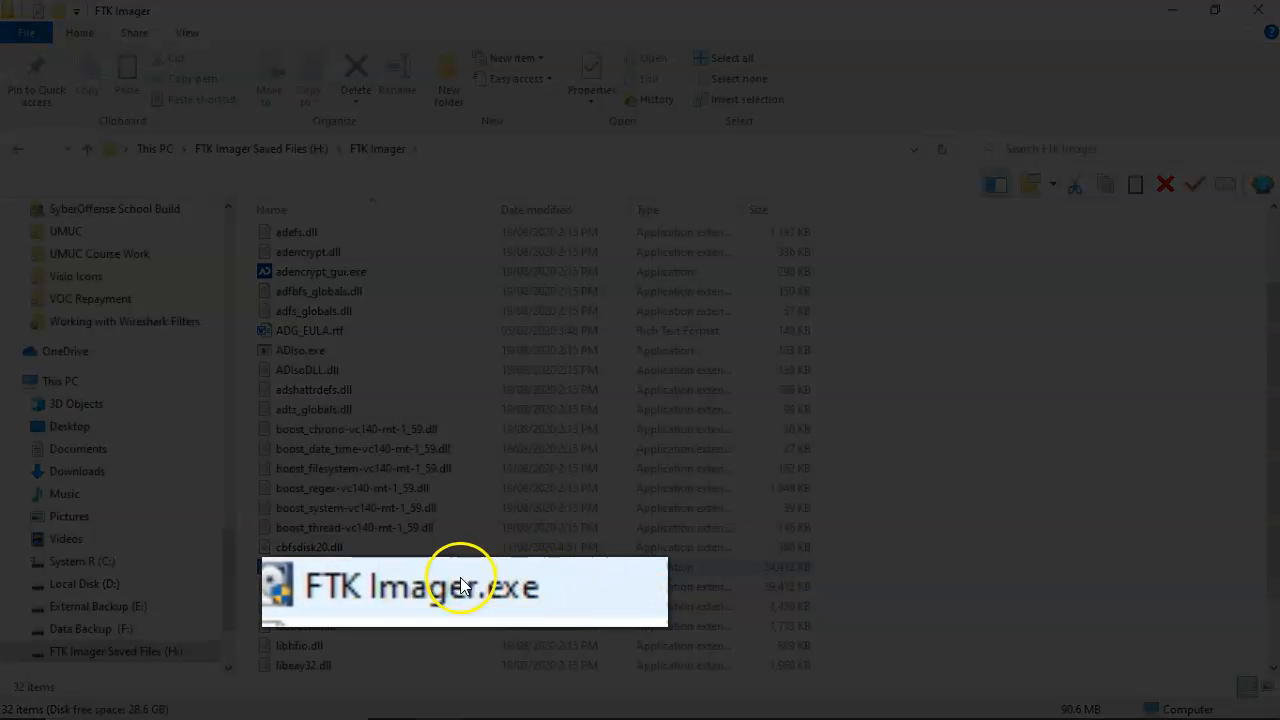
pyautogui.rightClick(462, 584)
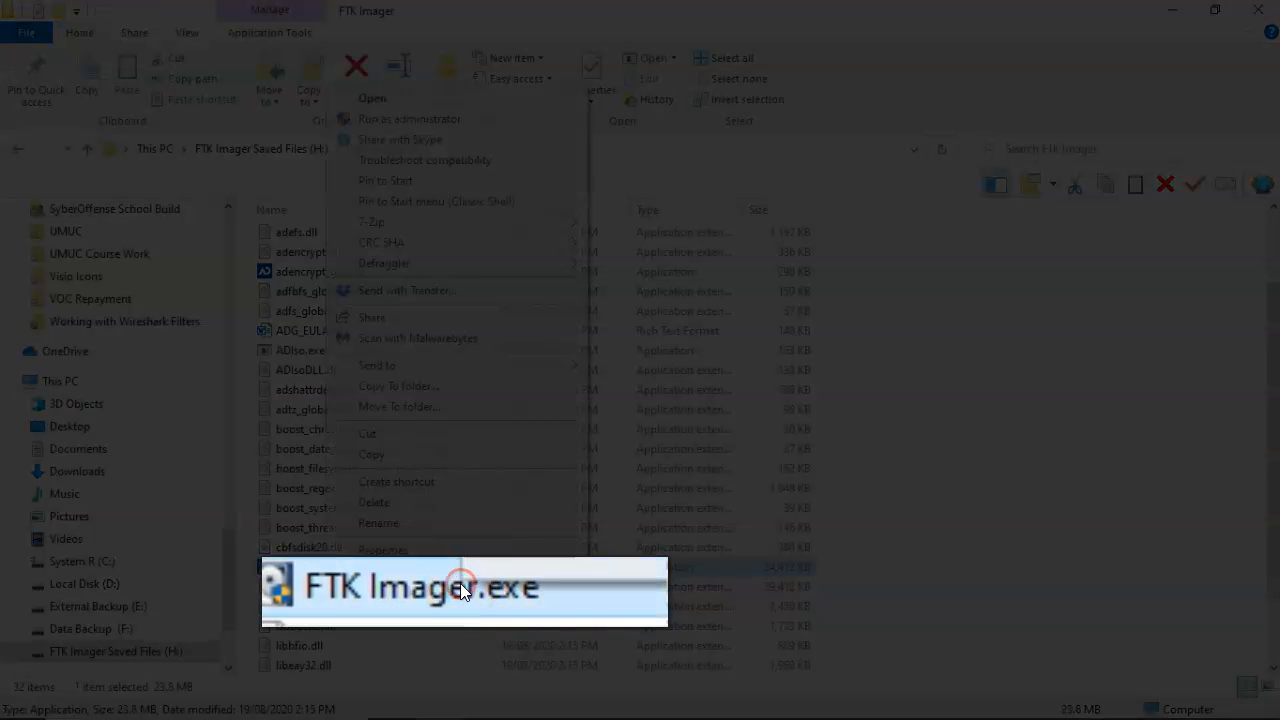
pyautogui.moveTo(444, 128)
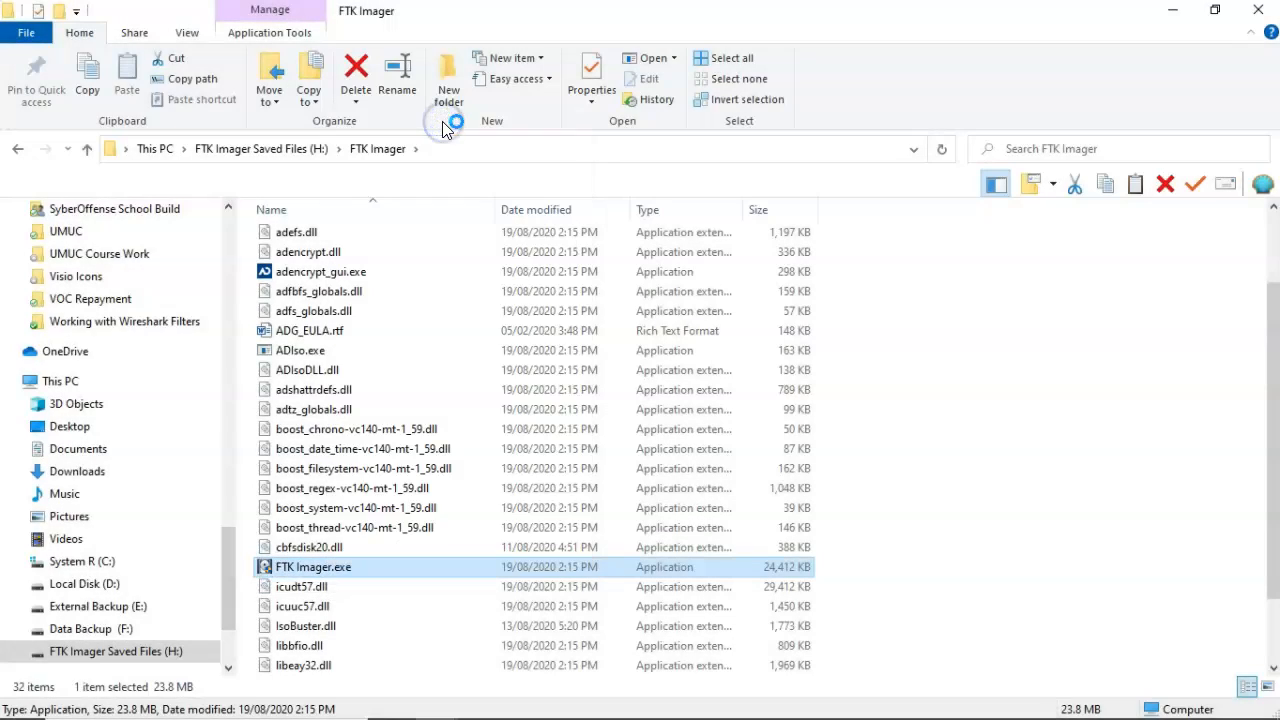
# - Launch FTK Imager 4.5.0.3 from the copy on the FTK Imager Saved Files (H:) drive
pyautogui.doubleClick(314, 568)
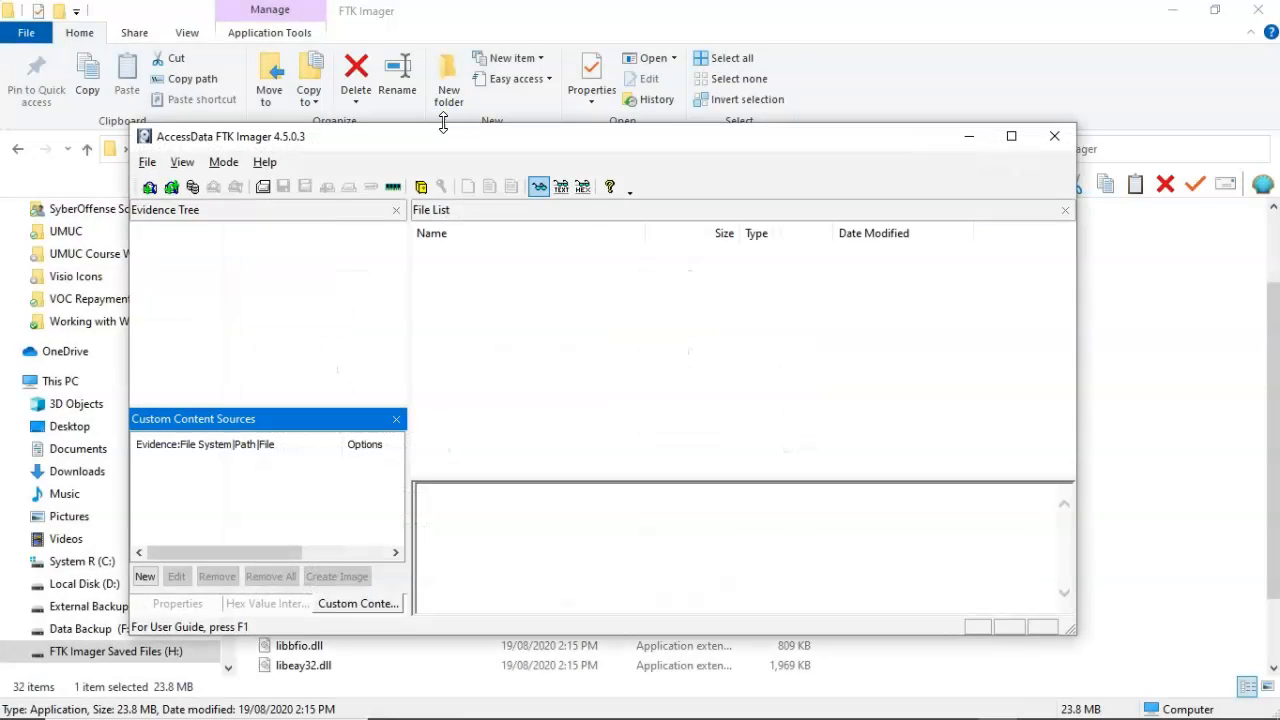
pyautogui.moveTo(816, 336)
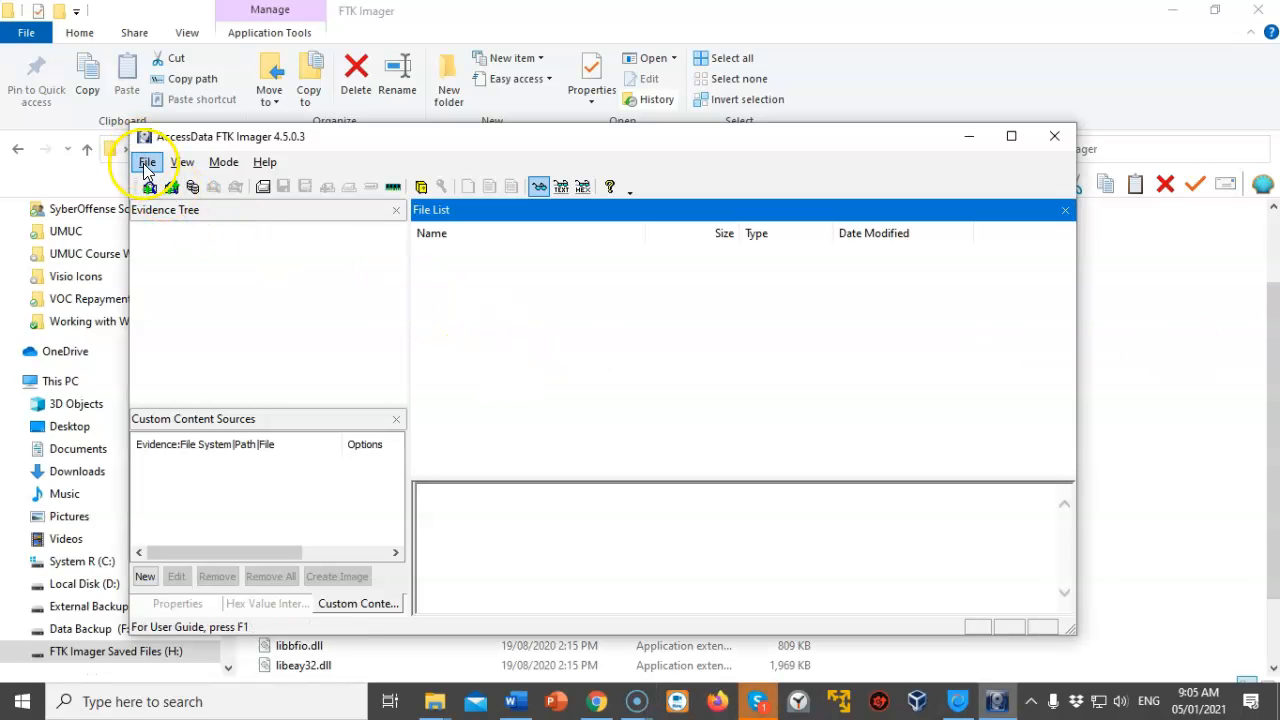
# - Start Obtain Protected Files and choose H:\protected files as the destination folder
pyautogui.click(146, 162)
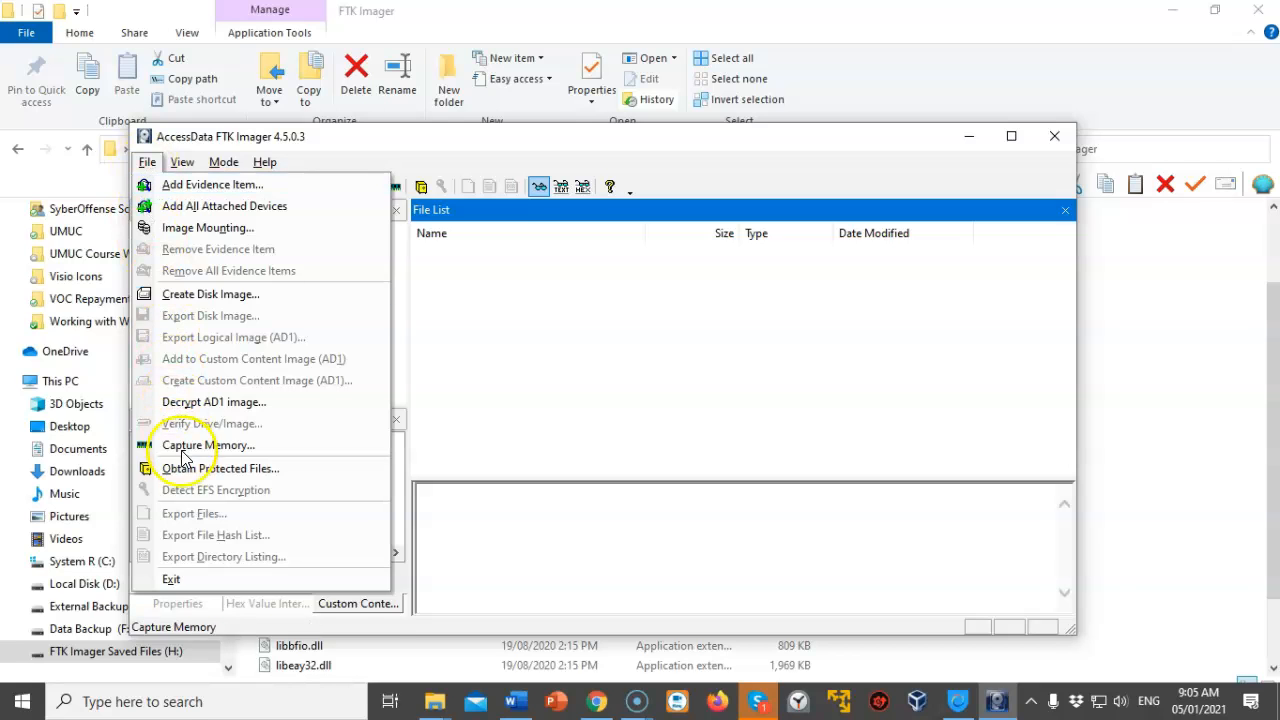
pyautogui.moveTo(220, 468)
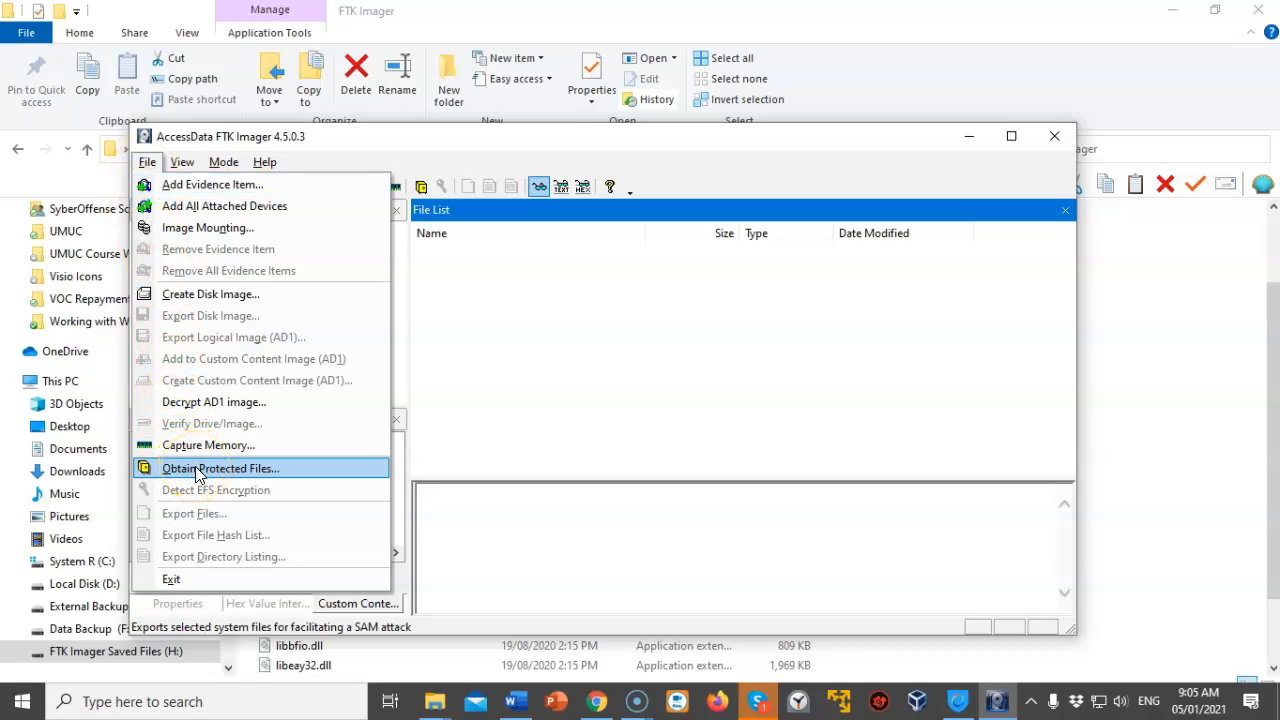
pyautogui.click(220, 468)
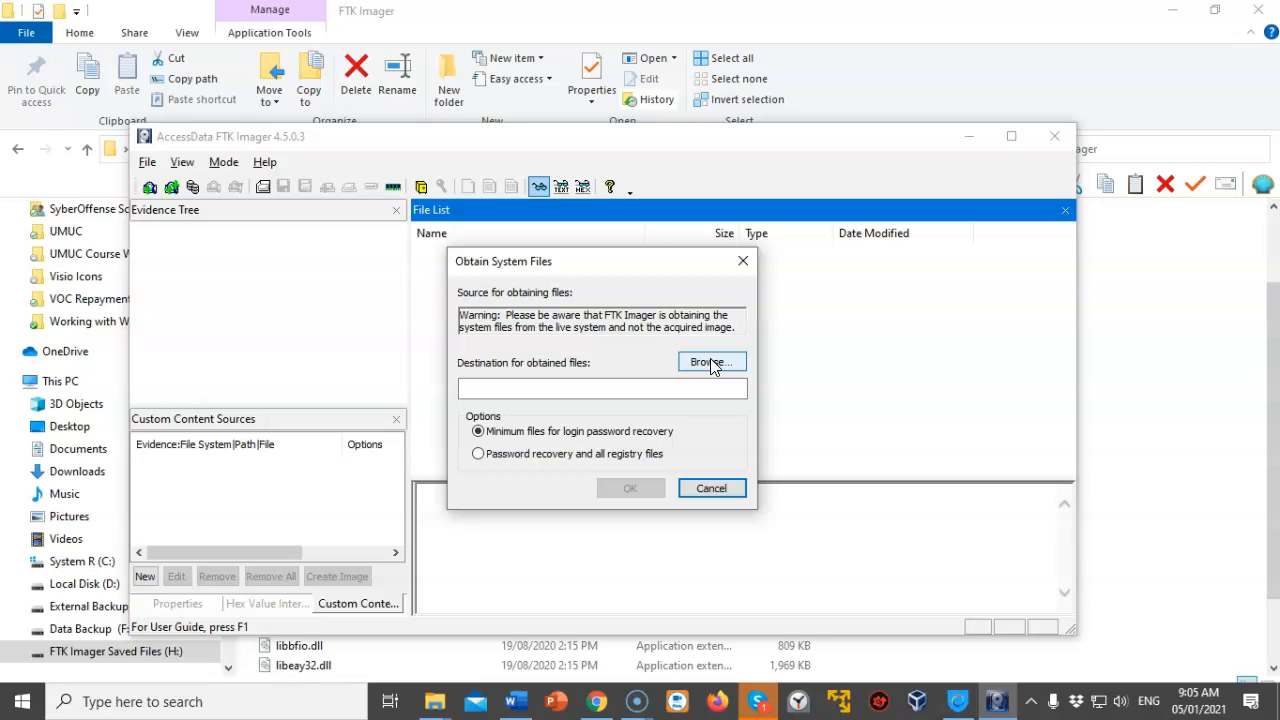
pyautogui.click(710, 360)
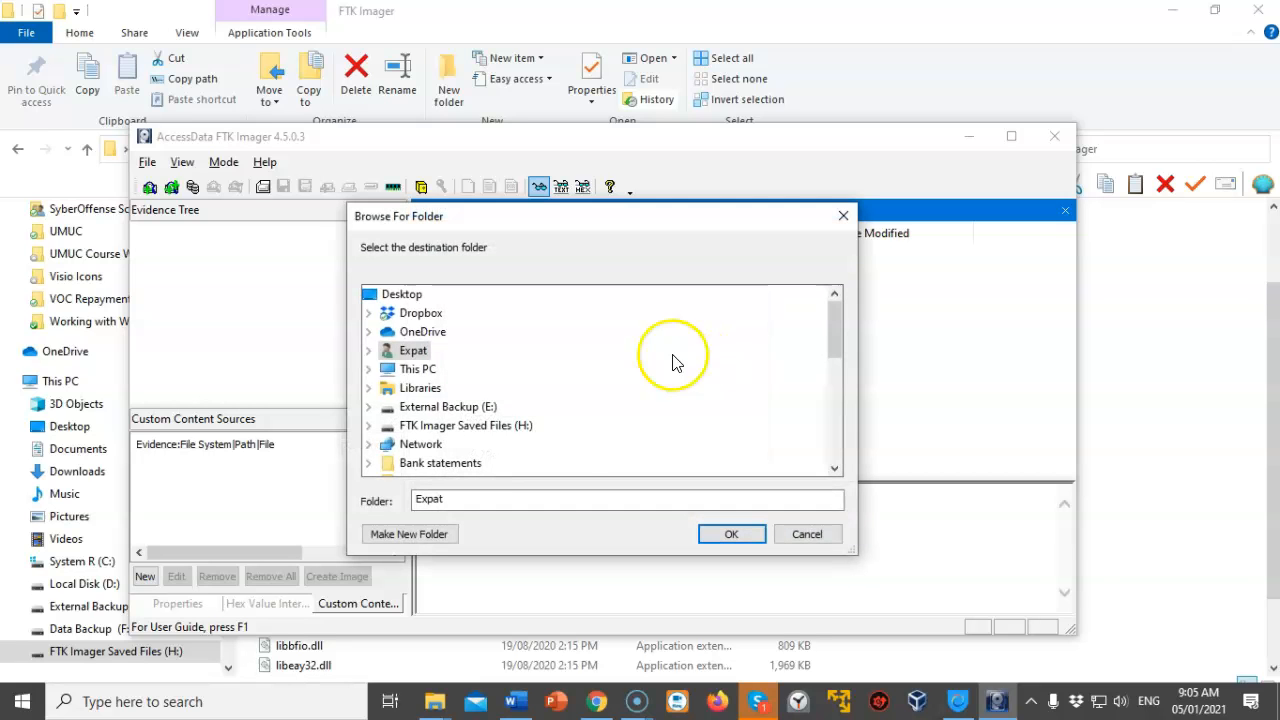
pyautogui.moveTo(464, 424)
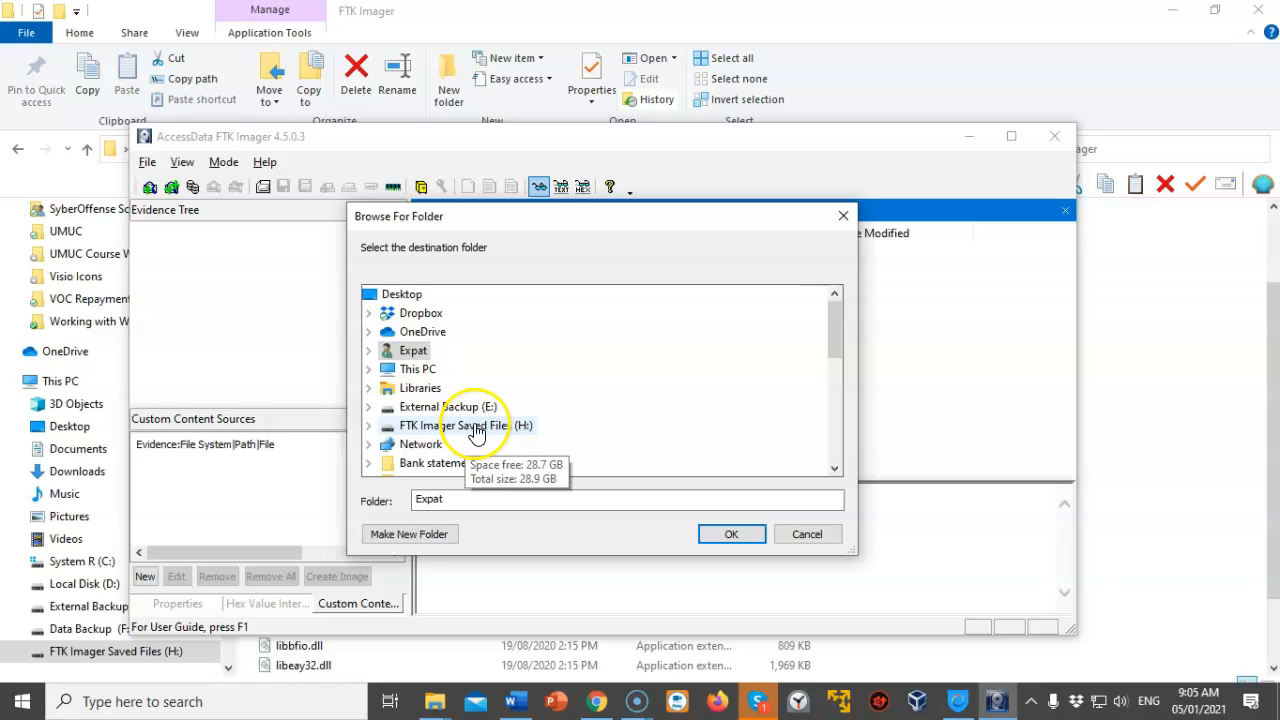
pyautogui.click(468, 424)
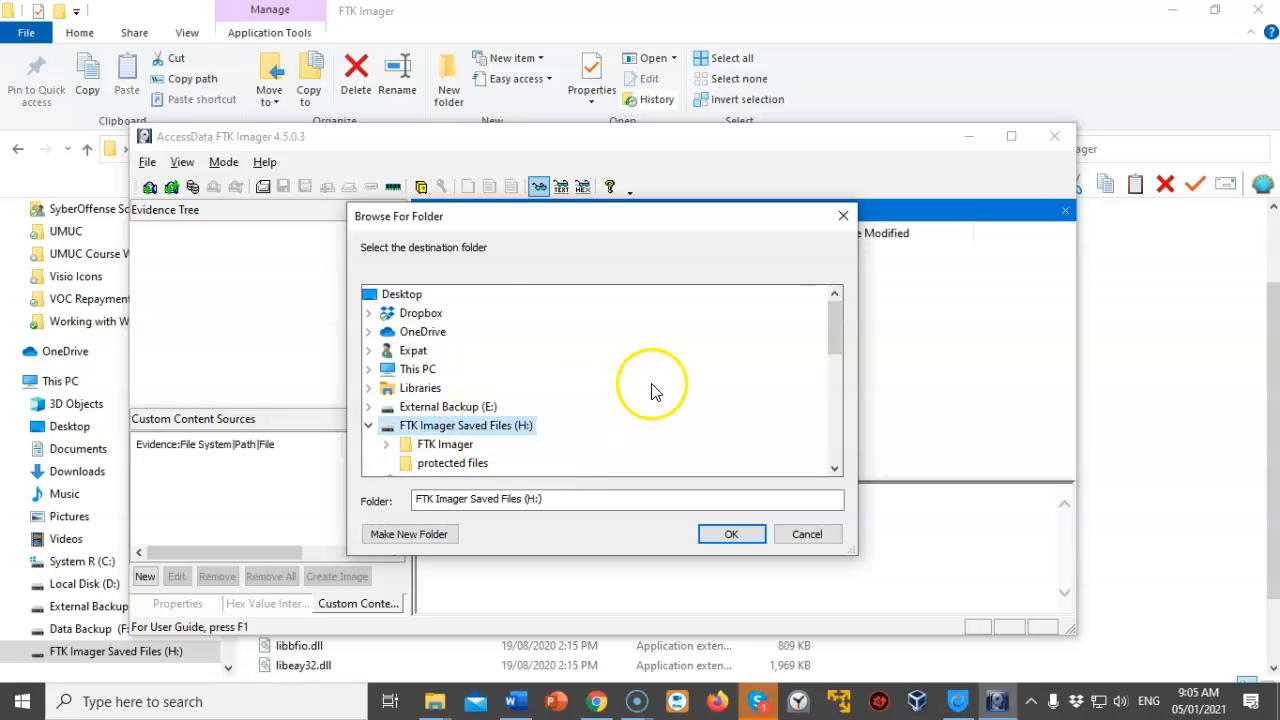
pyautogui.scroll(-3)
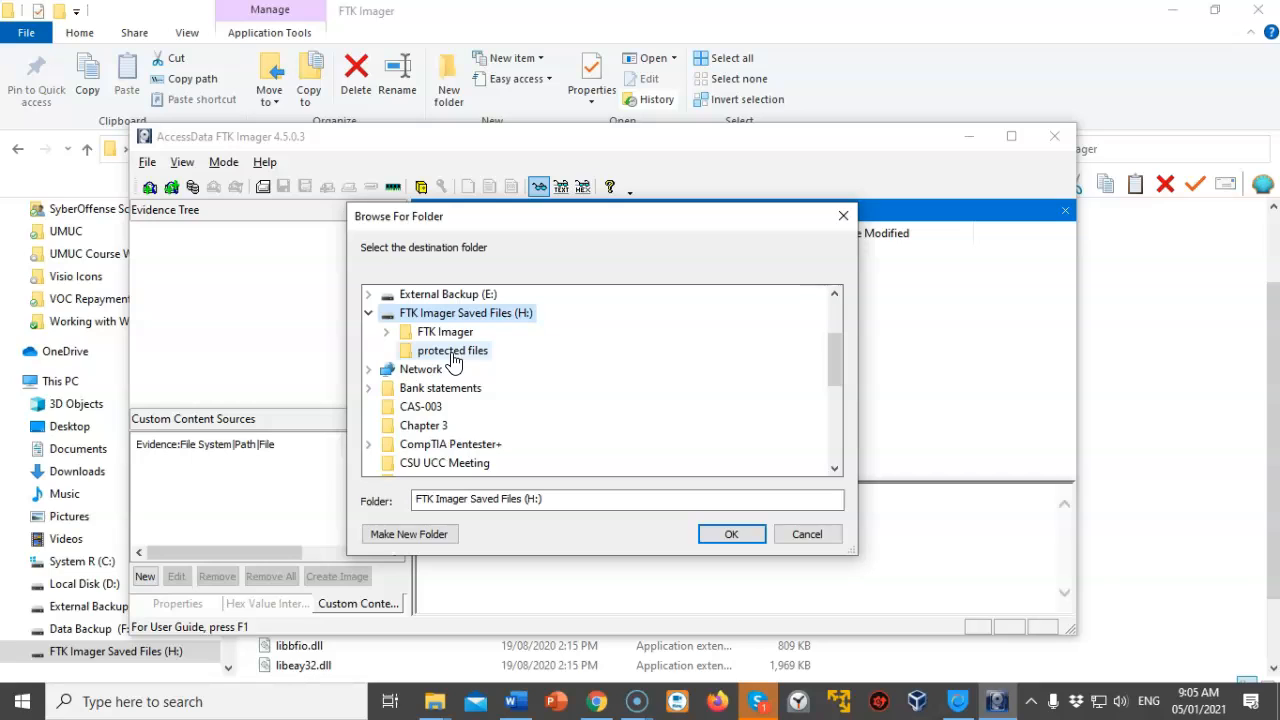
pyautogui.moveTo(458, 360)
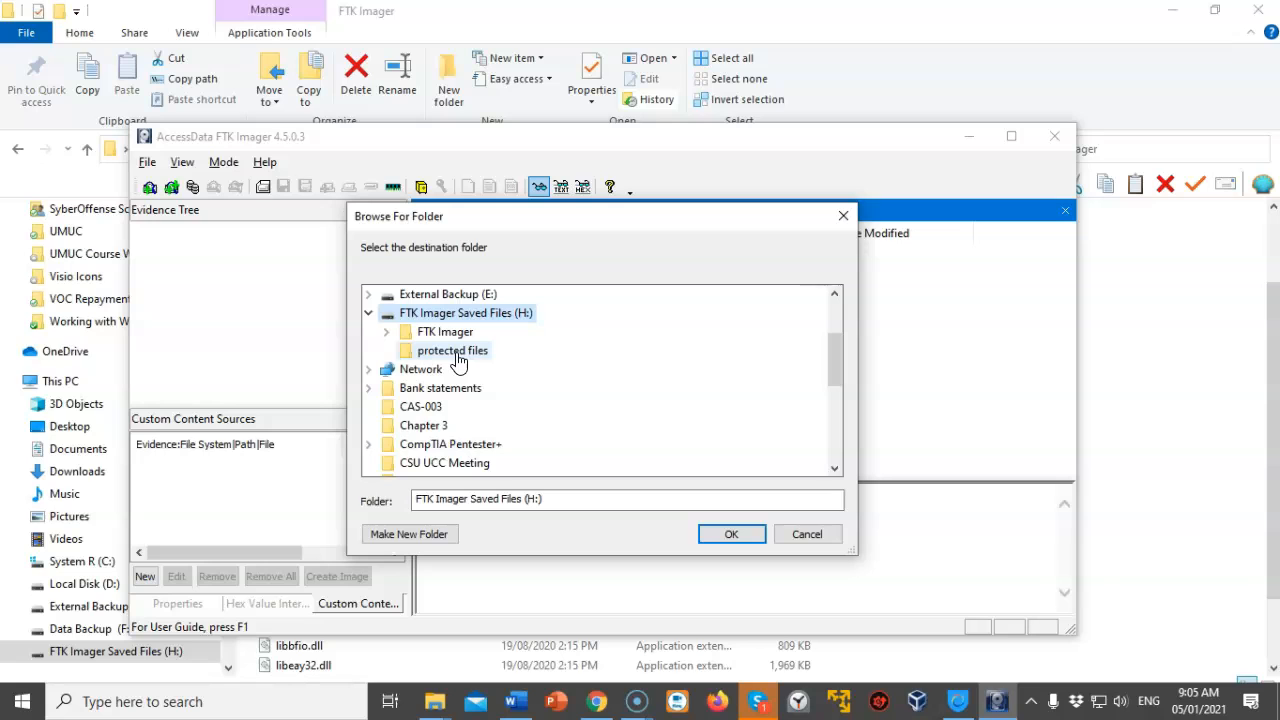
pyautogui.click(452, 350)
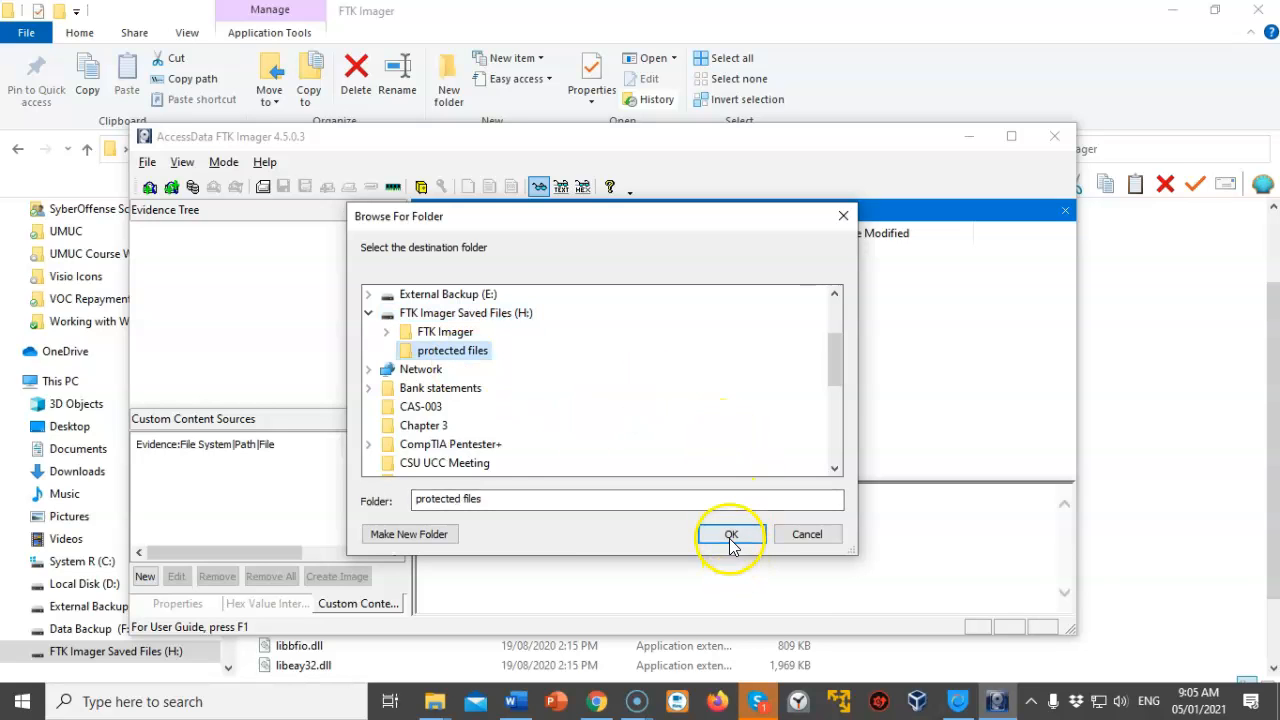
pyautogui.click(730, 534)
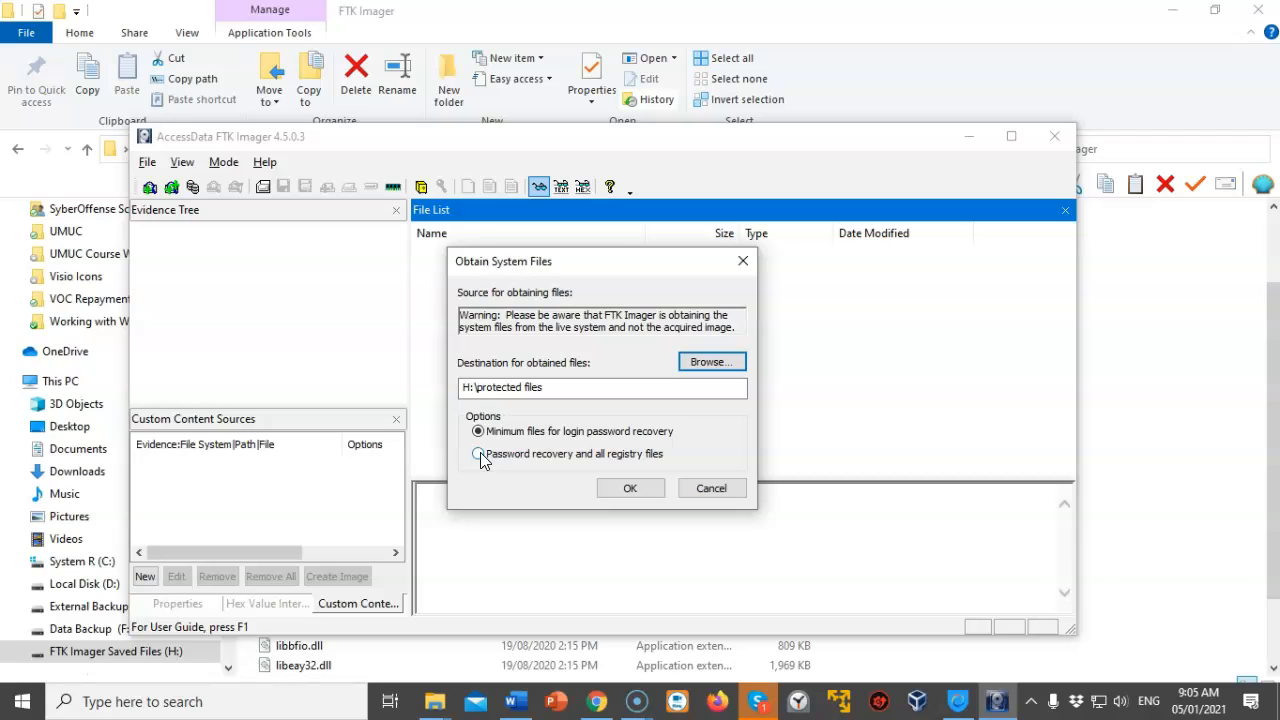
# - Choose 'Password recovery and all registry files' and run the export to H:\protected files
pyautogui.click(478, 452)
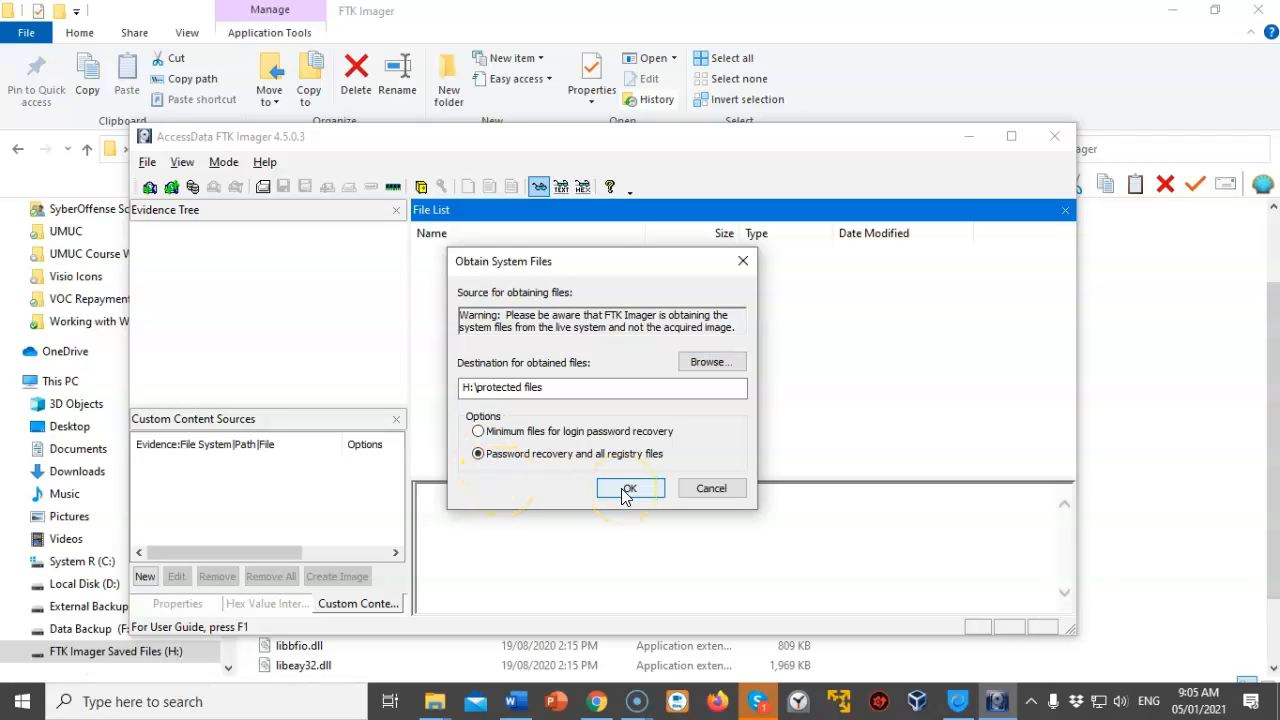
pyautogui.click(628, 488)
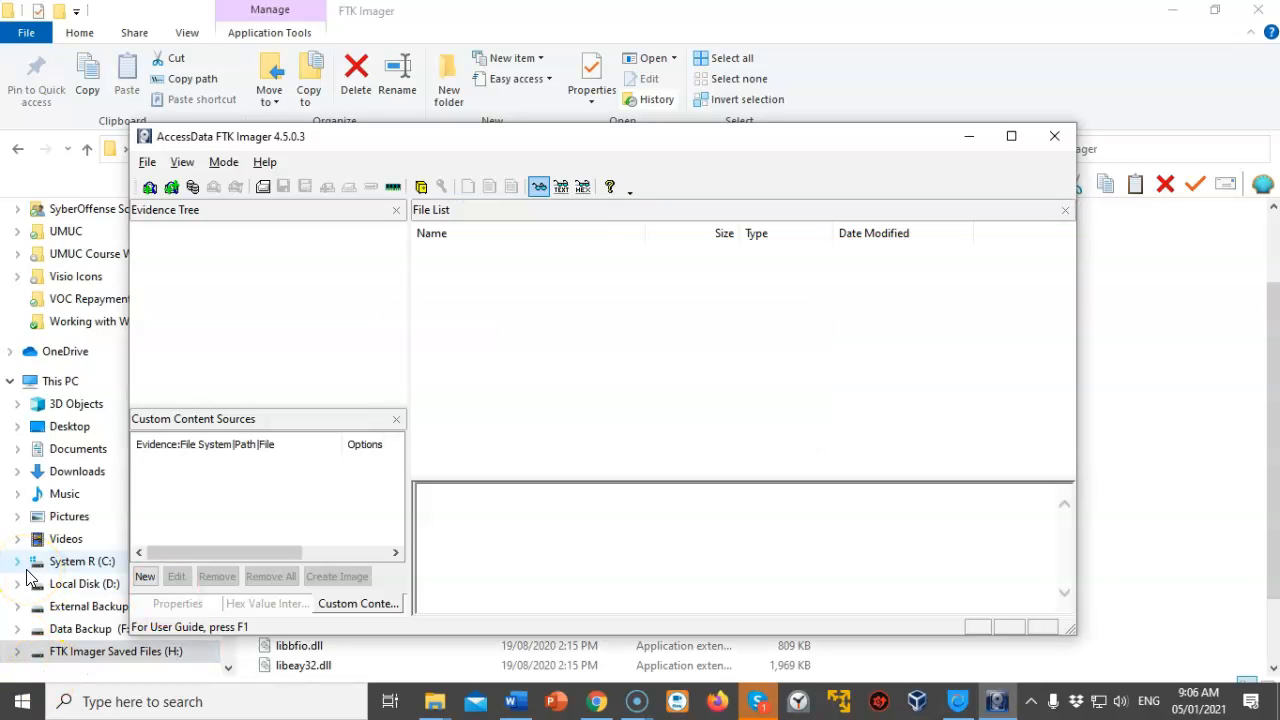
pyautogui.moveTo(1176, 336)
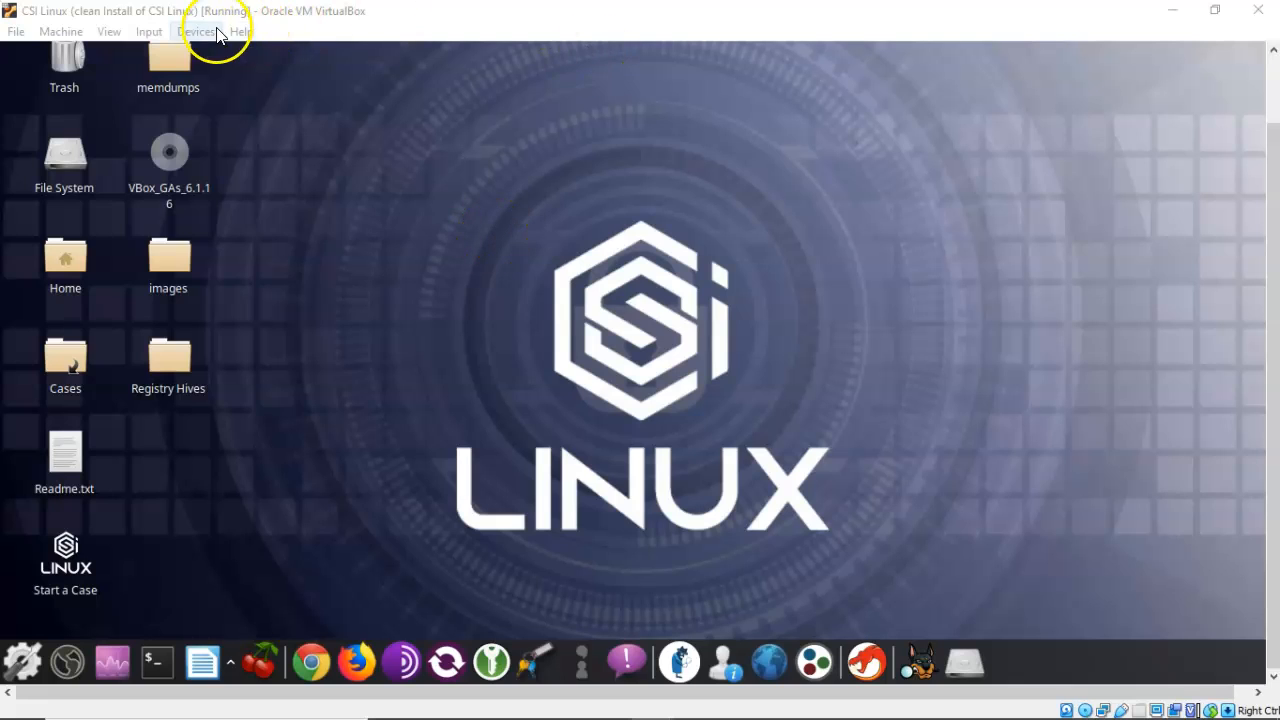
# - Attach the TOSHIBA USB FLASH DRIVE to the CSI Linux VM via Devices > USB
pyautogui.click(196, 32)
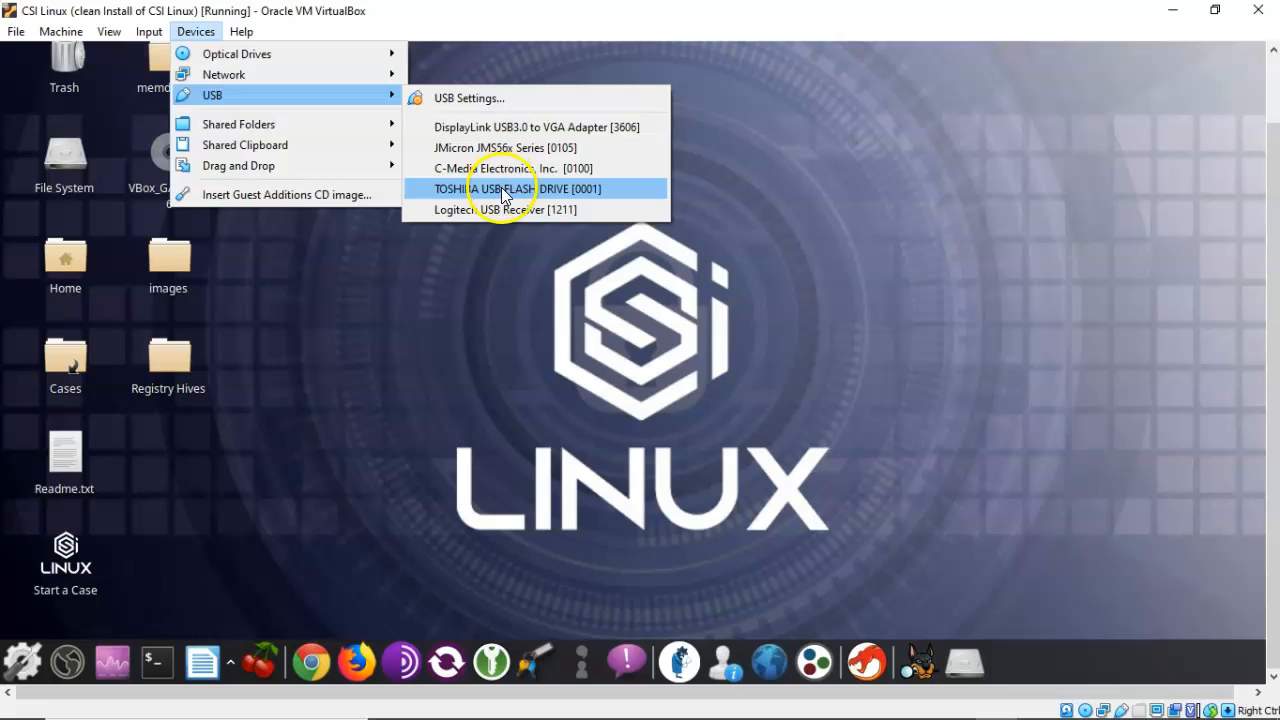
pyautogui.moveTo(516, 190)
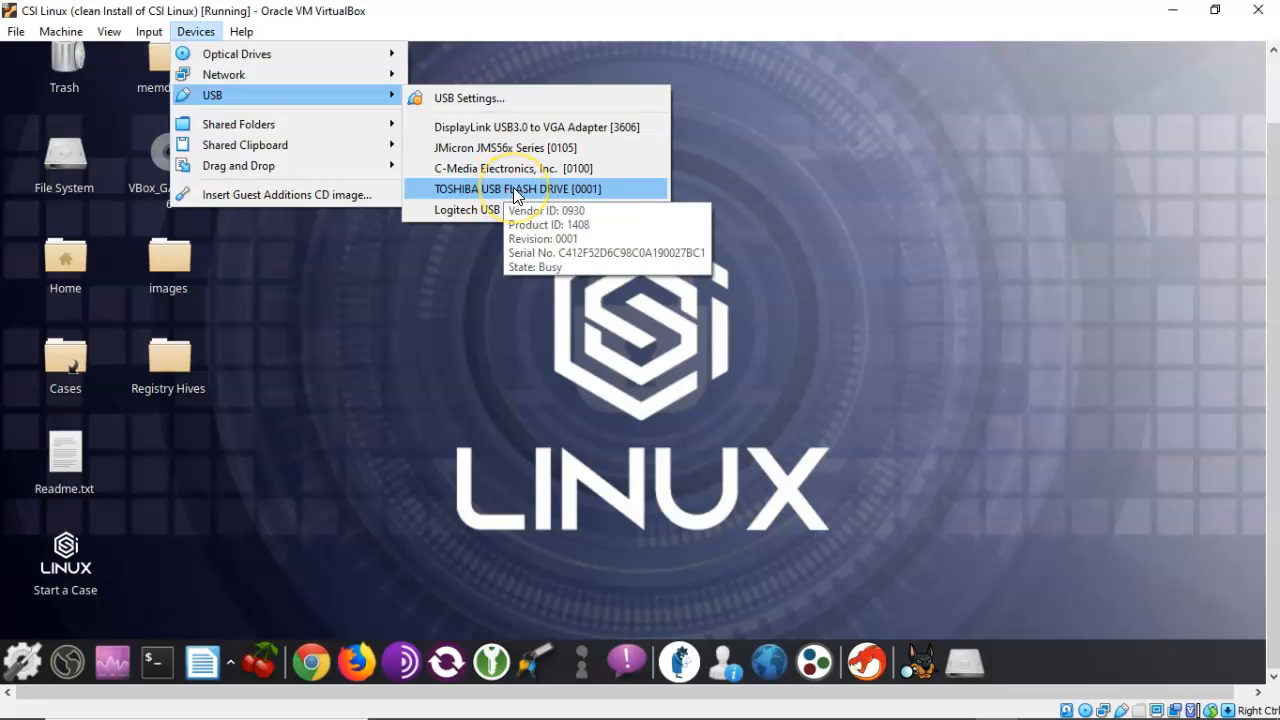
pyautogui.click(516, 188)
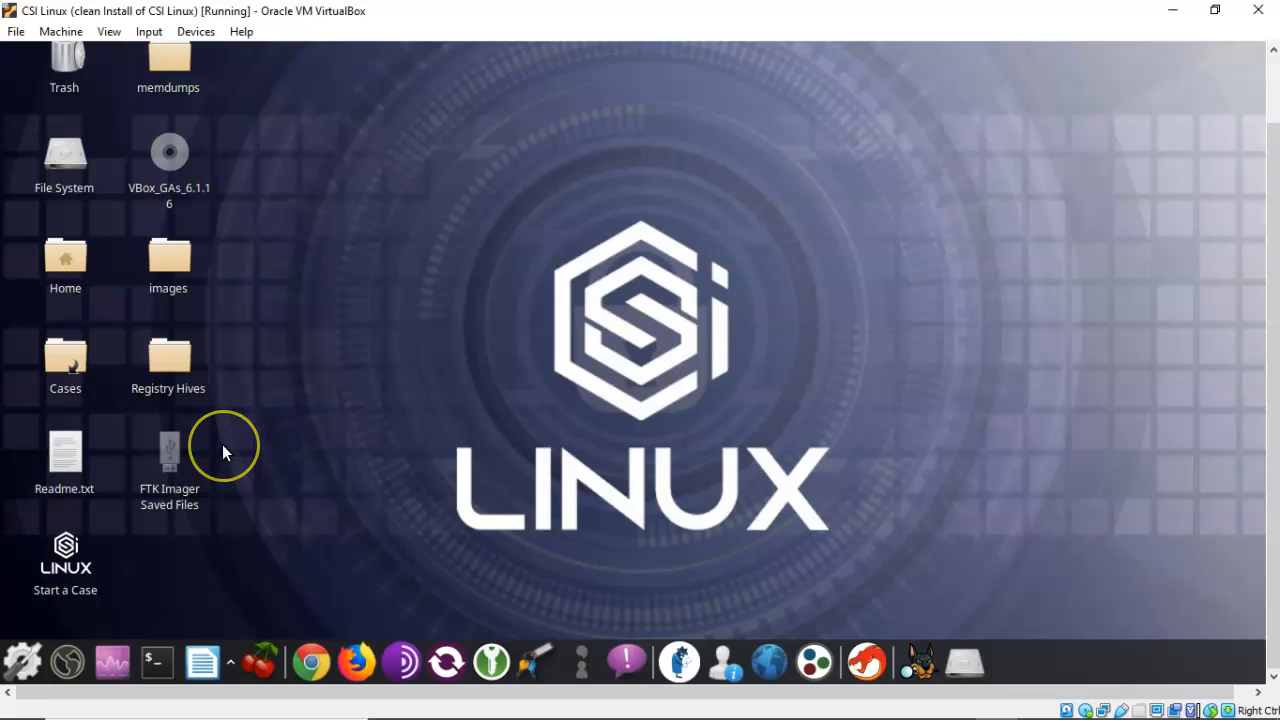
pyautogui.moveTo(224, 452)
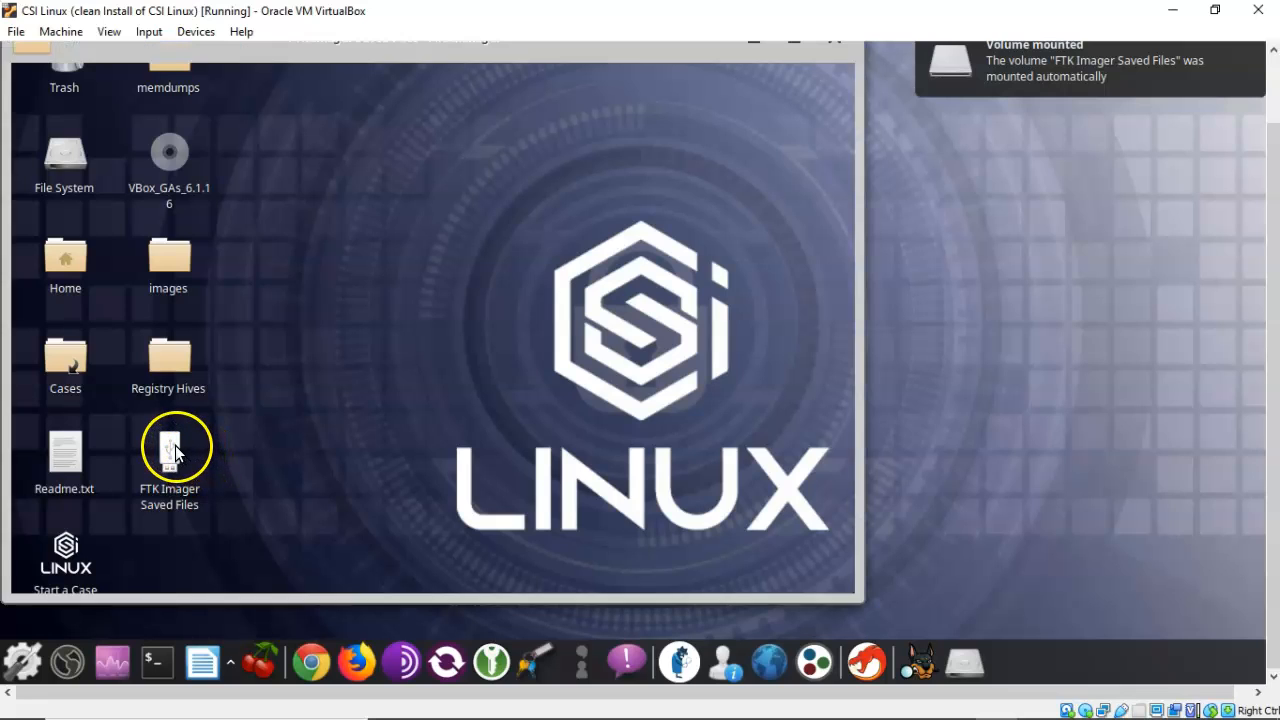
# - Browse the mounted FTK Imager Saved Files volume into the protected files folder
pyautogui.doubleClick(168, 448)
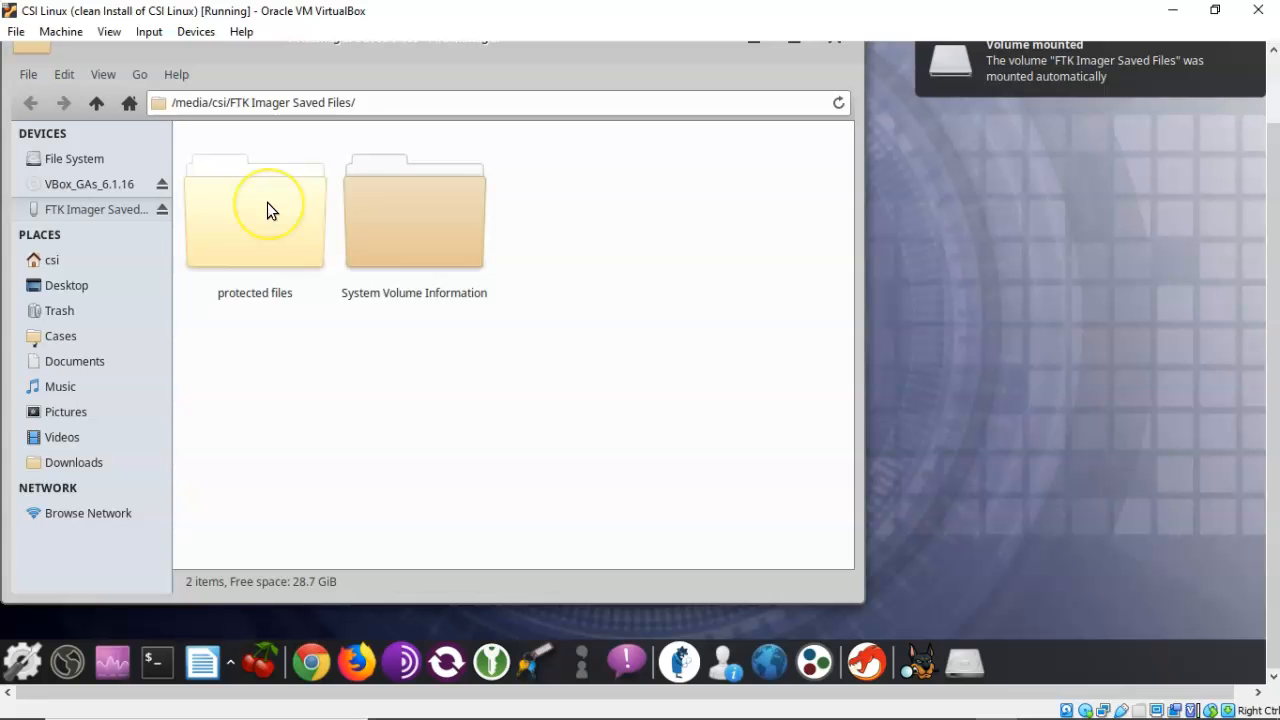
pyautogui.click(256, 210)
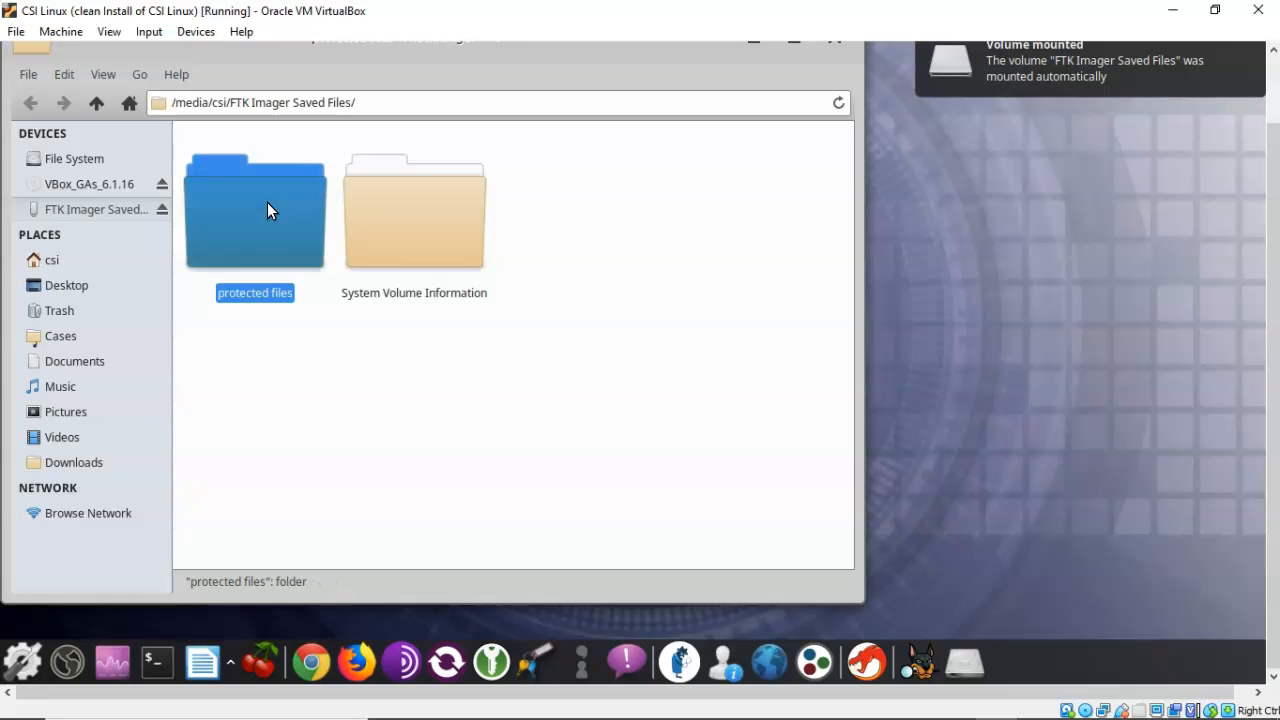
pyautogui.doubleClick(256, 210)
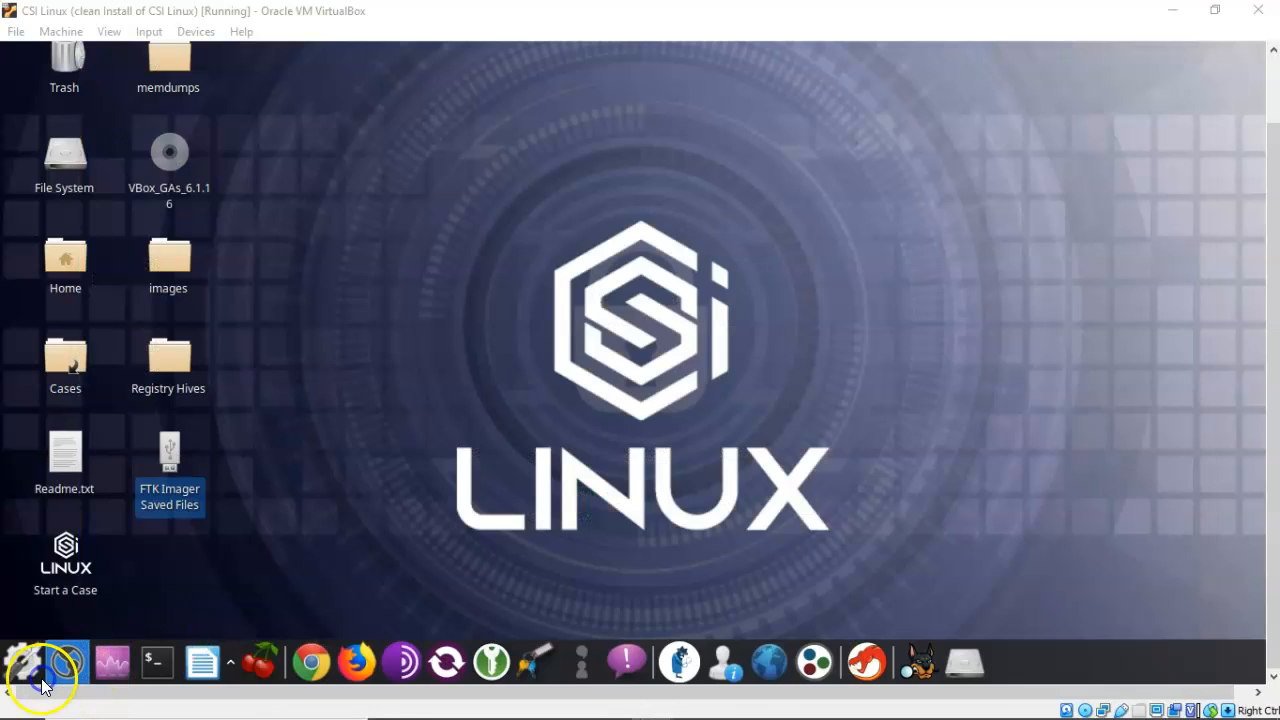
# - Start Chrome in CSI Linux and paste the shared Dropbox link into the address bar
pyautogui.click(66, 660)
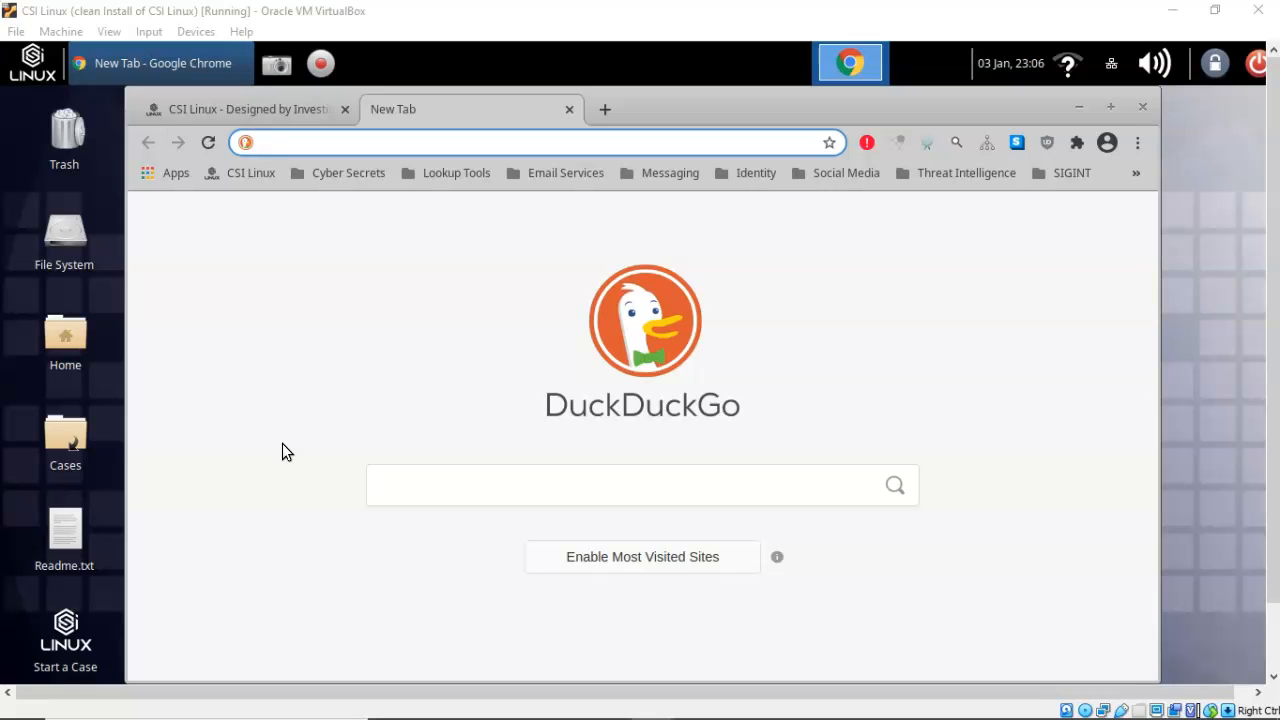
pyautogui.click(276, 142)
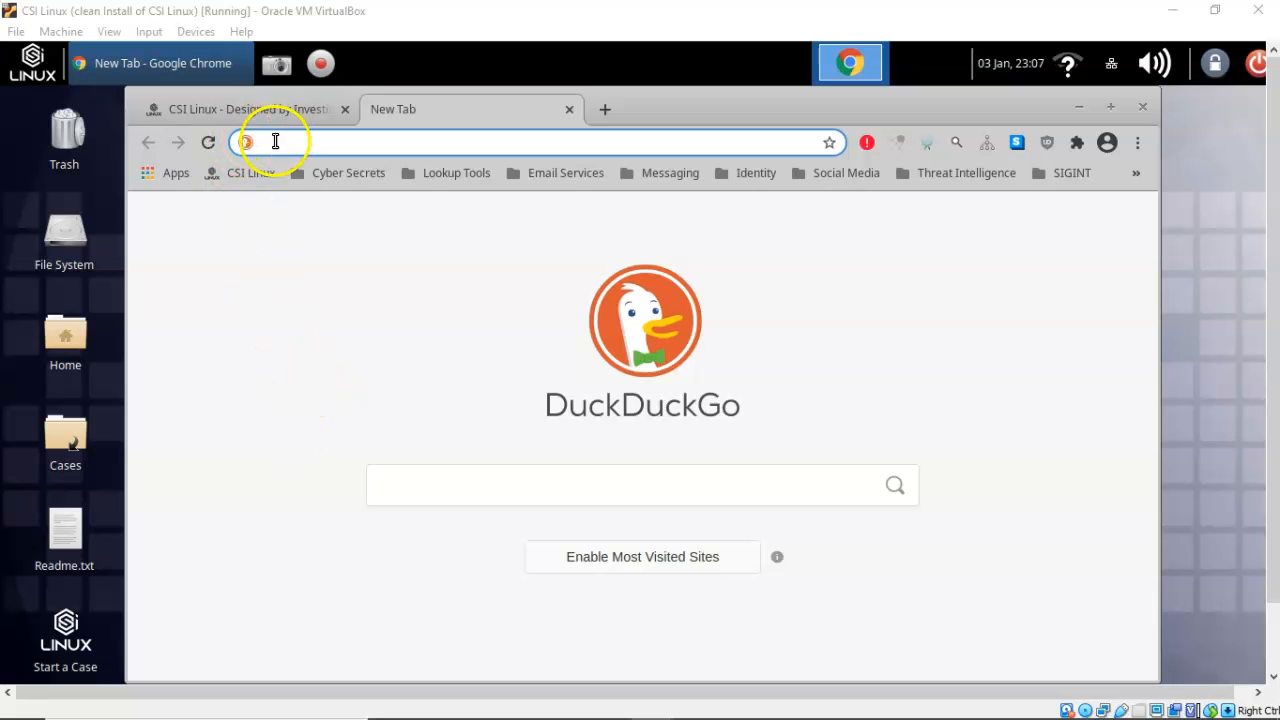
pyautogui.rightClick(276, 140)
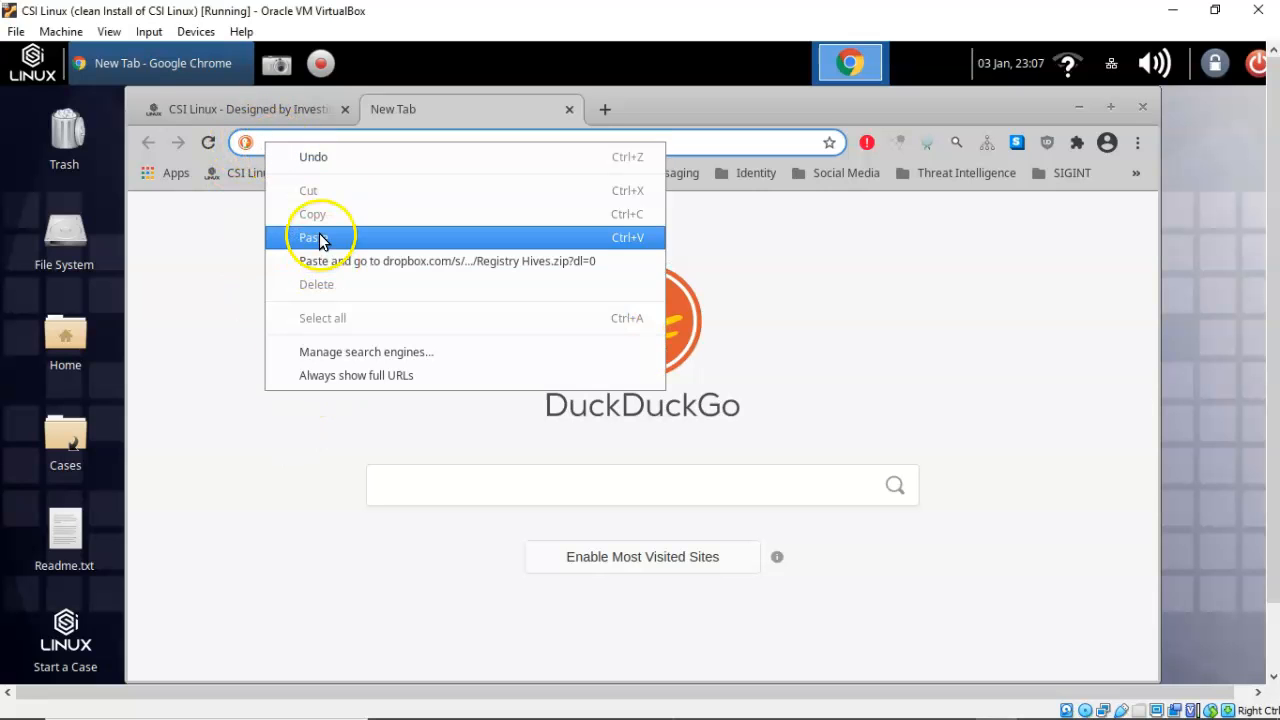
pyautogui.click(312, 236)
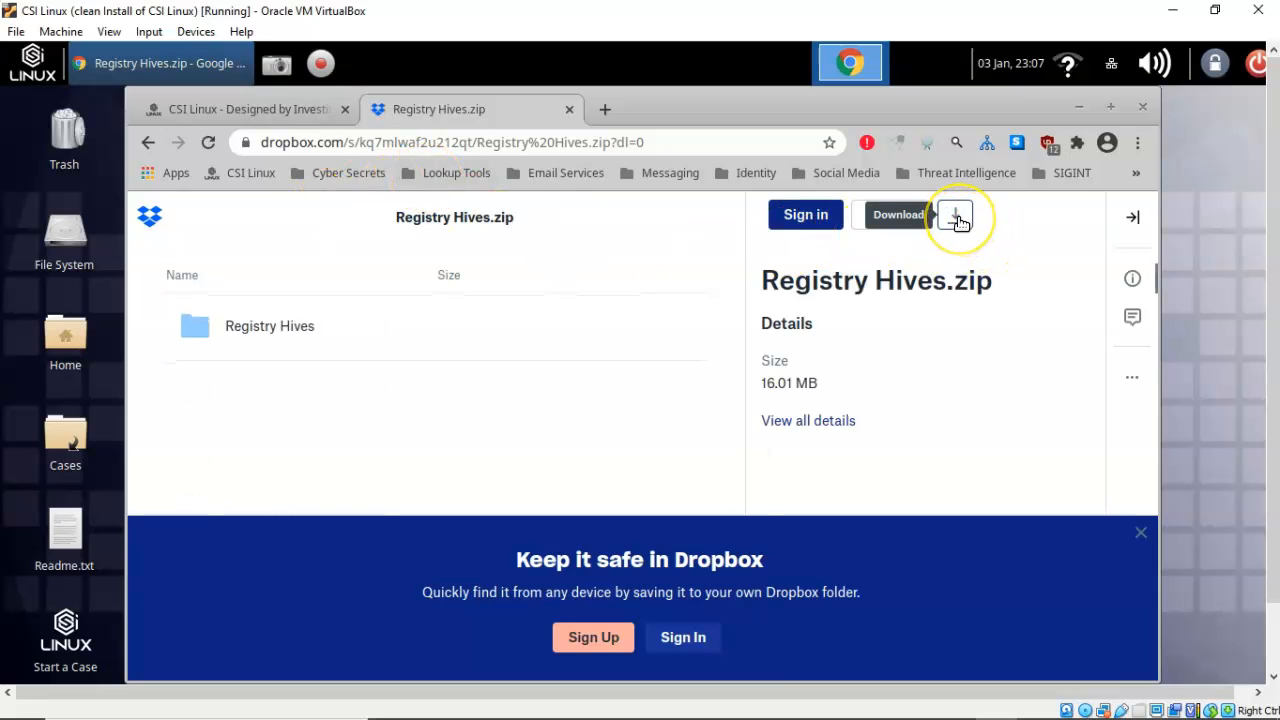
# - Direct-download Registry Hives.zip from Dropbox and open the downloaded archive
pyautogui.click(956, 216)
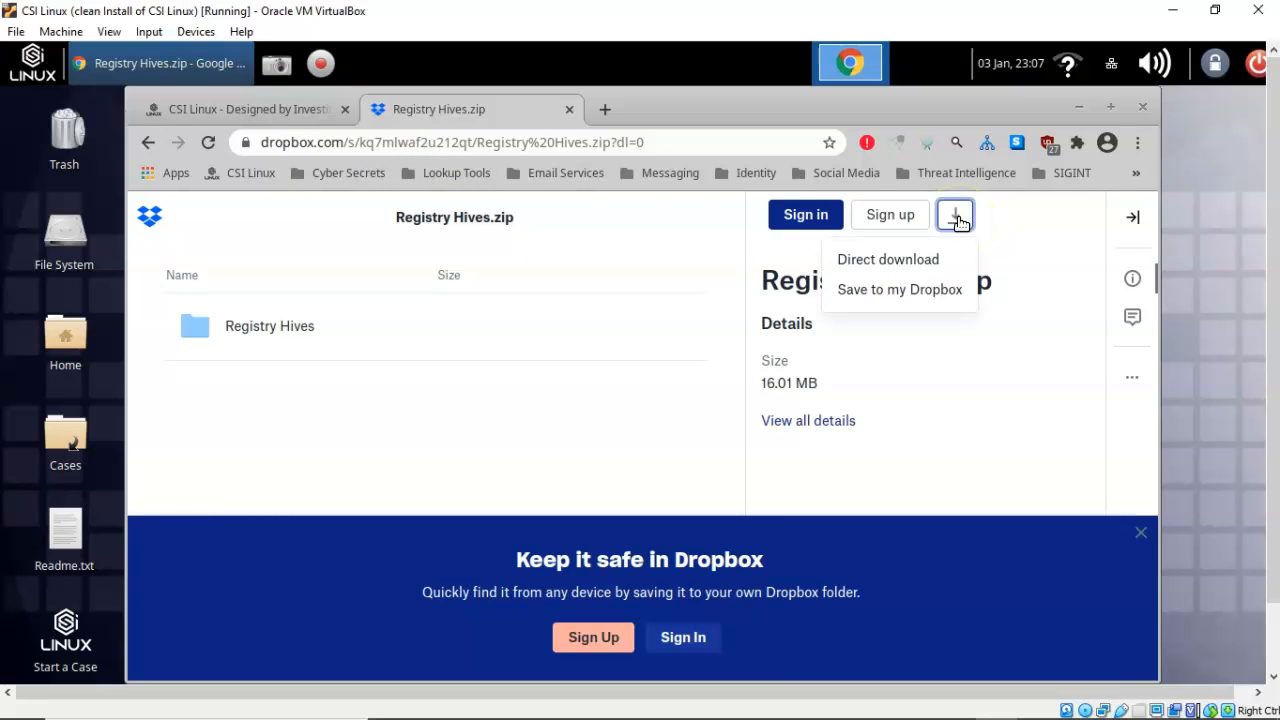
pyautogui.moveTo(892, 268)
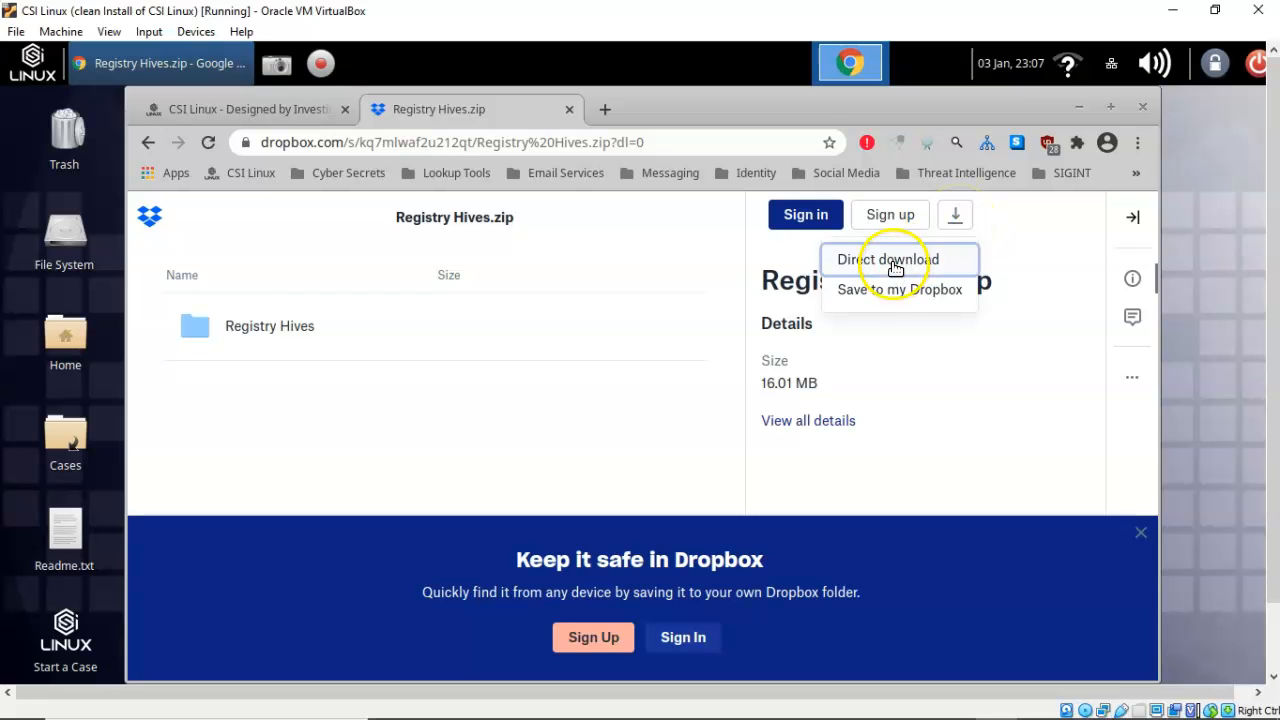
pyautogui.click(888, 260)
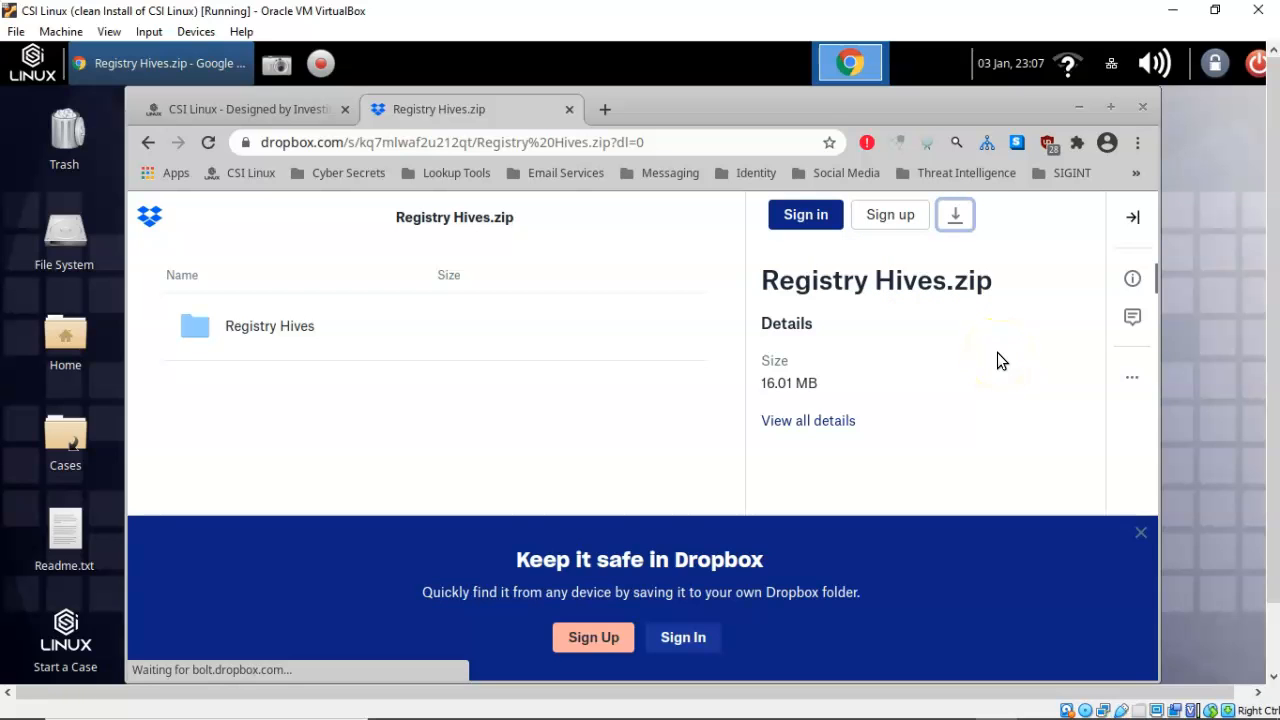
pyautogui.click(954, 214)
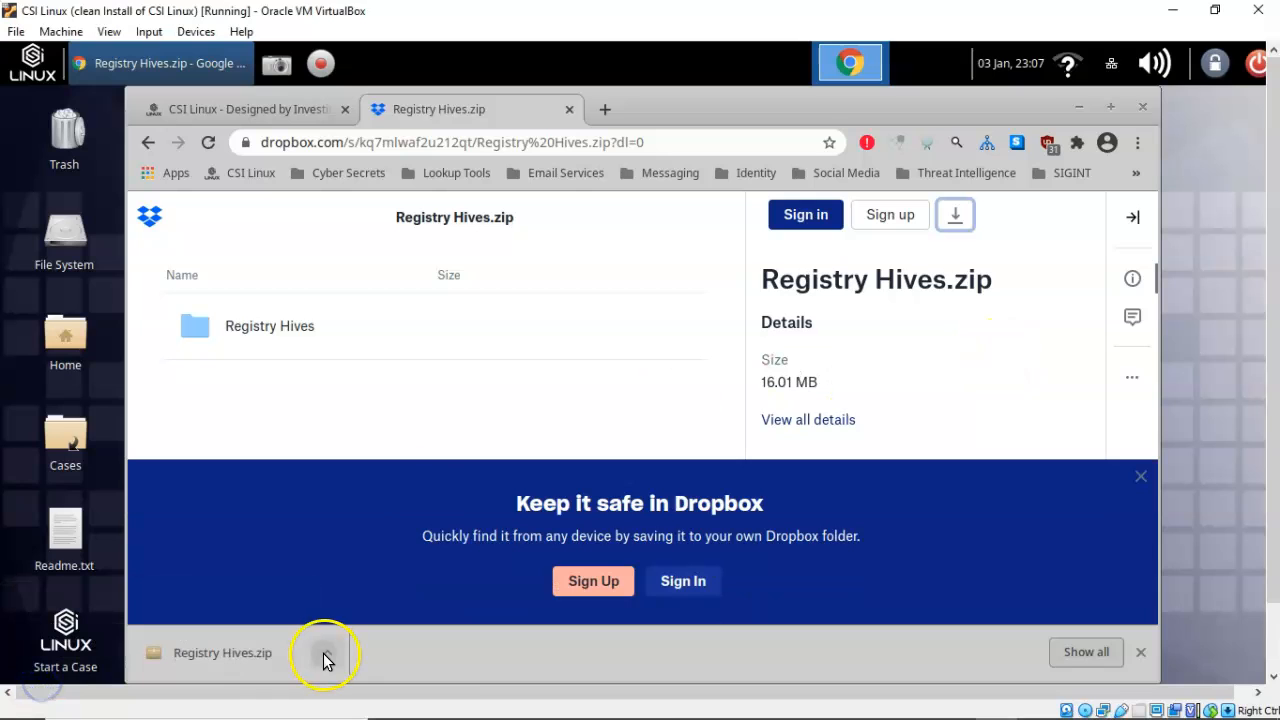
pyautogui.click(328, 652)
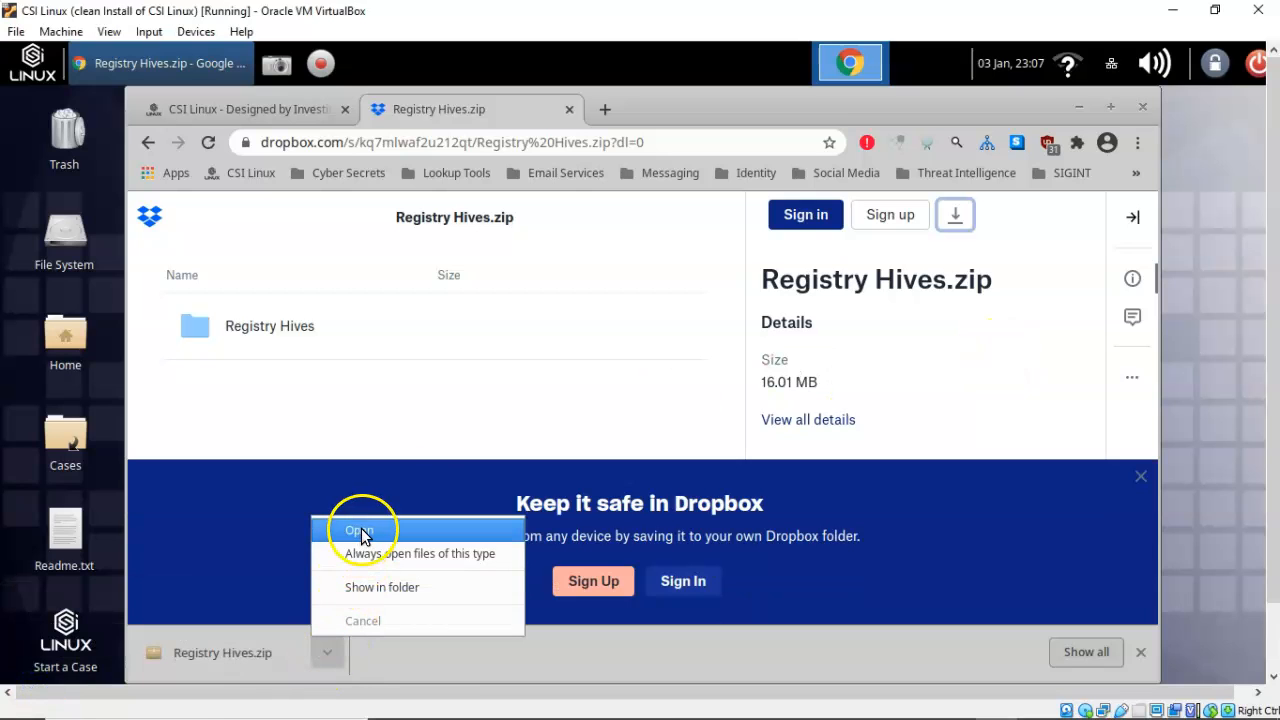
pyautogui.click(358, 530)
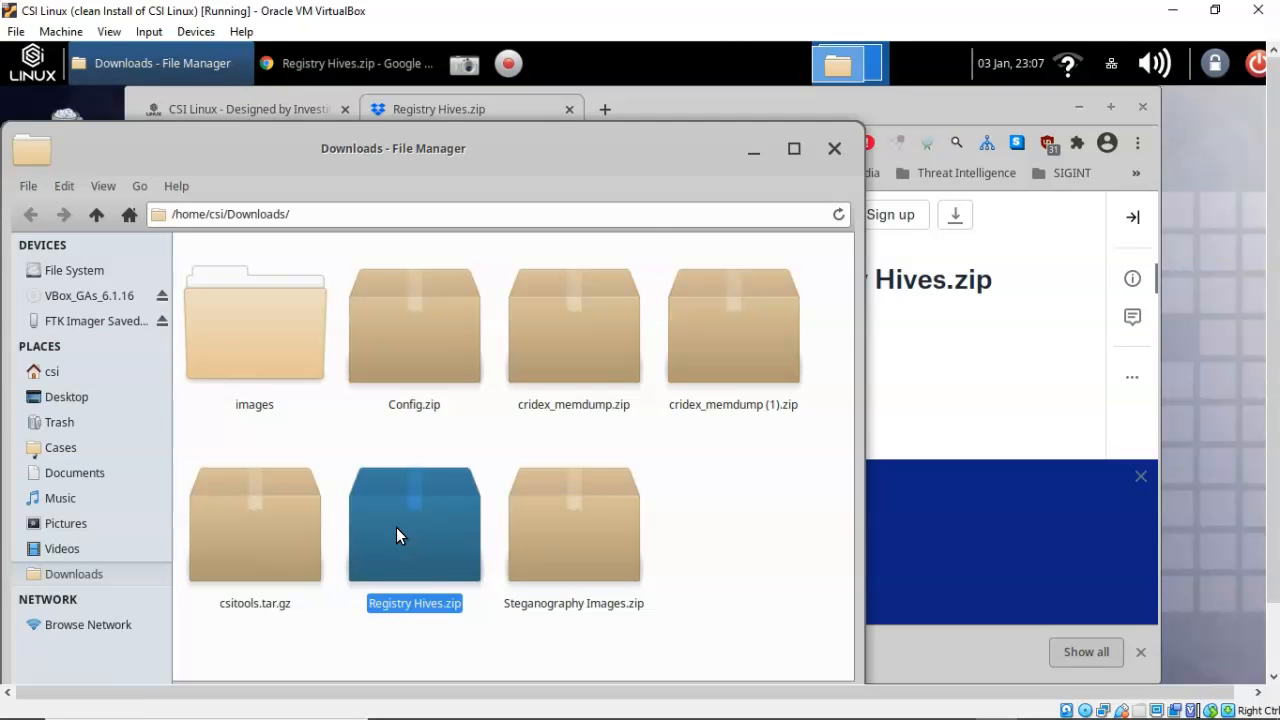
# - Bring up the context actions for Registry Hives.zip in Downloads to extract it
pyautogui.rightClick(414, 524)
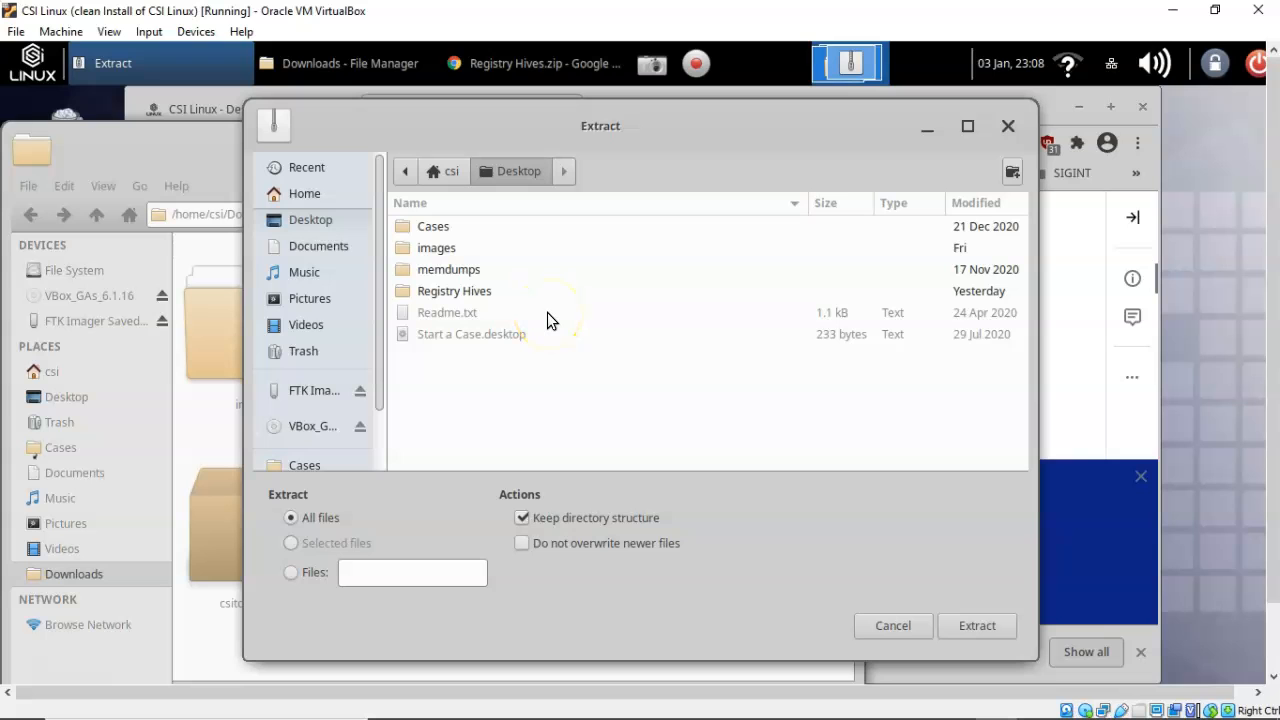
pyautogui.moveTo(912, 624)
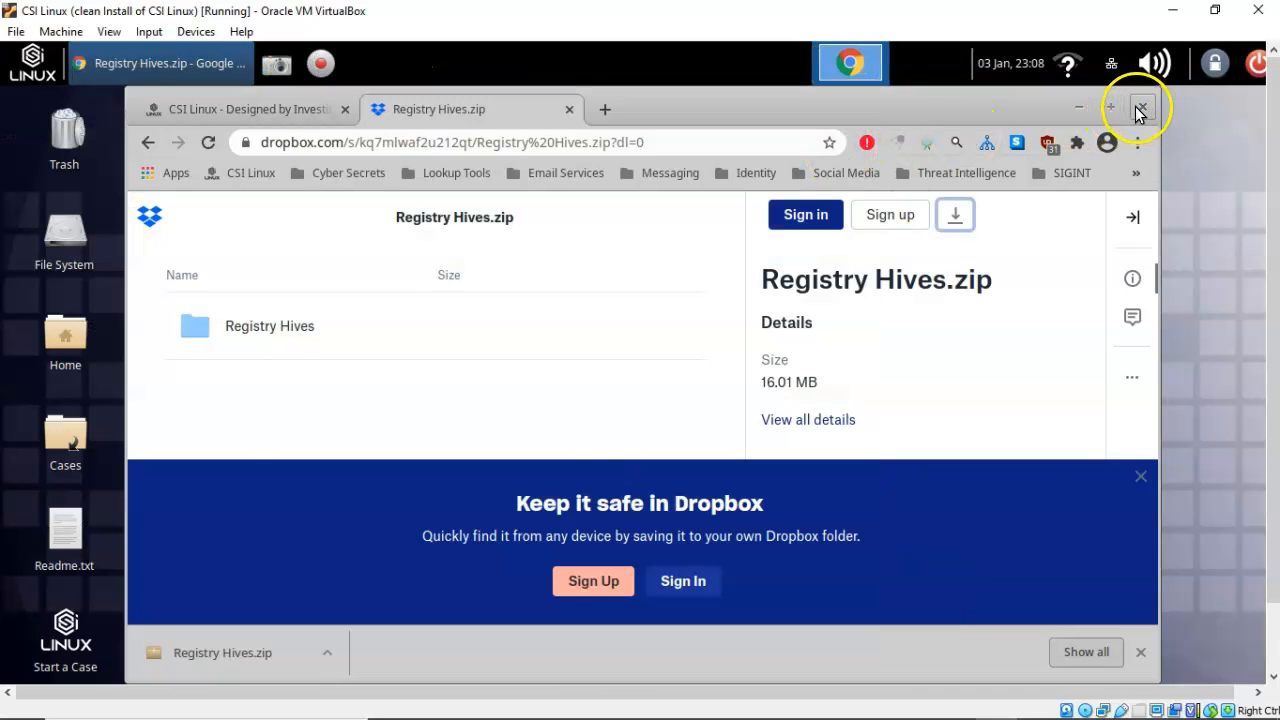
# - Close Chrome, review the seven hive files in the desktop Registry Hives folder, then close it
pyautogui.click(1140, 108)
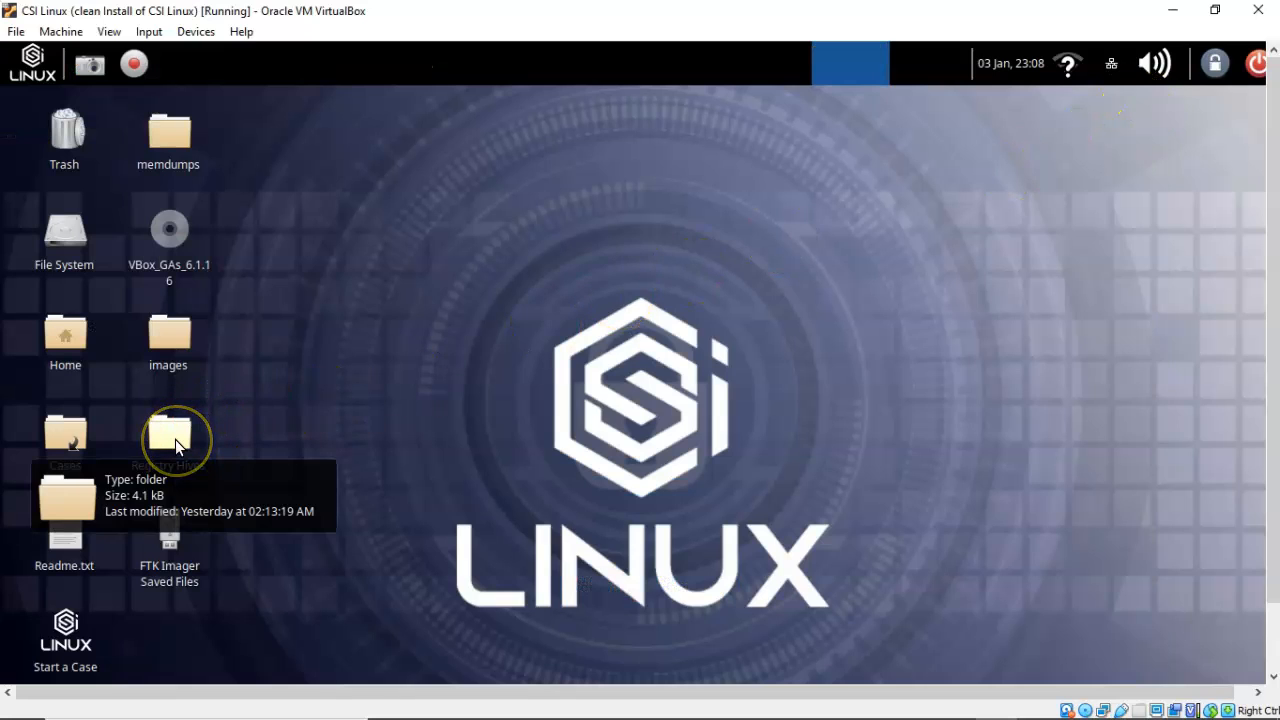
pyautogui.moveTo(238, 418)
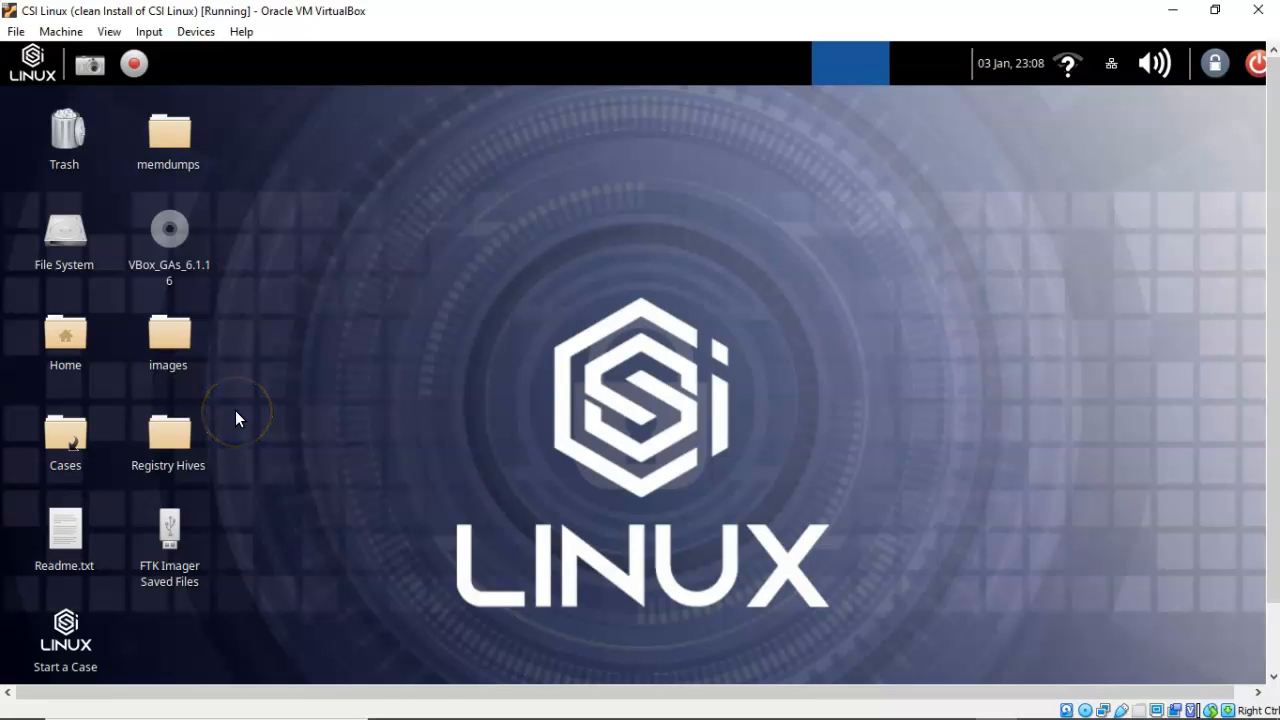
pyautogui.moveTo(168, 440)
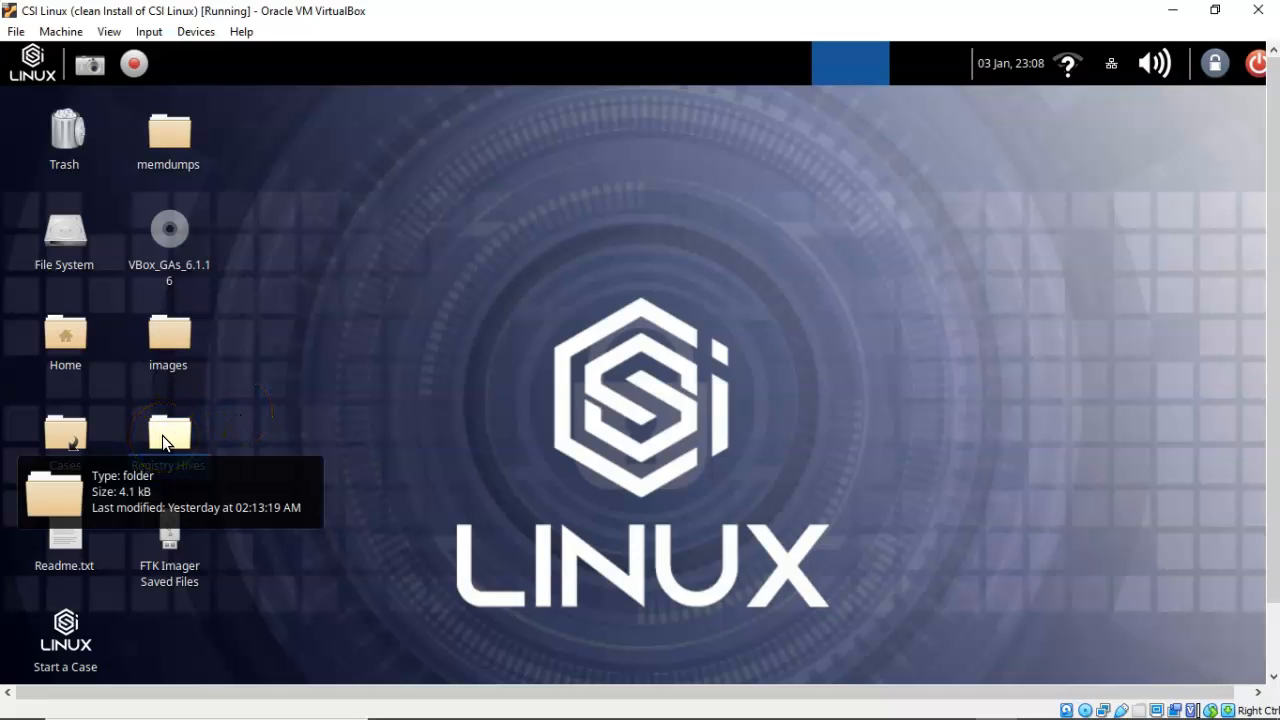
pyautogui.doubleClick(168, 440)
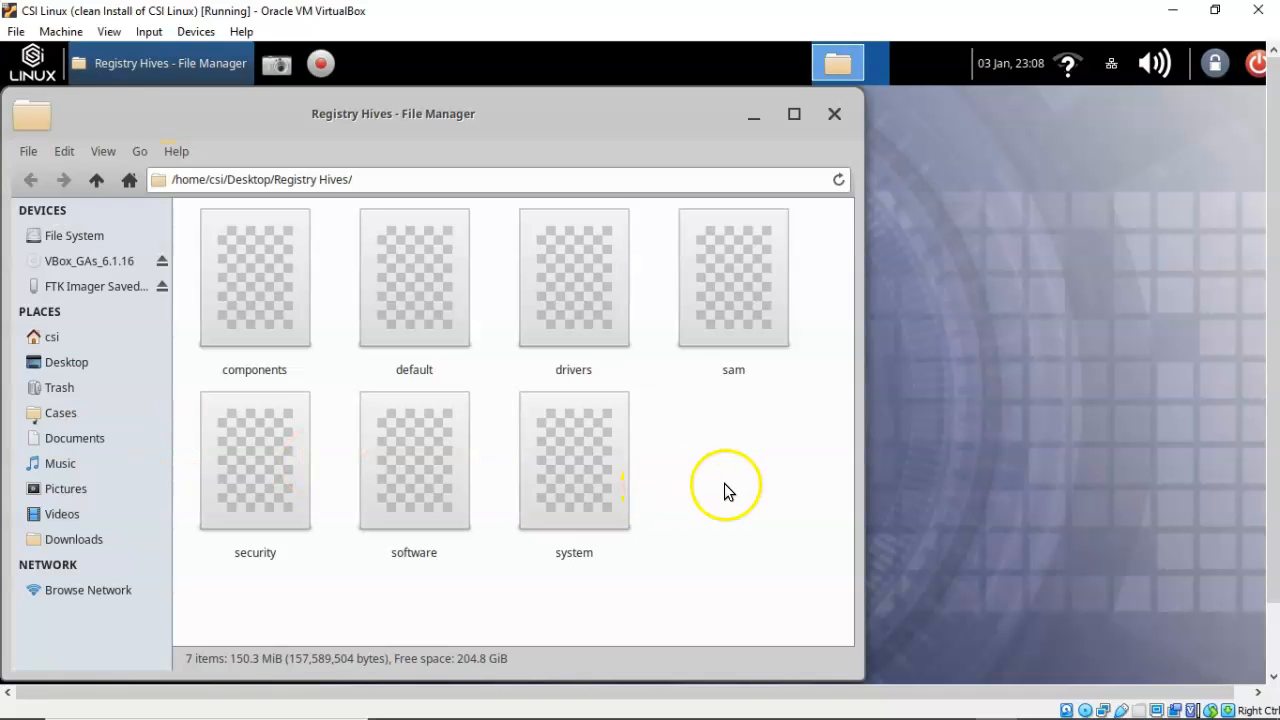
pyautogui.moveTo(834, 114)
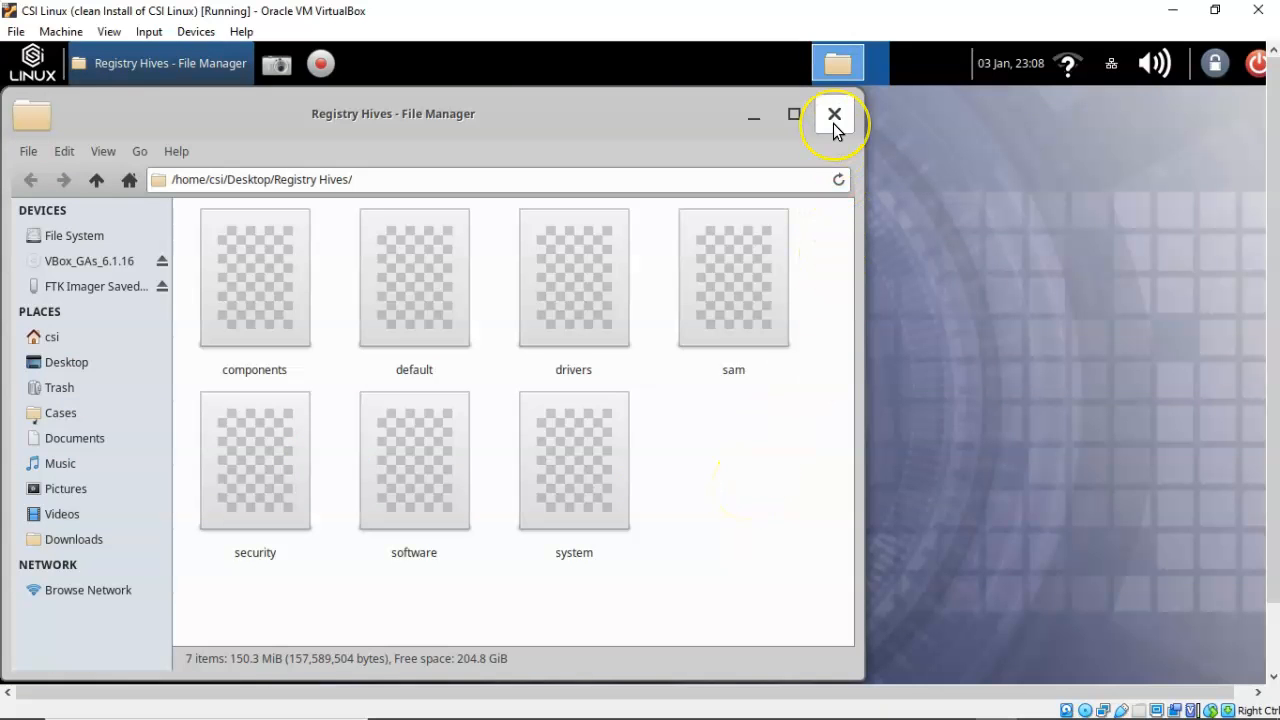
pyautogui.click(834, 114)
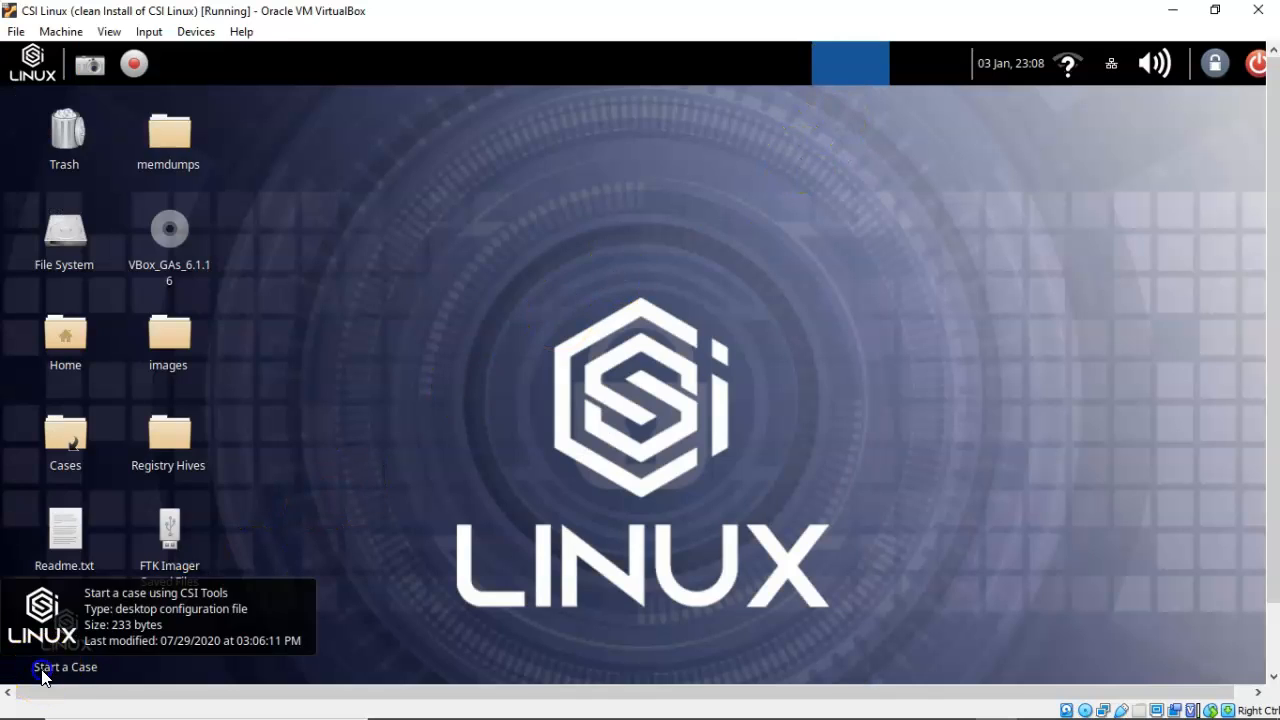
pyautogui.moveTo(398, 364)
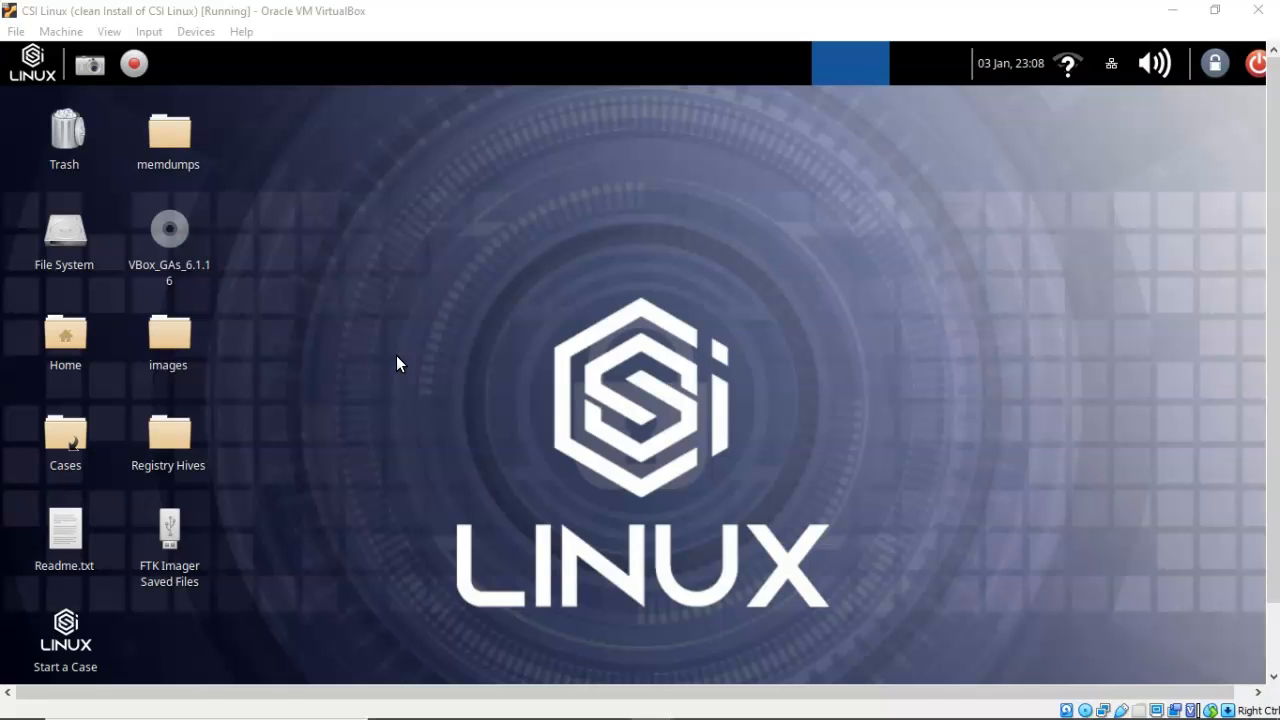
# - Open the CSI Linux applications menu listing the forensics tool categories
pyautogui.click(32, 62)
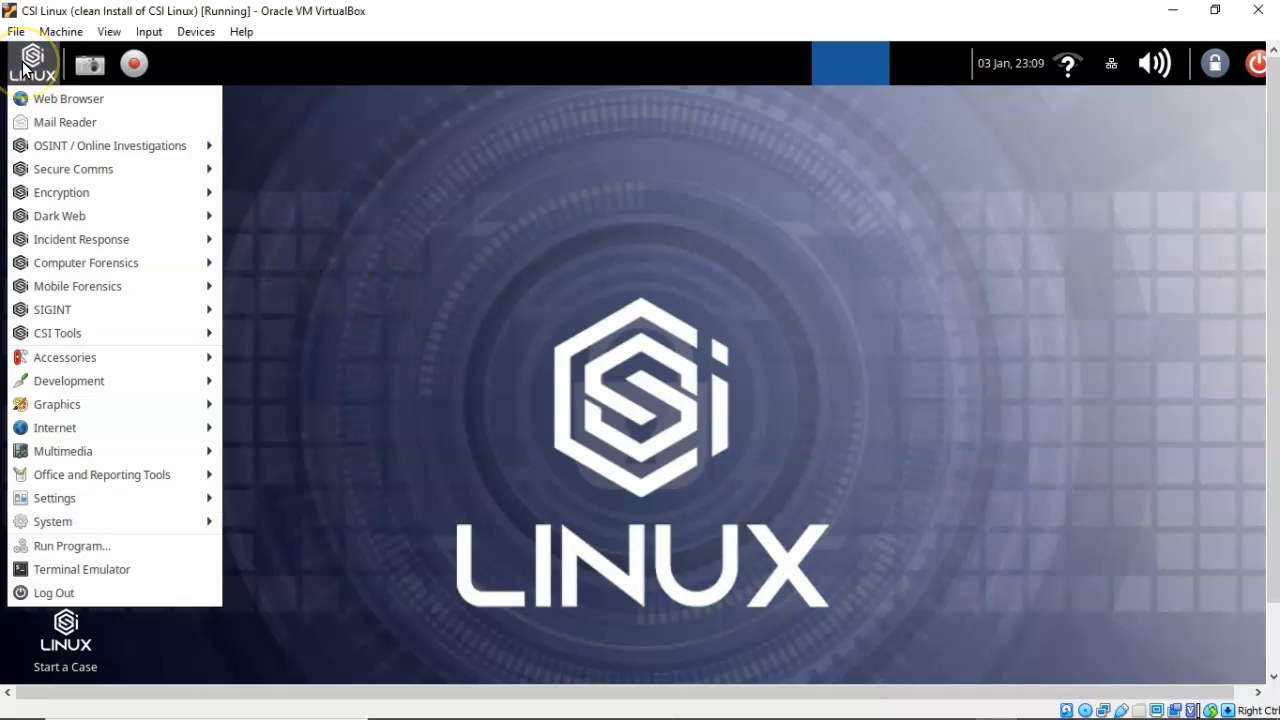
pyautogui.moveTo(30, 64)
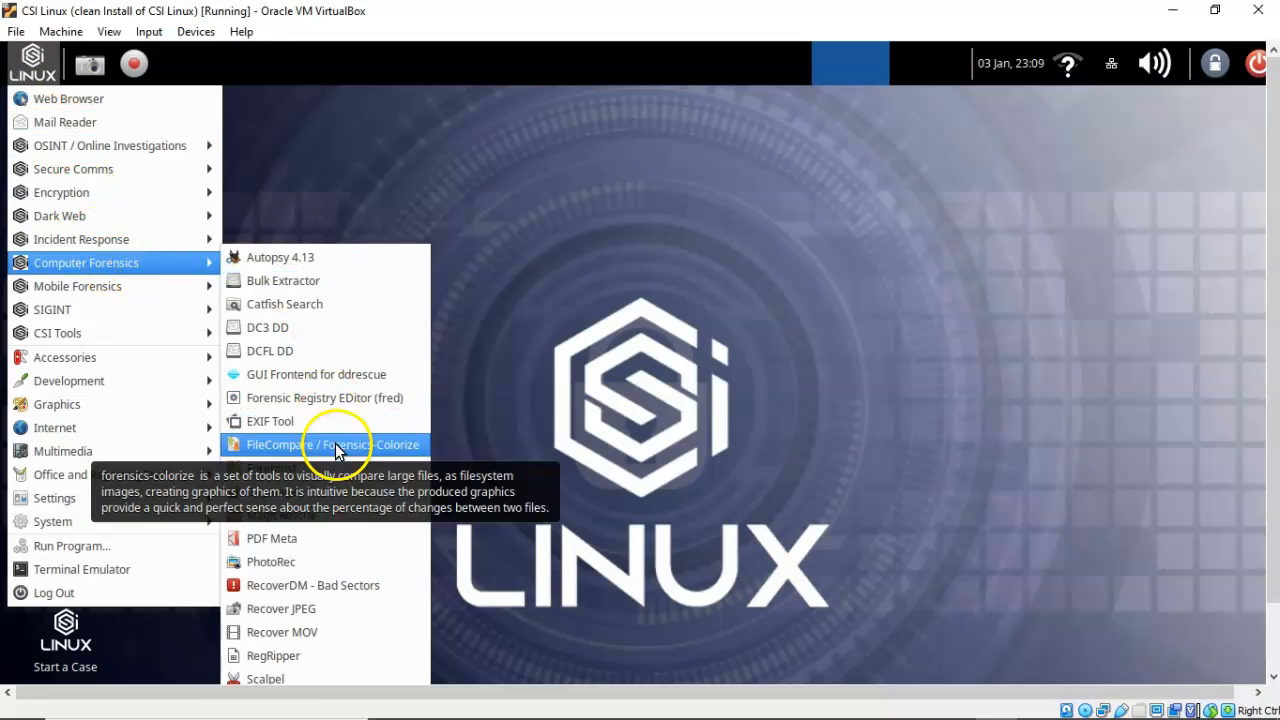
pyautogui.moveTo(324, 396)
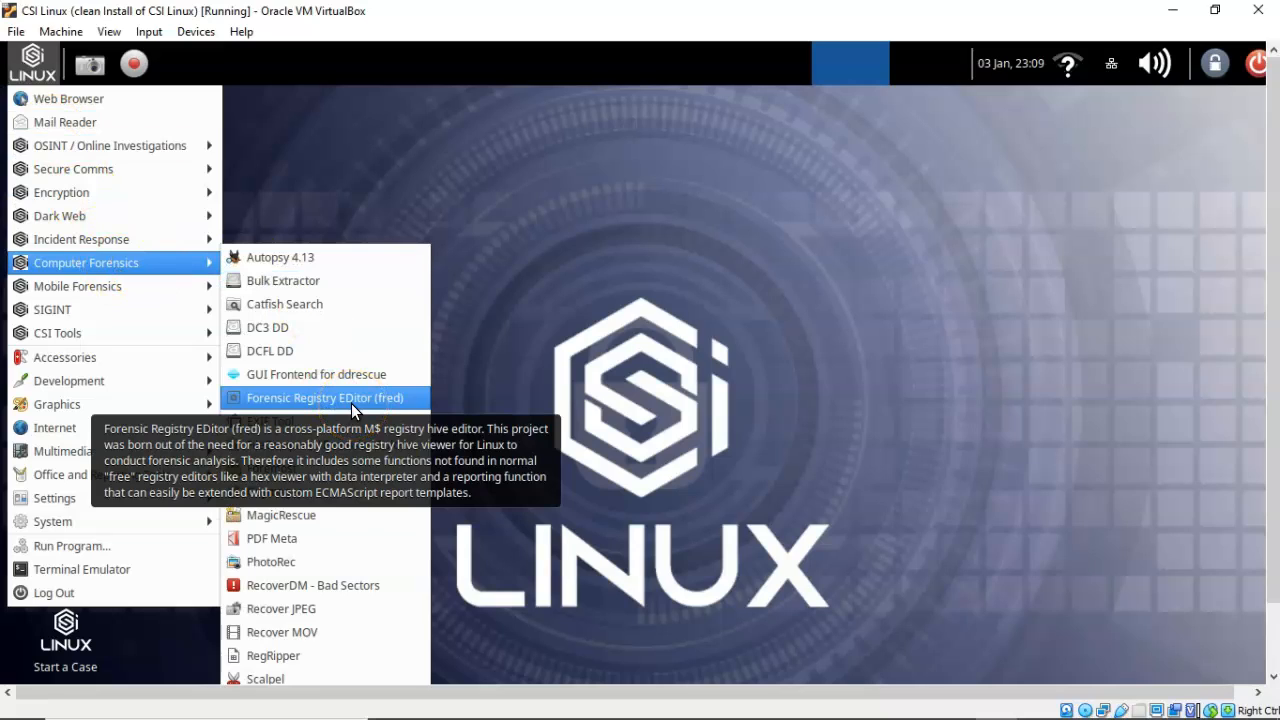